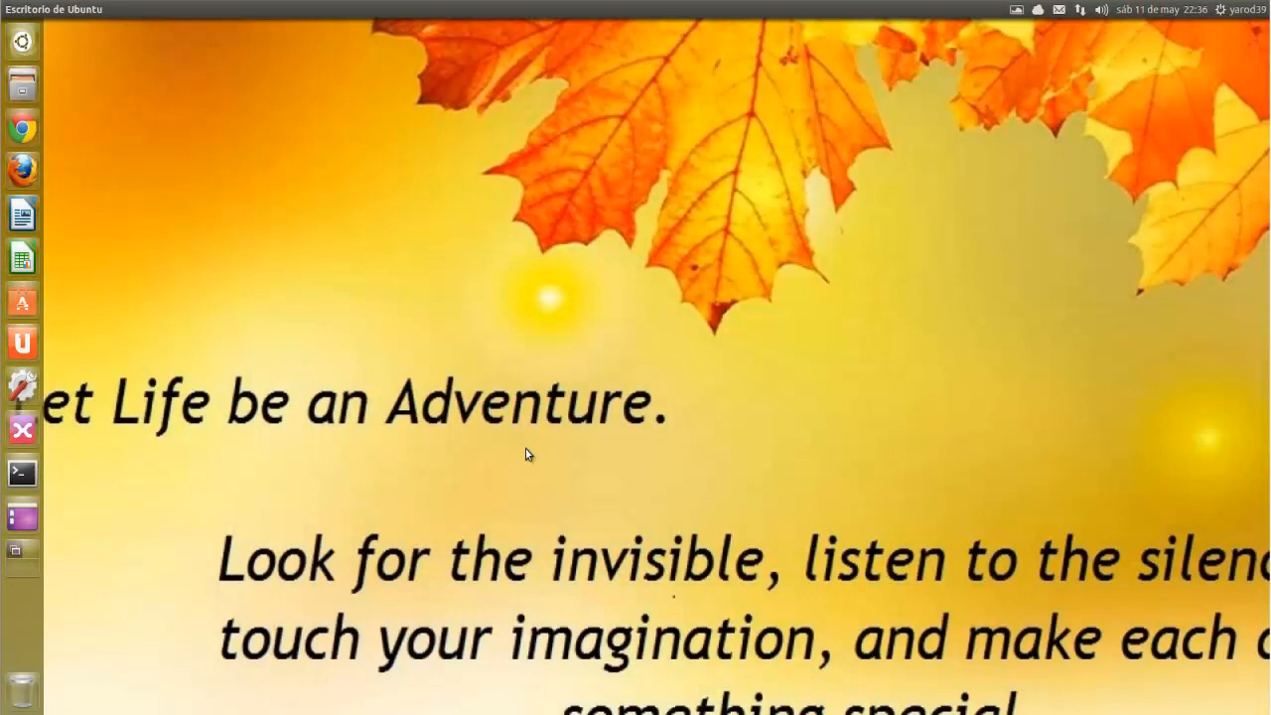
pyautogui.moveTo(459, 399)
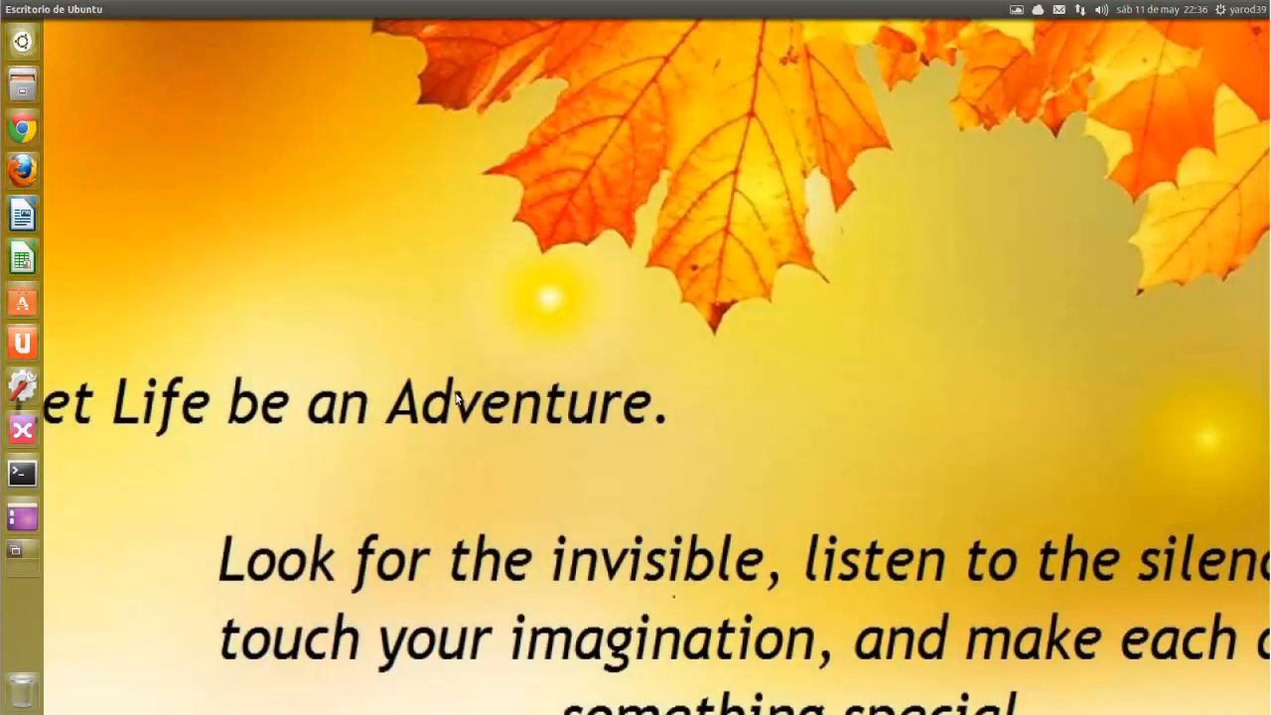
pyautogui.moveTo(425, 346)
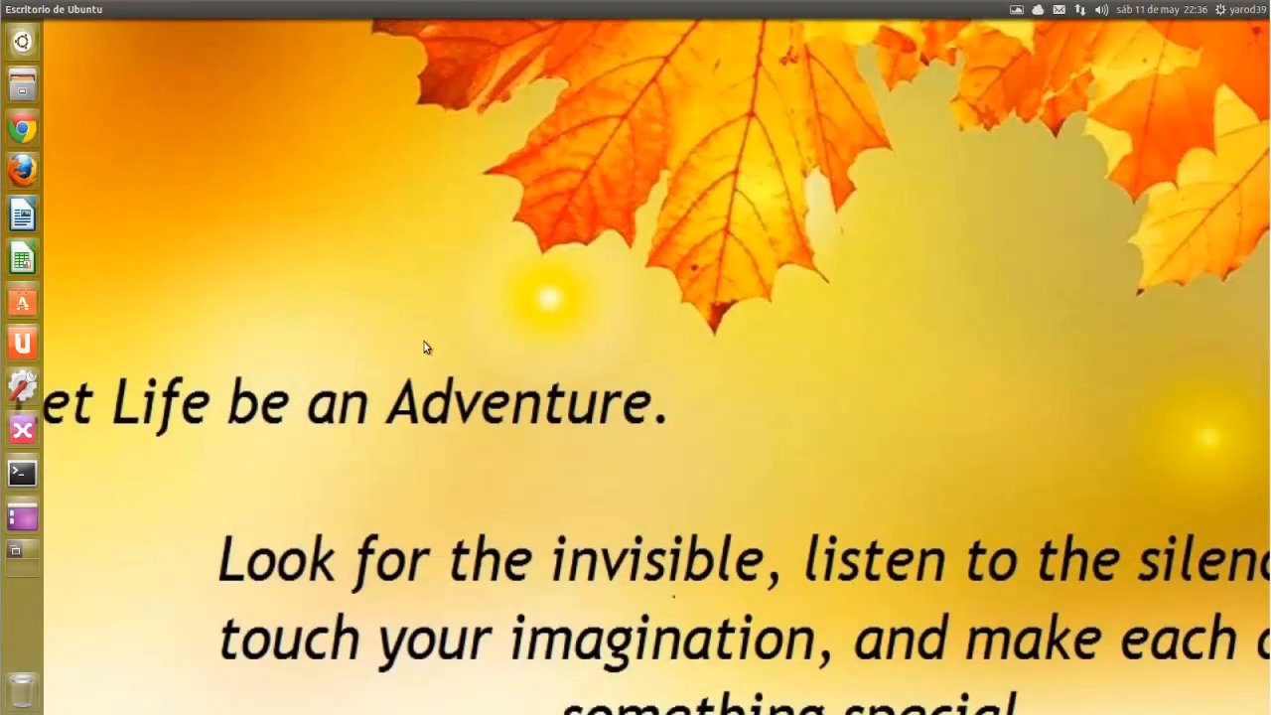
pyautogui.moveTo(413, 356)
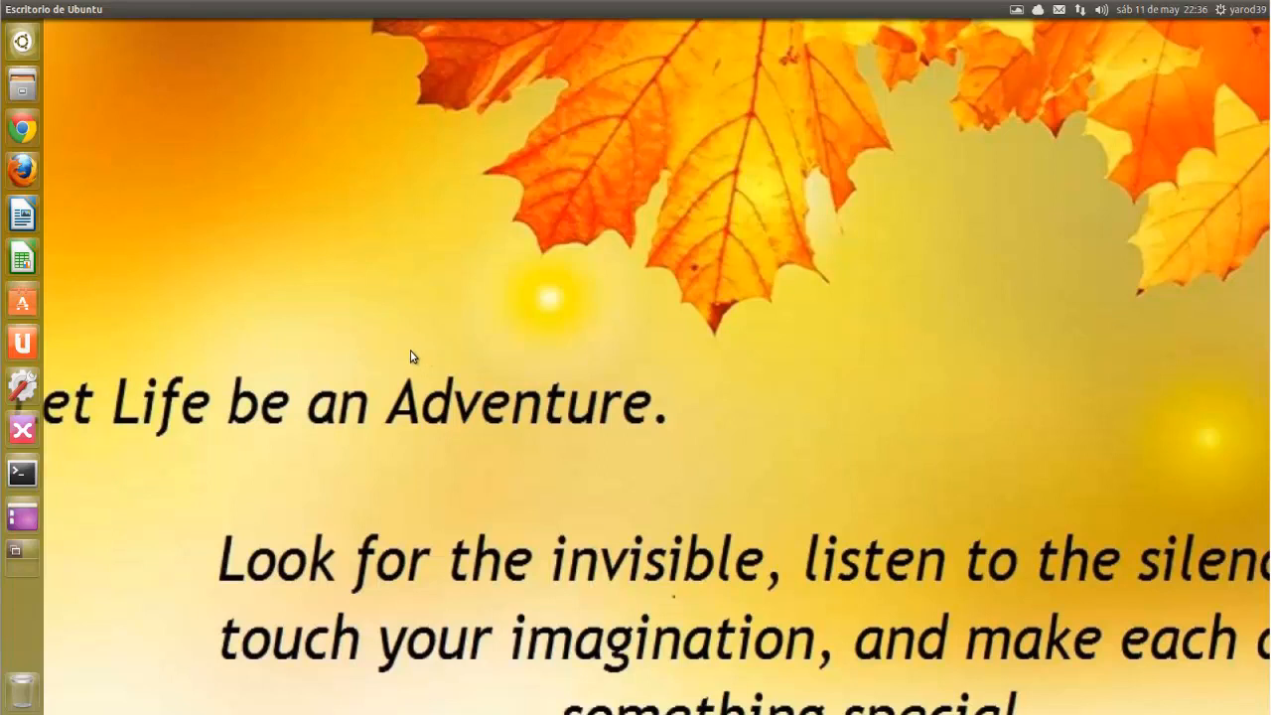
pyautogui.moveTo(334, 318)
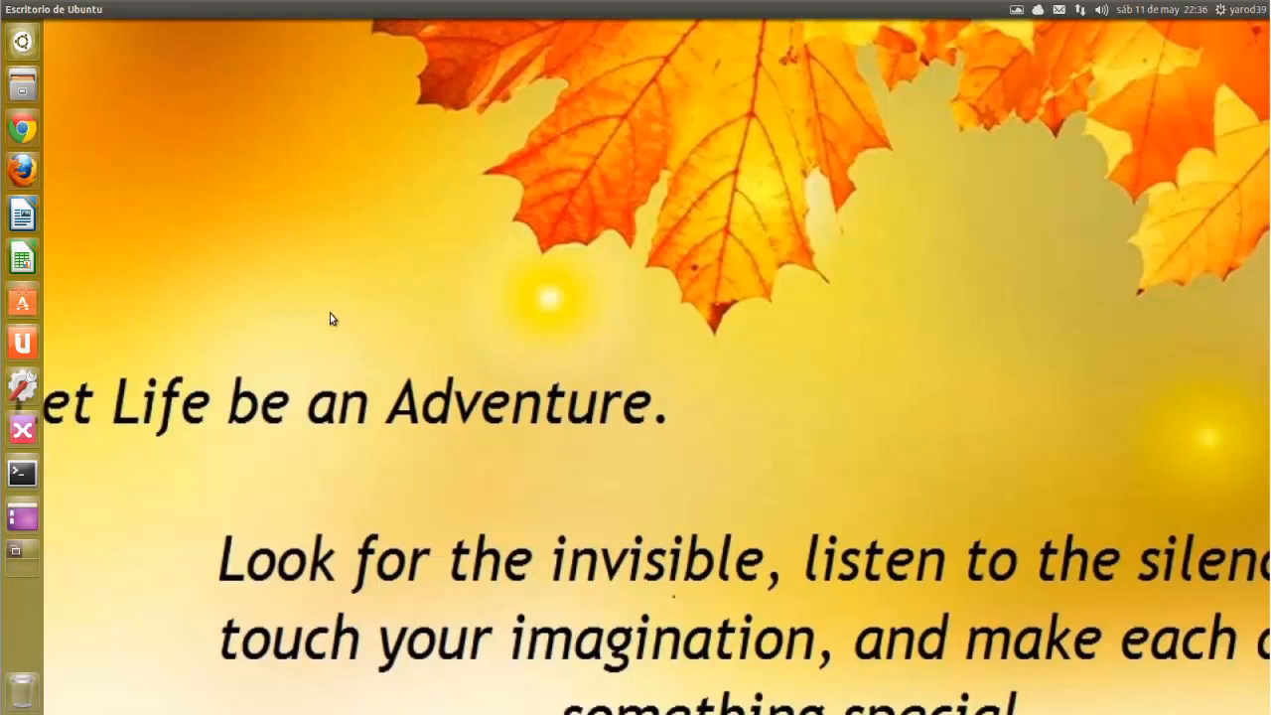
pyautogui.moveTo(147, 338)
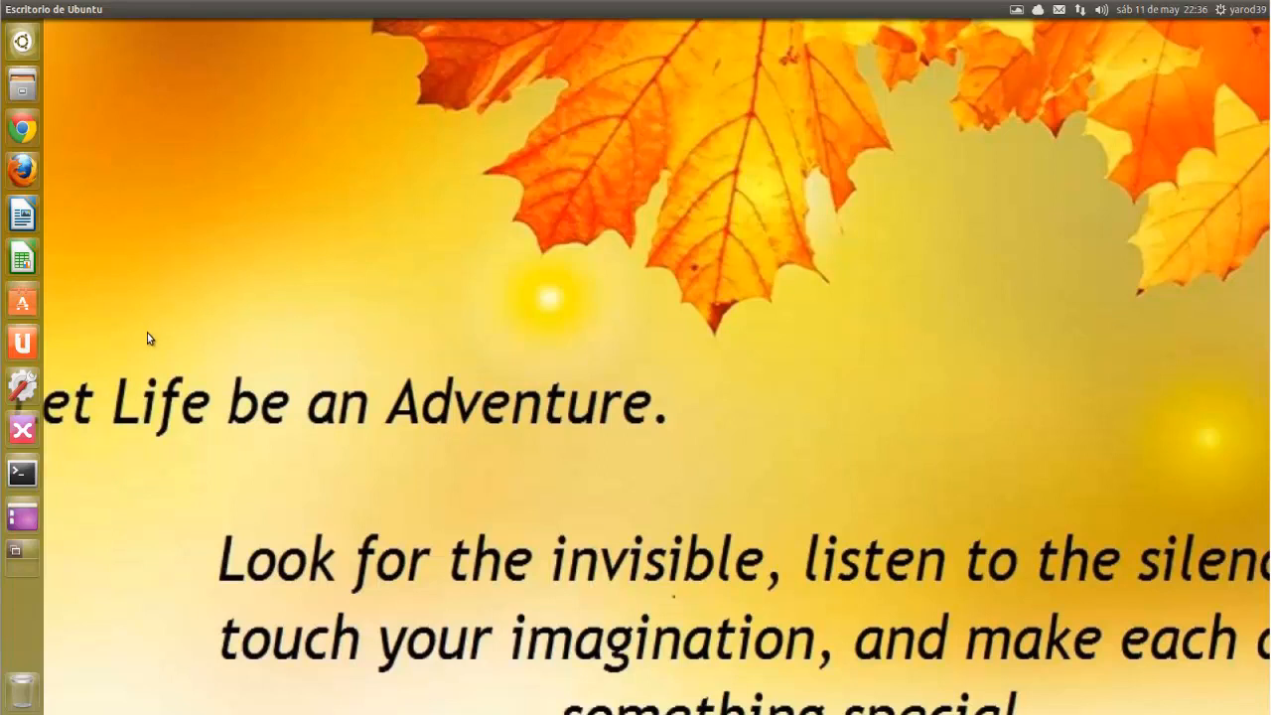
pyautogui.moveTo(22, 429)
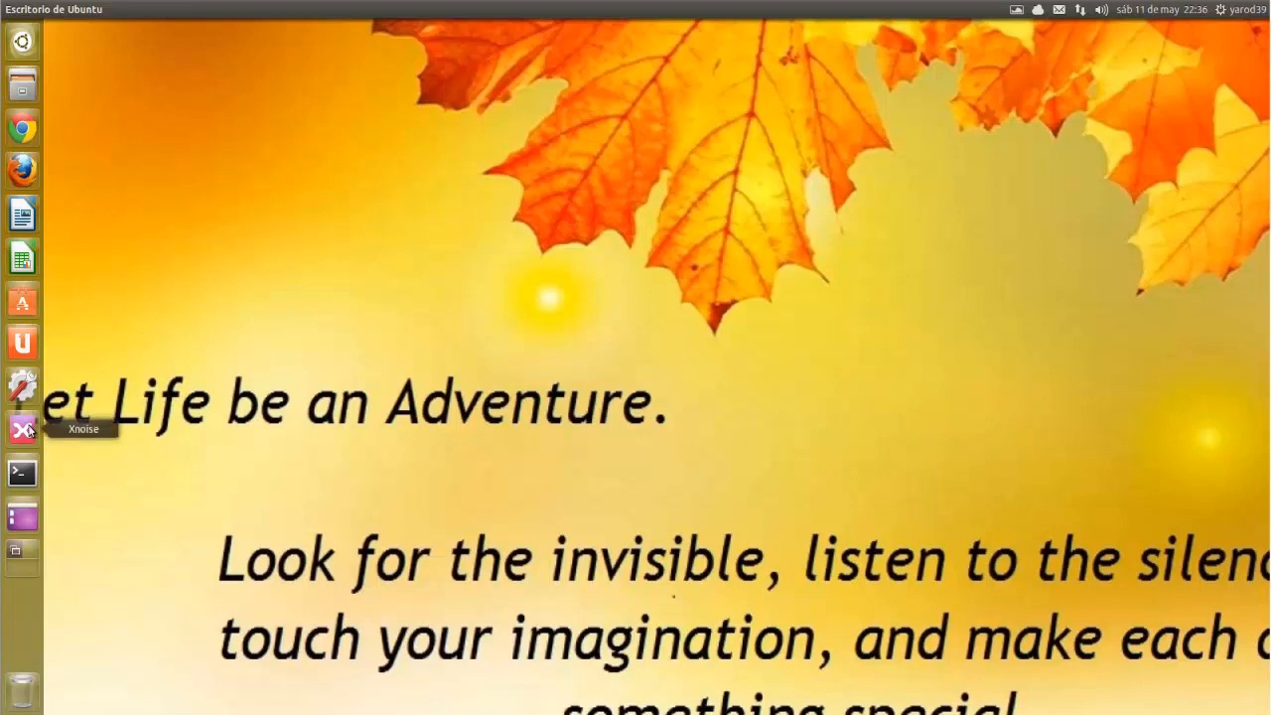
# Launch Xnoise and bring up its preferences showing the user interface options.
pyautogui.click(22, 429)
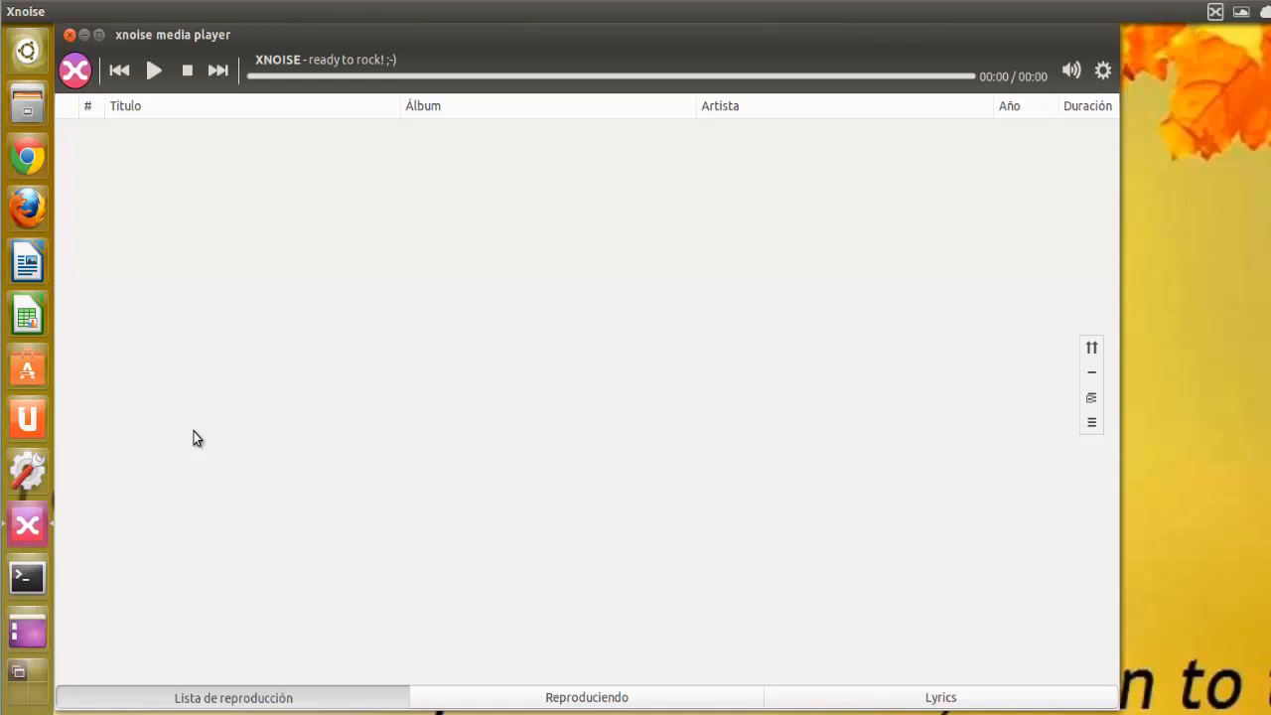
pyautogui.moveTo(198, 427)
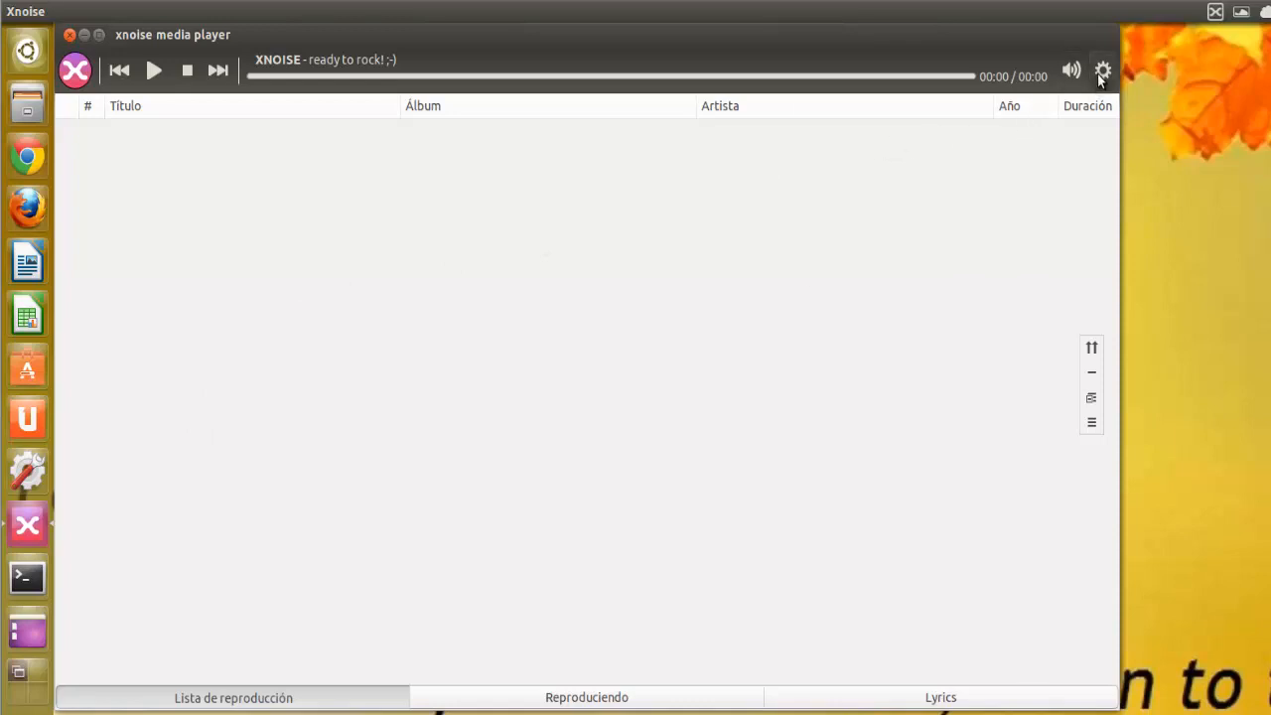
pyautogui.click(1102, 69)
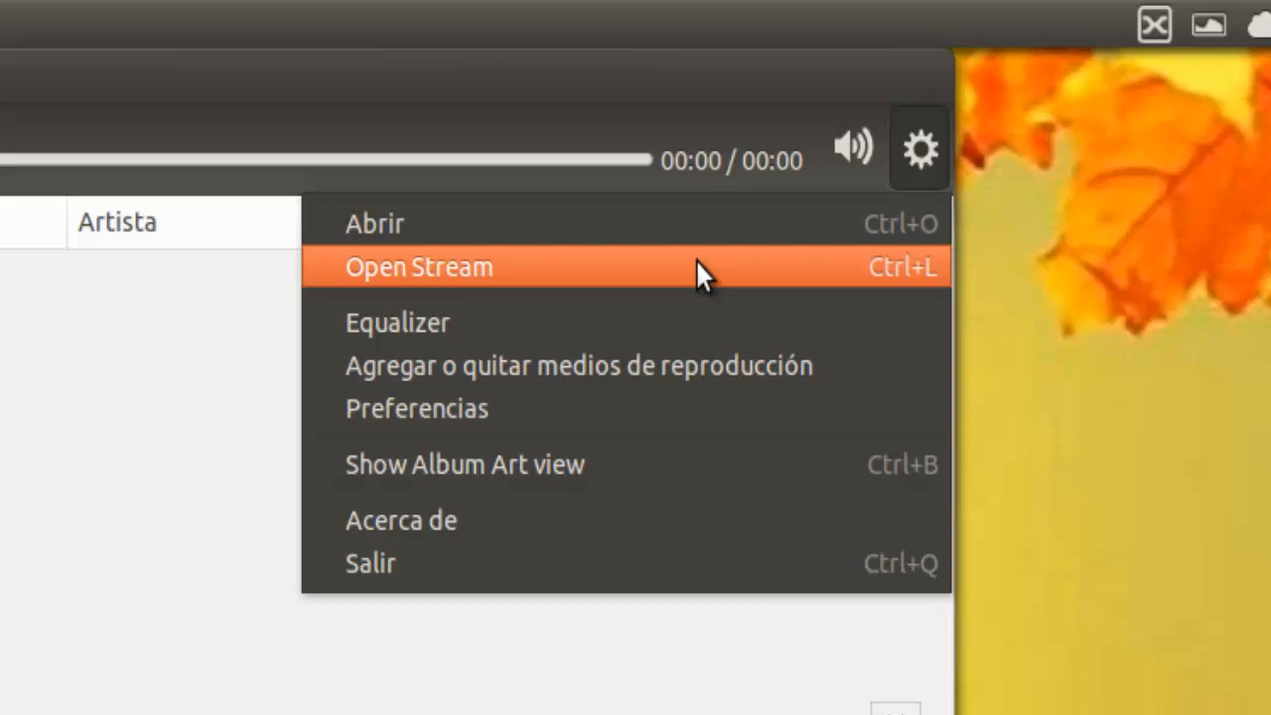
pyautogui.moveTo(699, 322)
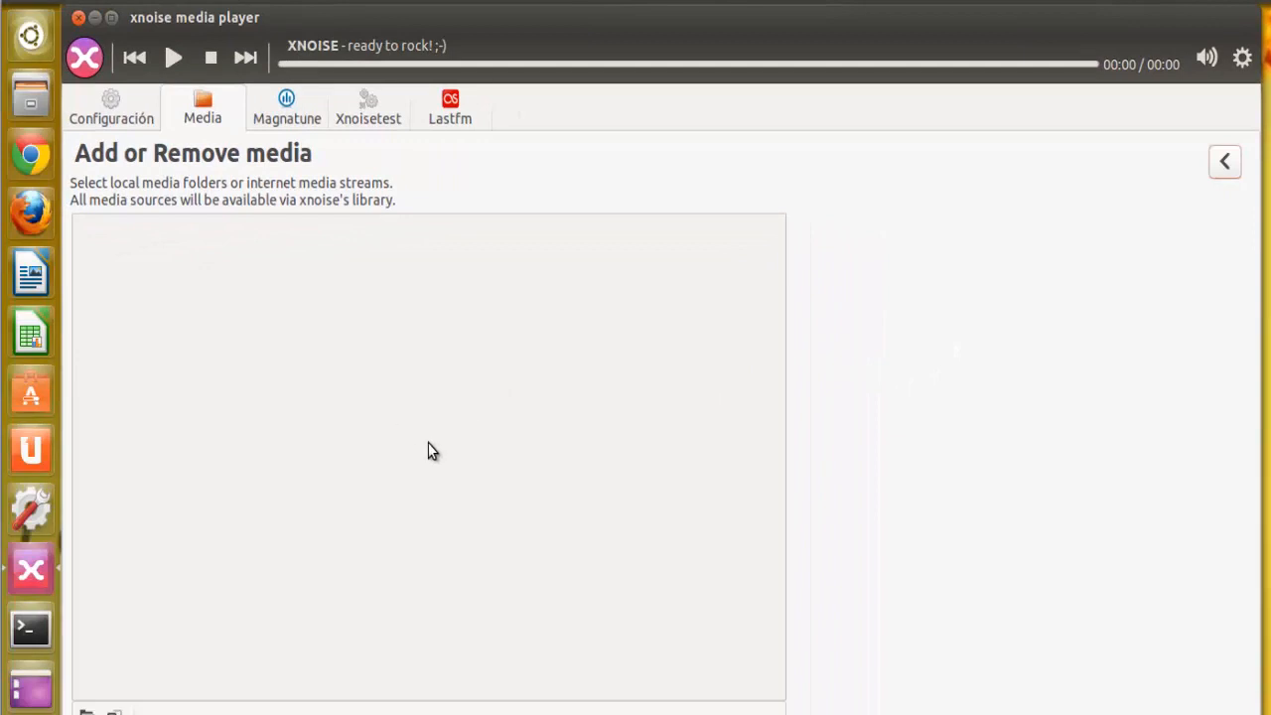
pyautogui.moveTo(433, 453)
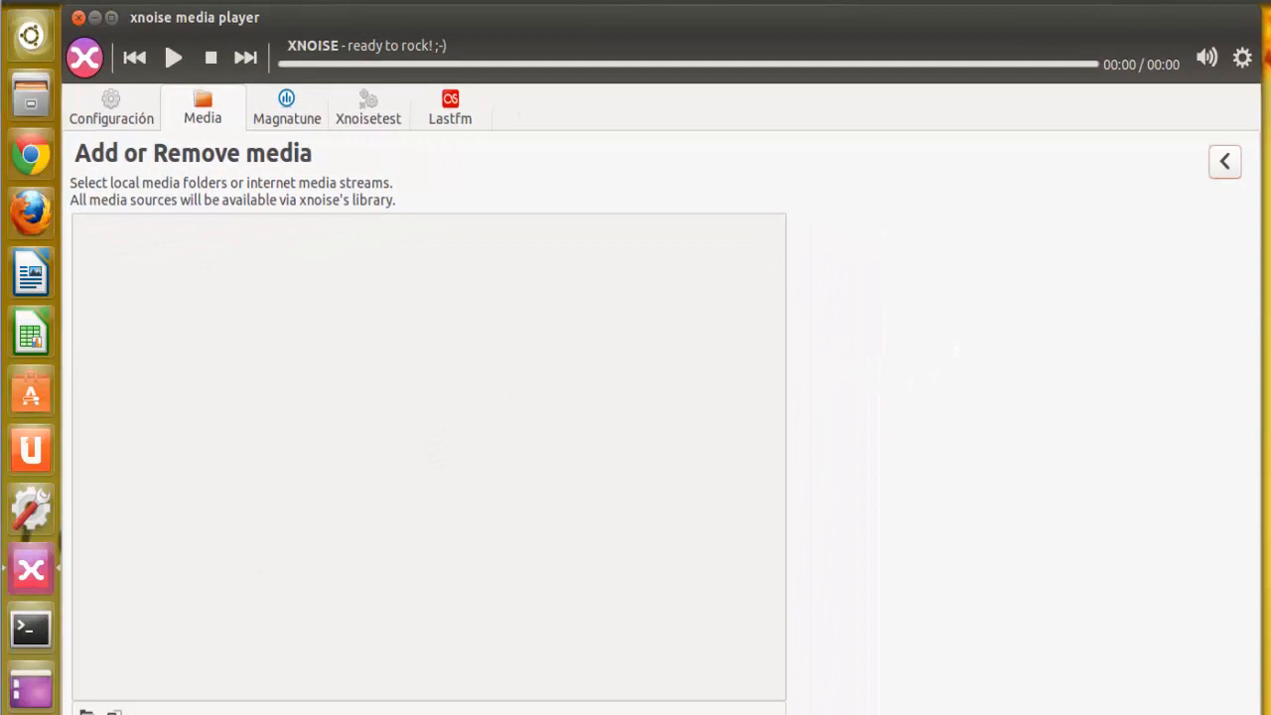
pyautogui.moveTo(421, 449)
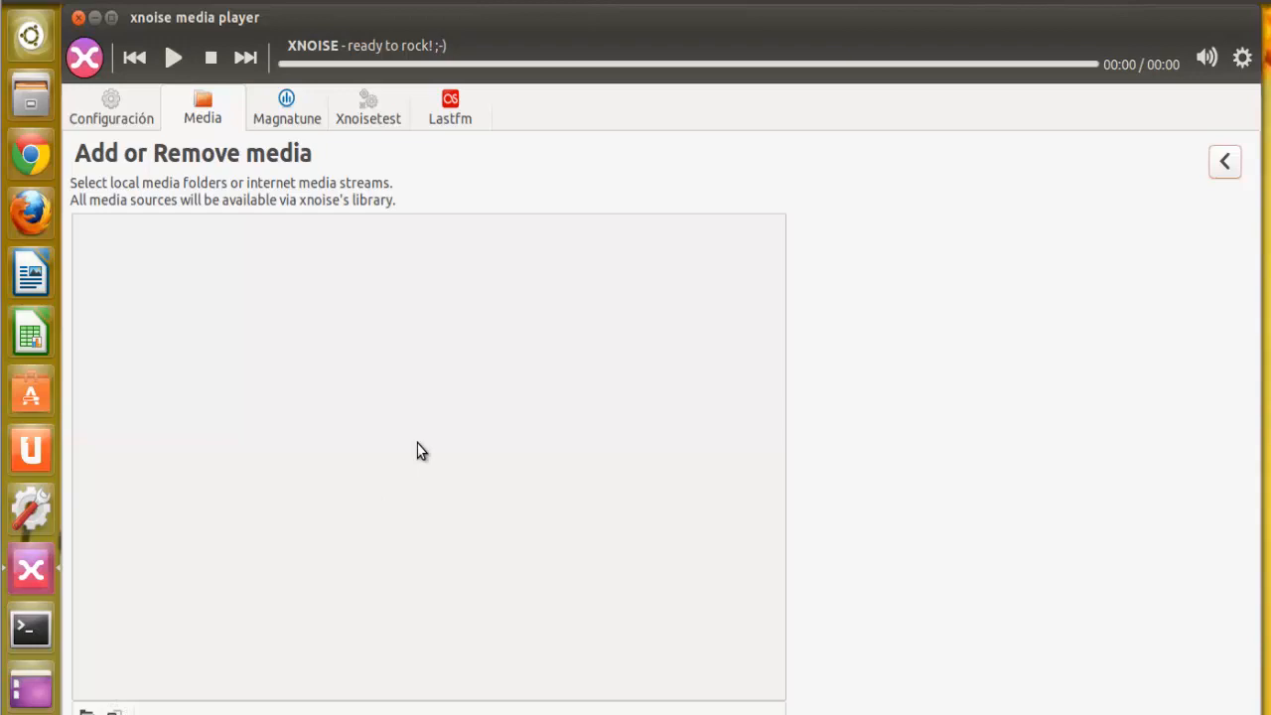
pyautogui.moveTo(1243, 58)
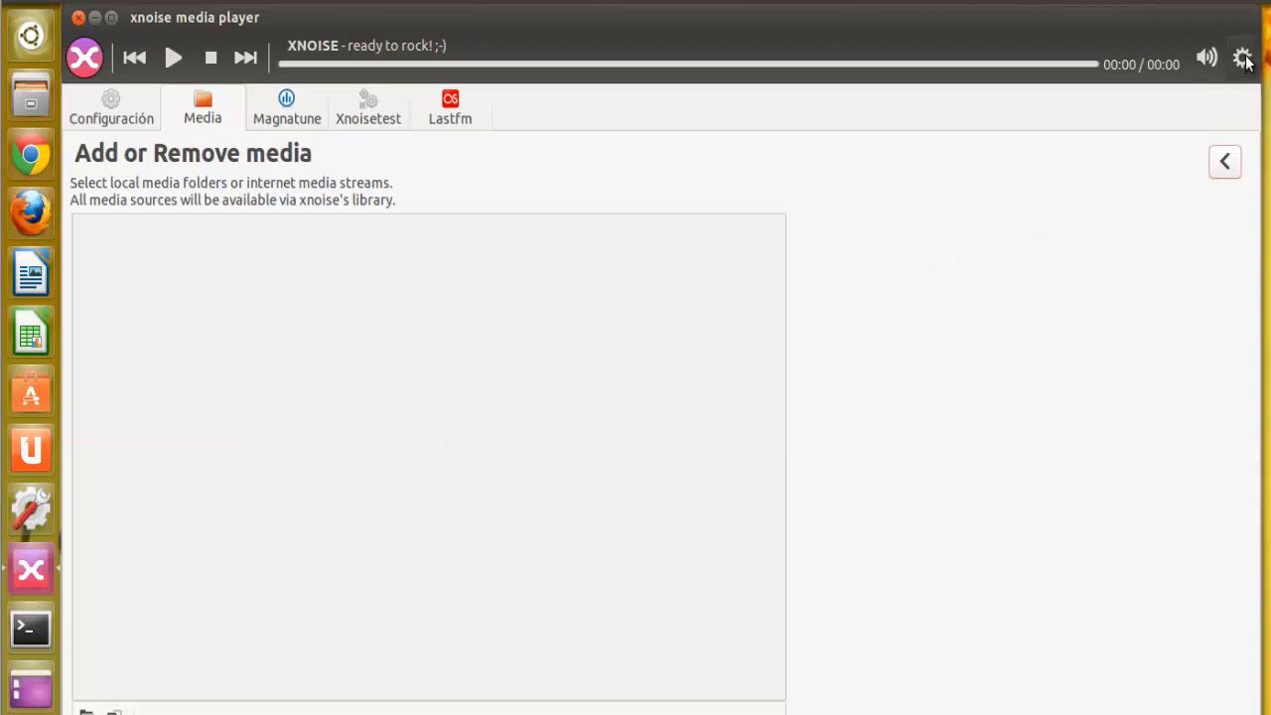
pyautogui.click(1244, 58)
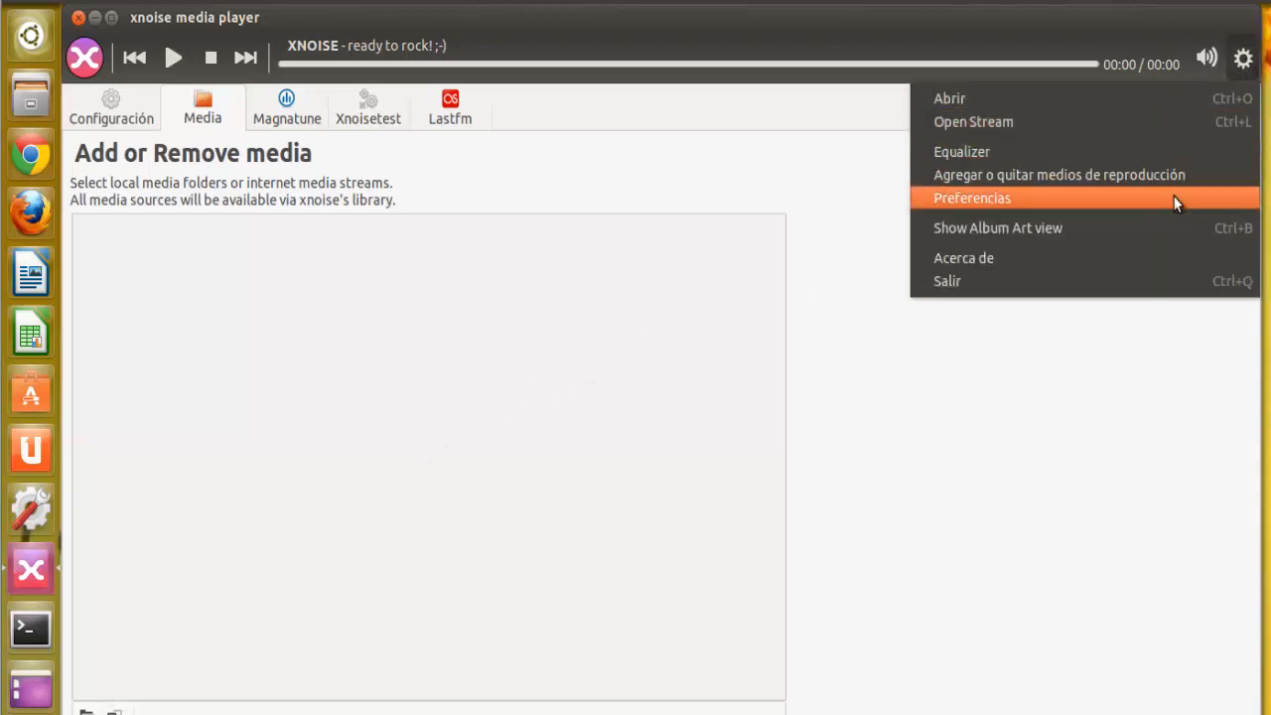
pyautogui.click(971, 198)
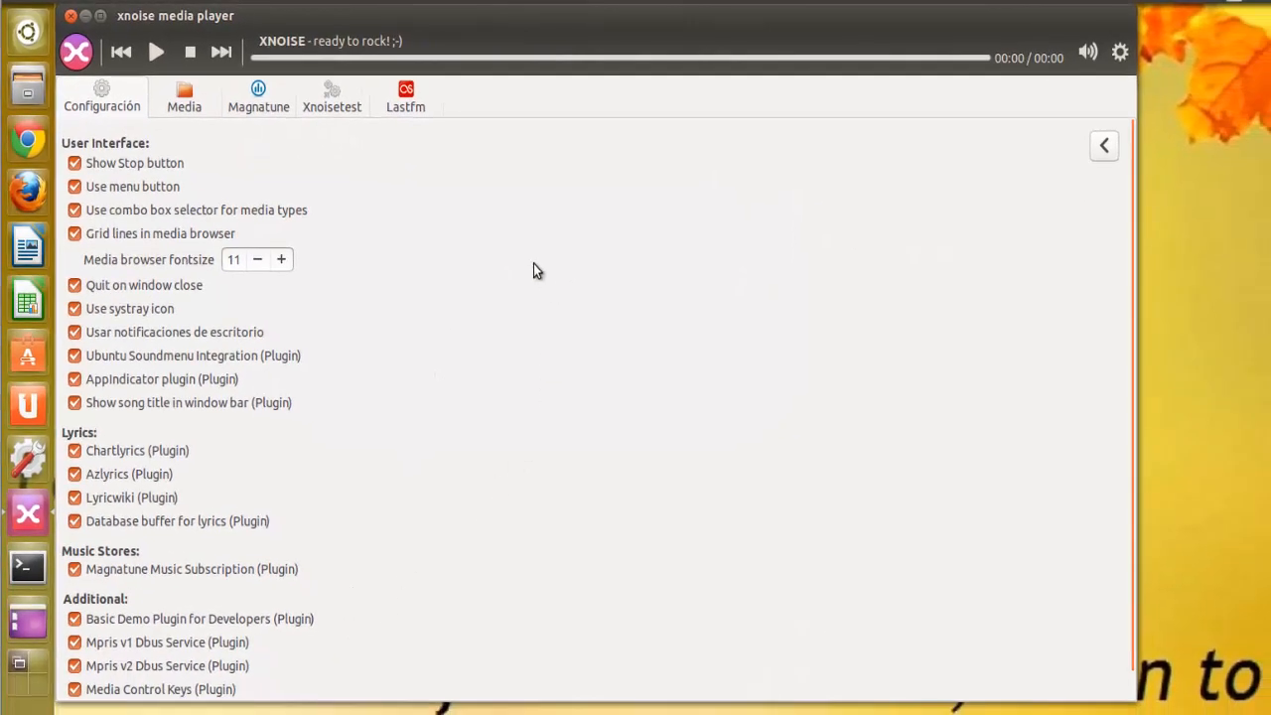
# Leave the preferences and return to the media library browser.
pyautogui.click(1120, 51)
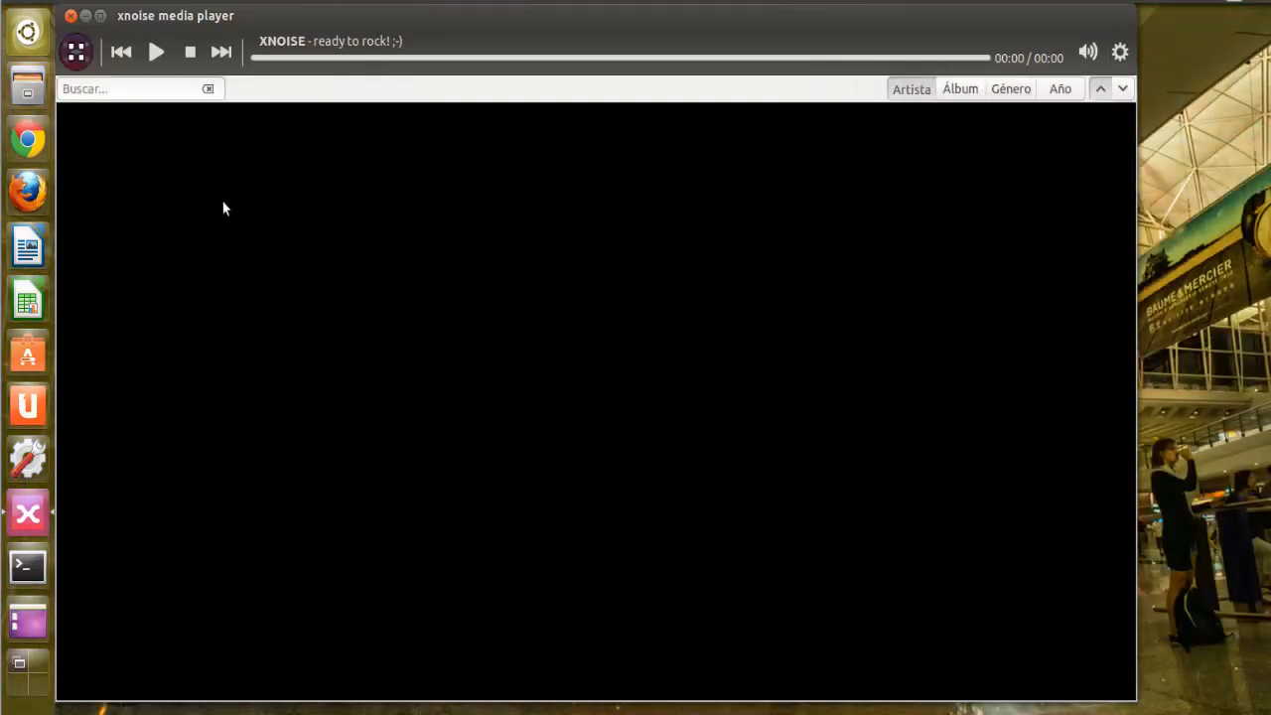
pyautogui.moveTo(171, 163)
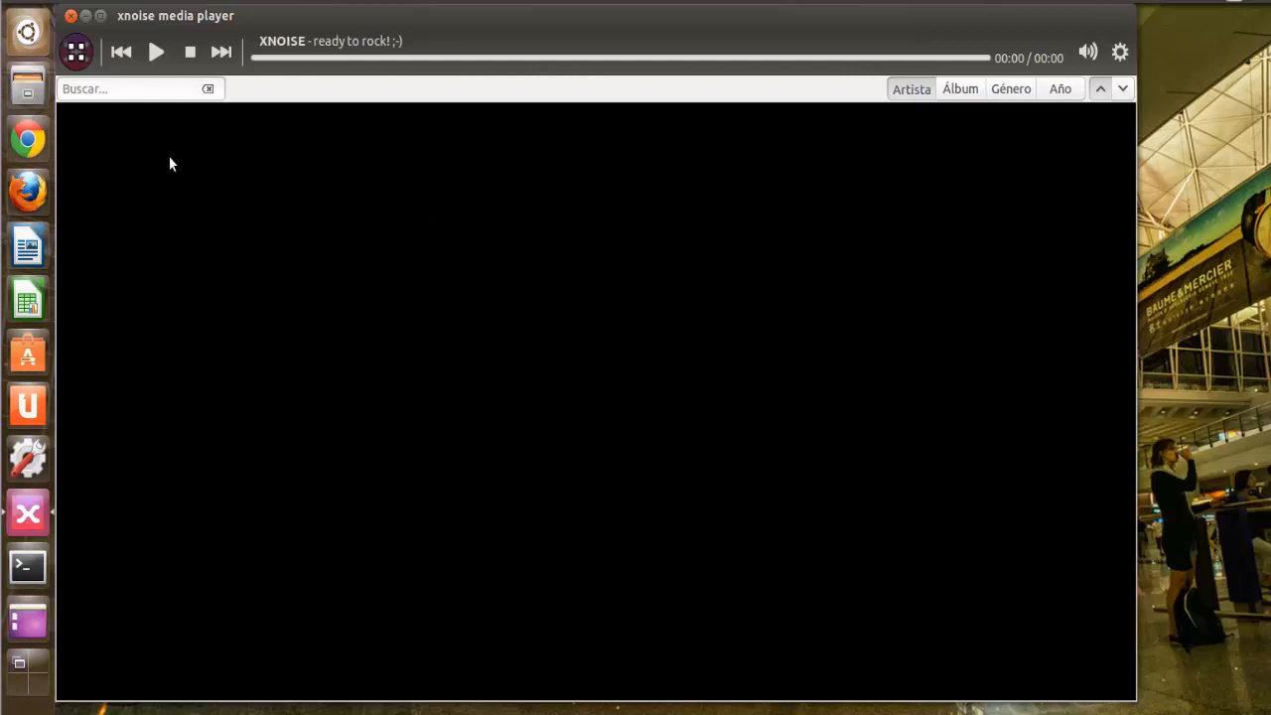
pyautogui.moveTo(234, 247)
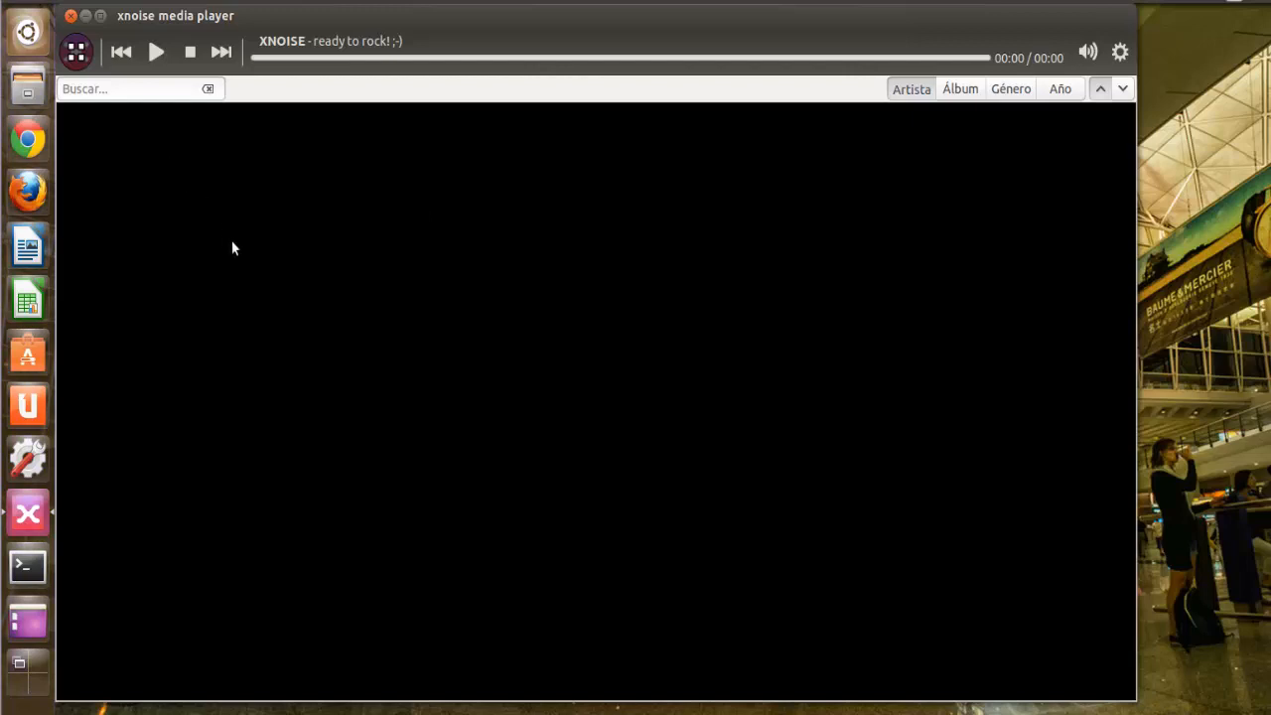
pyautogui.moveTo(238, 252)
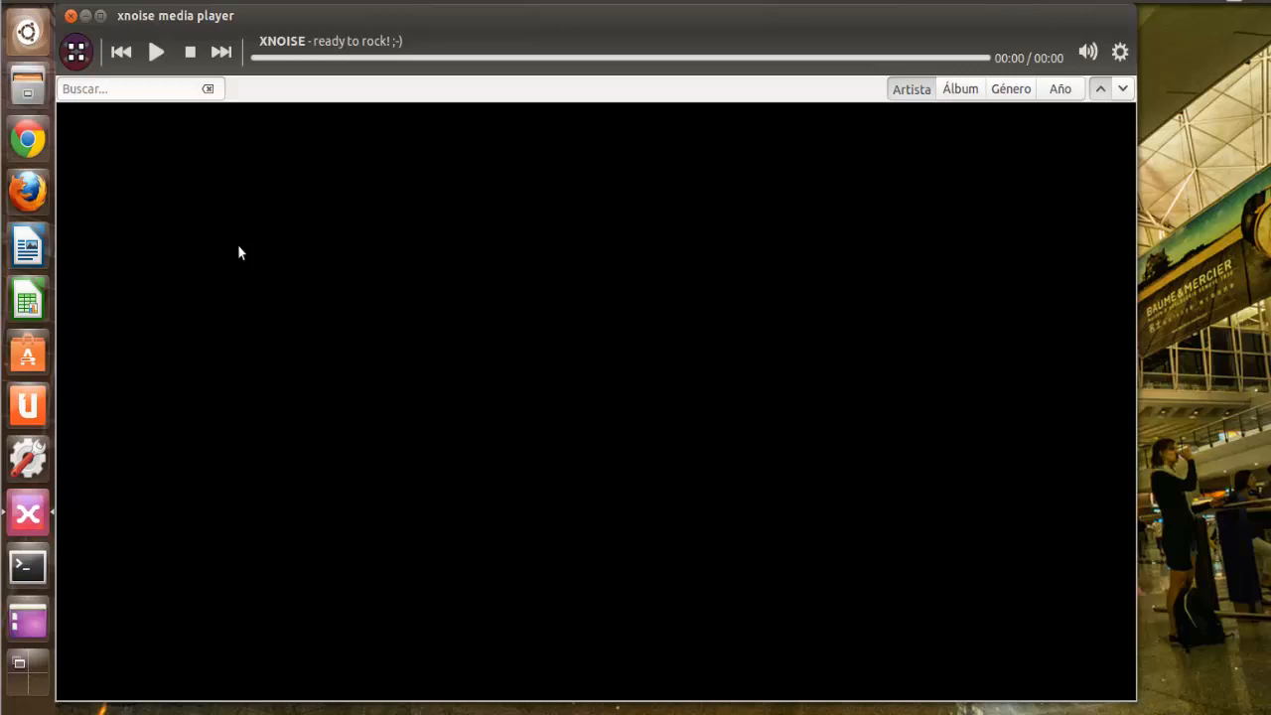
pyautogui.moveTo(209, 171)
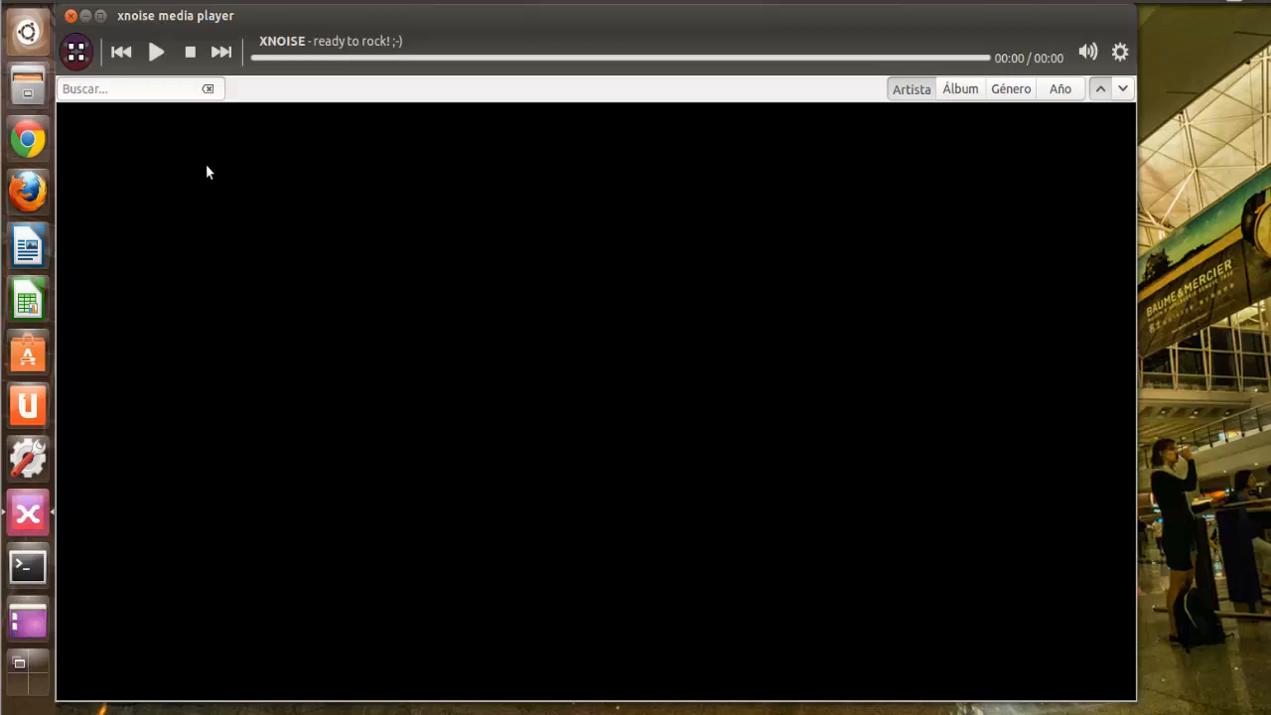
pyautogui.moveTo(993, 187)
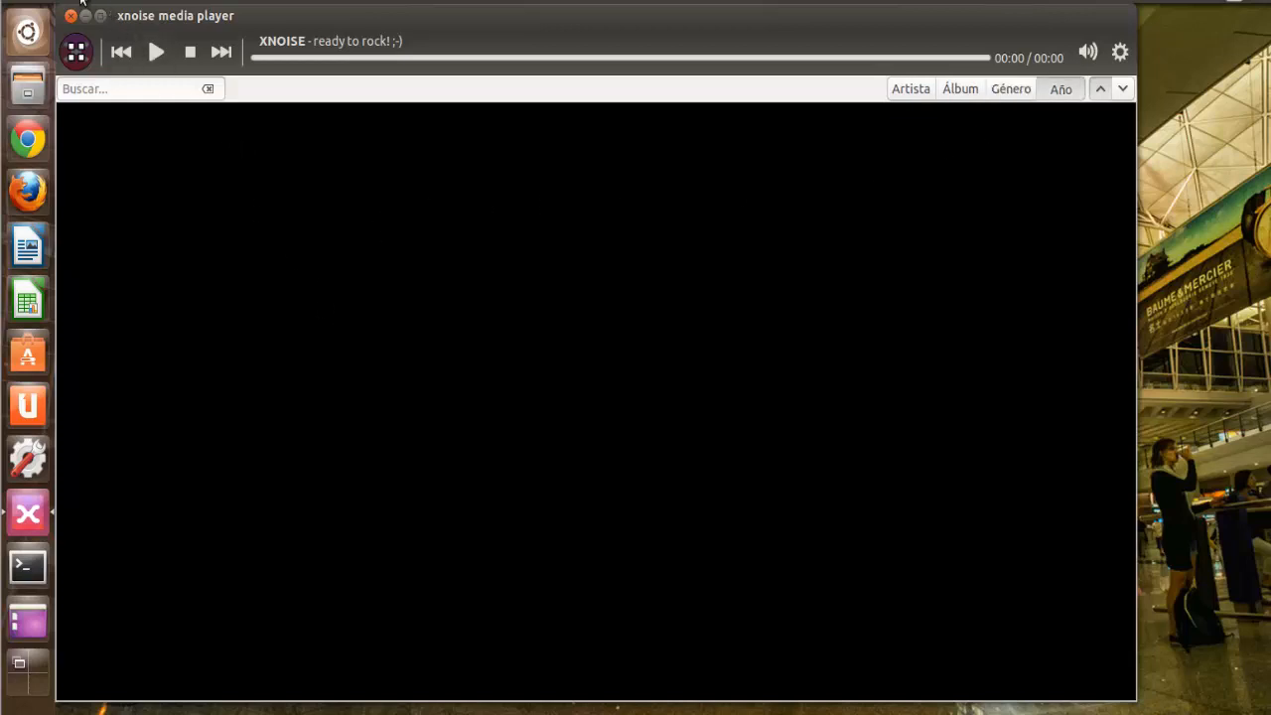
pyautogui.moveTo(116, 8)
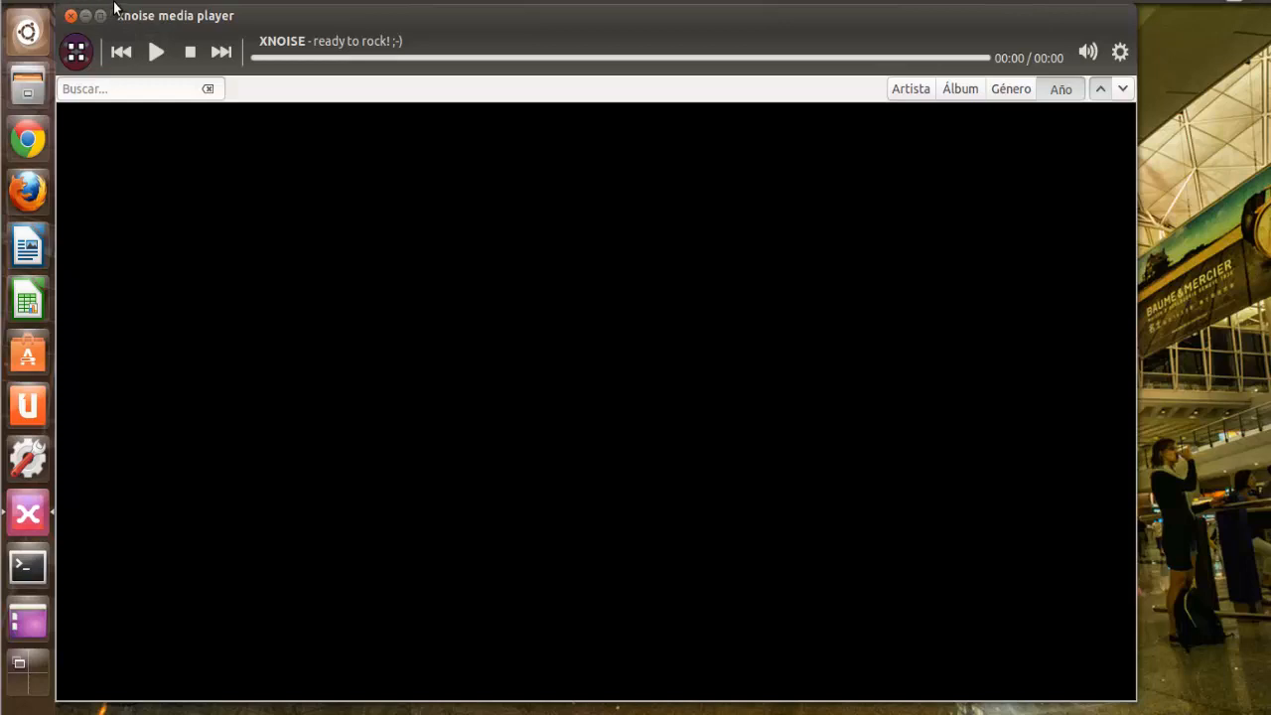
pyautogui.moveTo(96, 15)
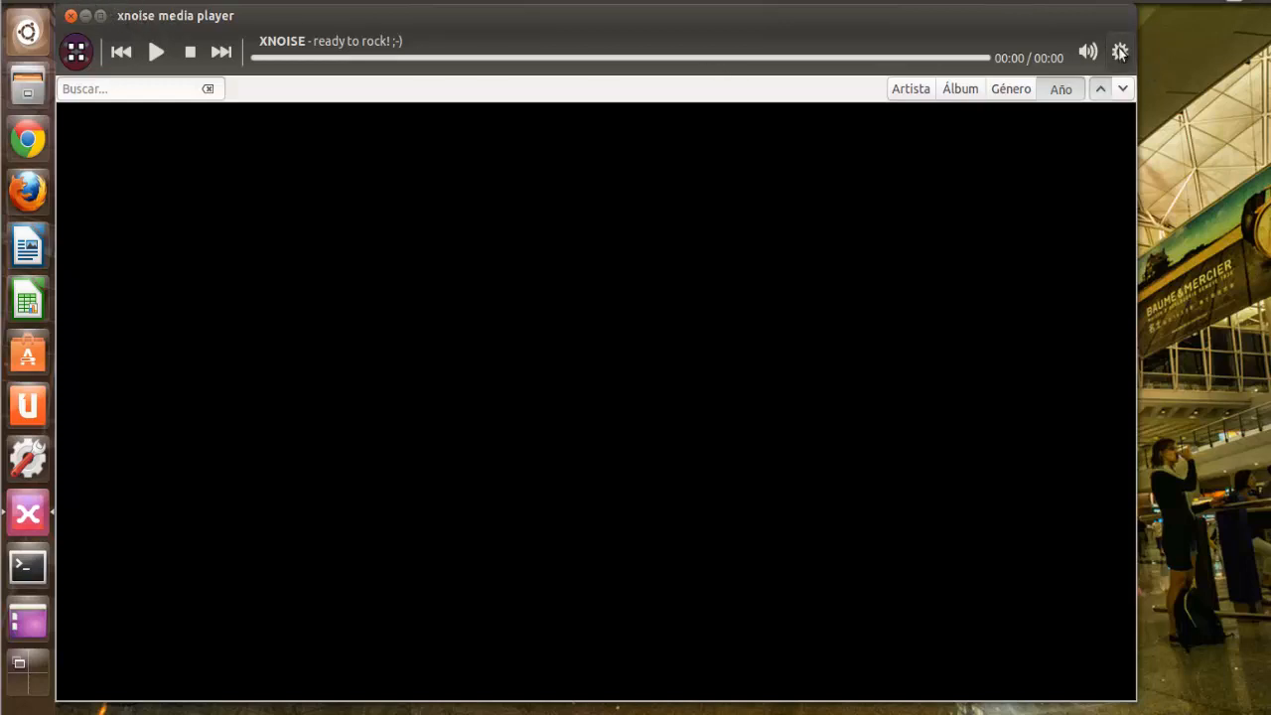
pyautogui.click(1120, 52)
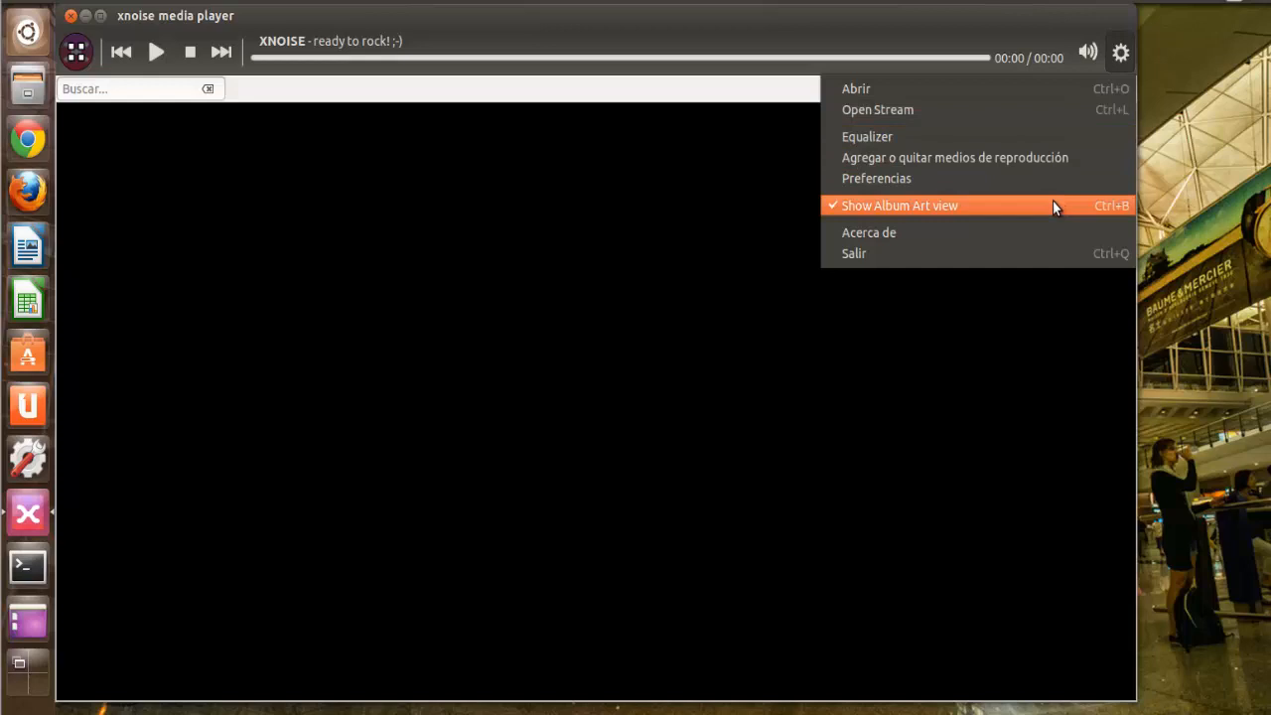
pyautogui.moveTo(1028, 232)
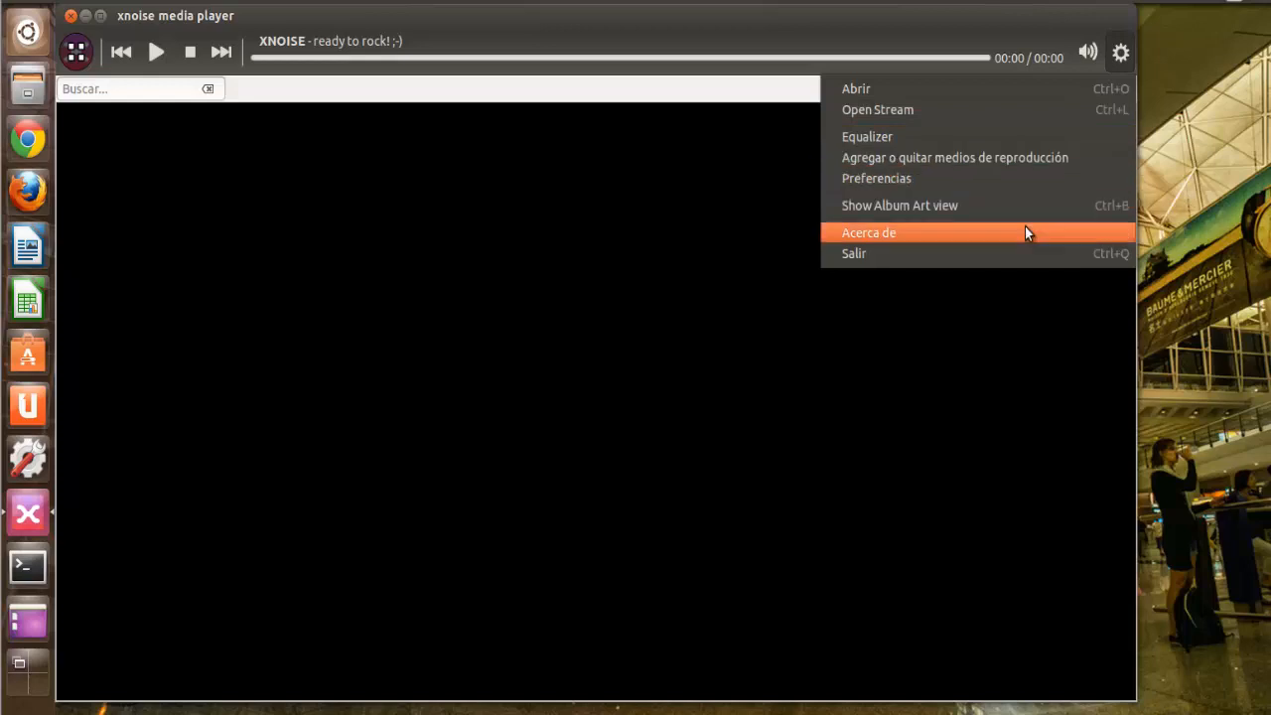
pyautogui.click(868, 232)
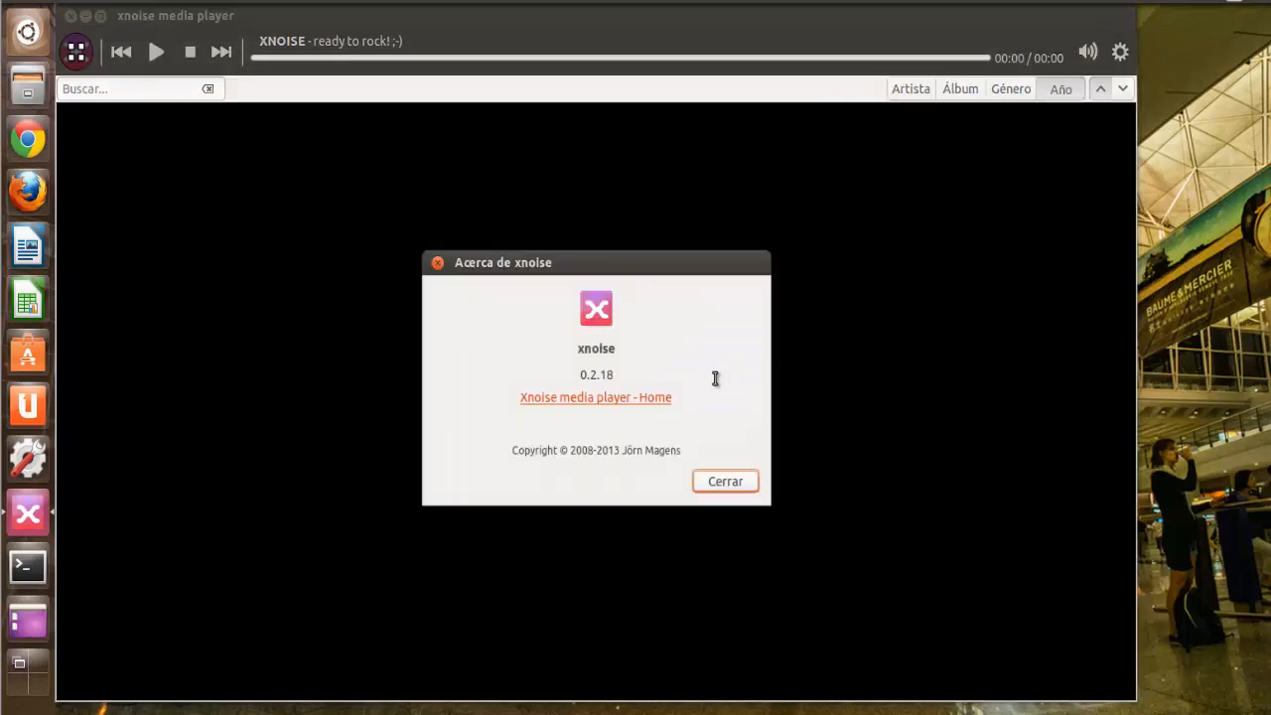
pyautogui.moveTo(739, 441)
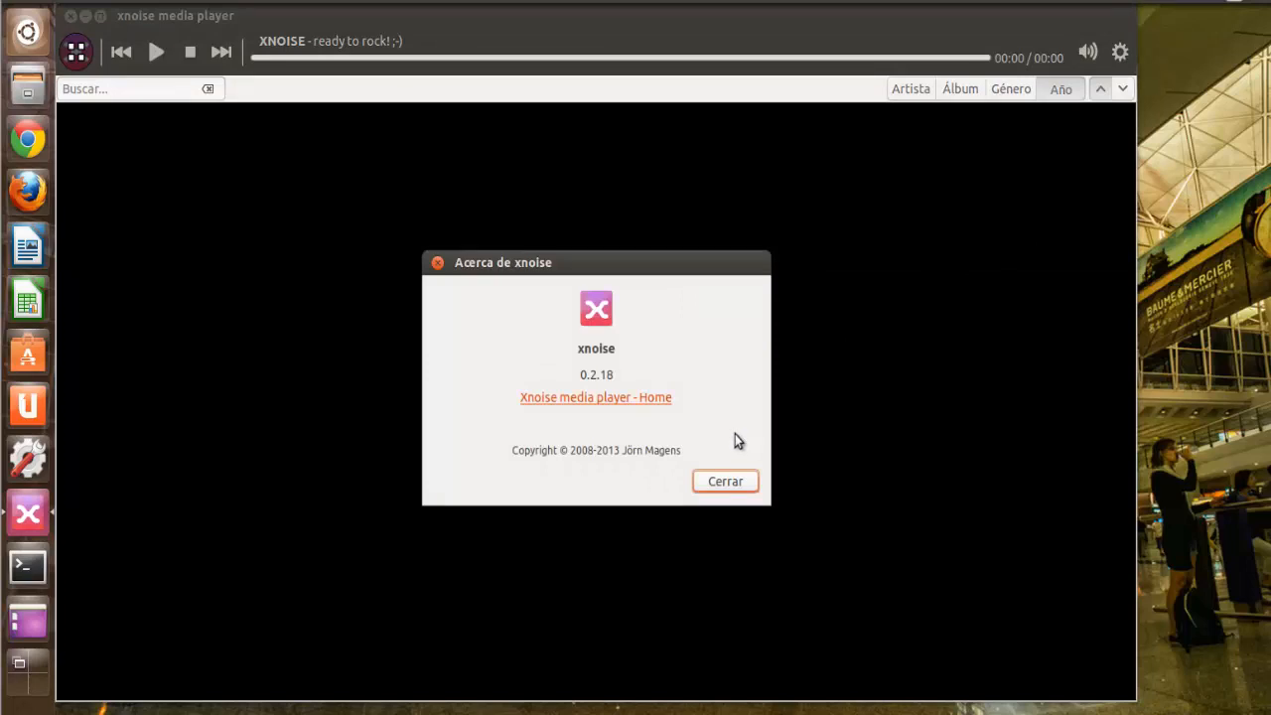
pyautogui.click(725, 481)
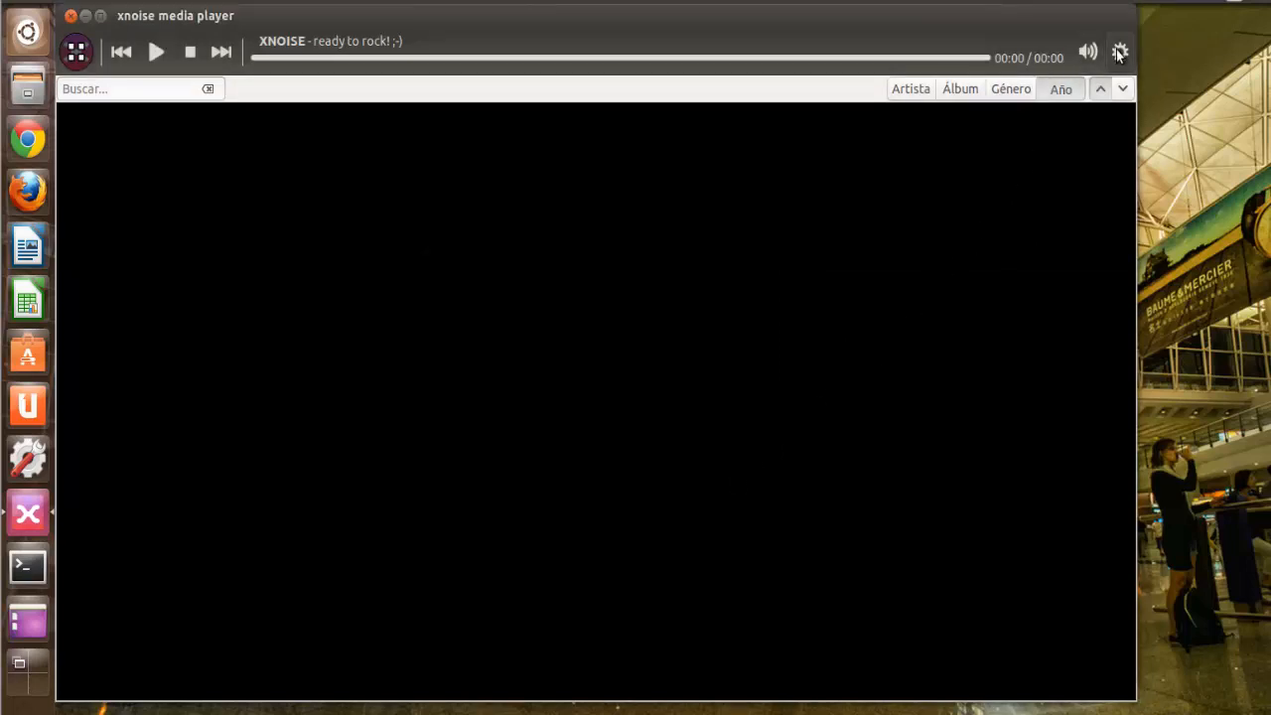
pyautogui.click(1120, 52)
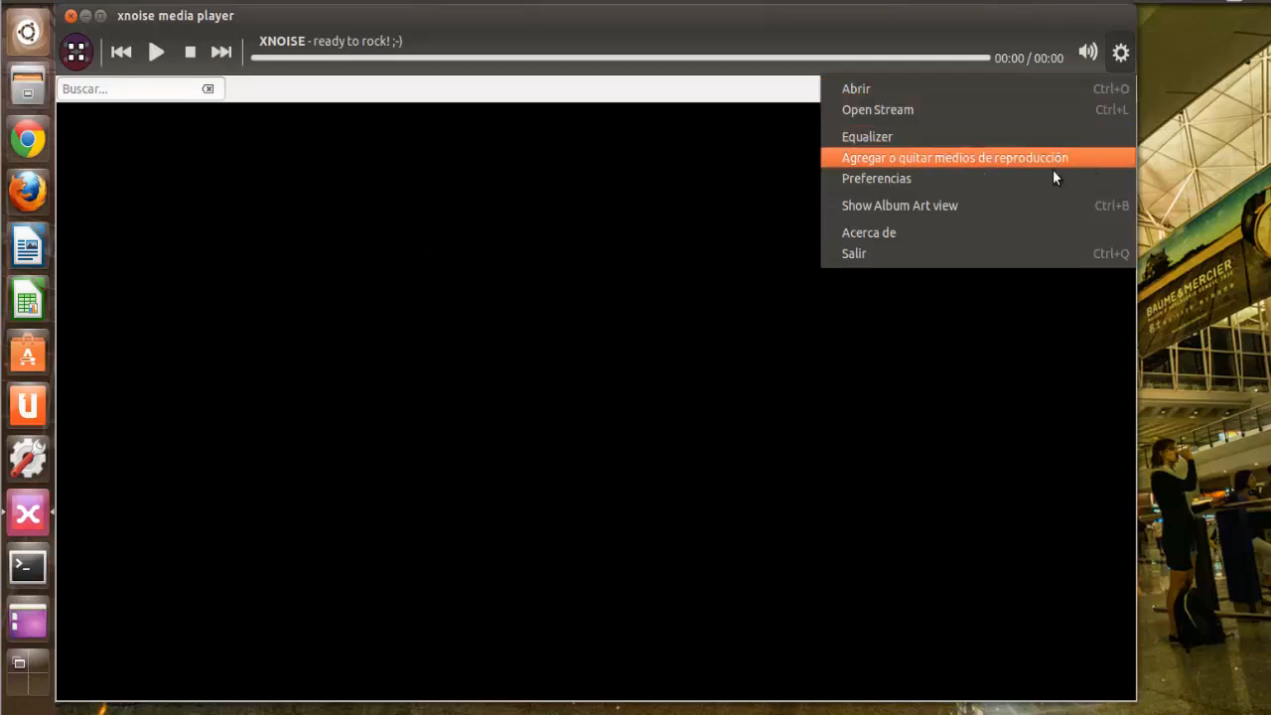
pyautogui.click(876, 179)
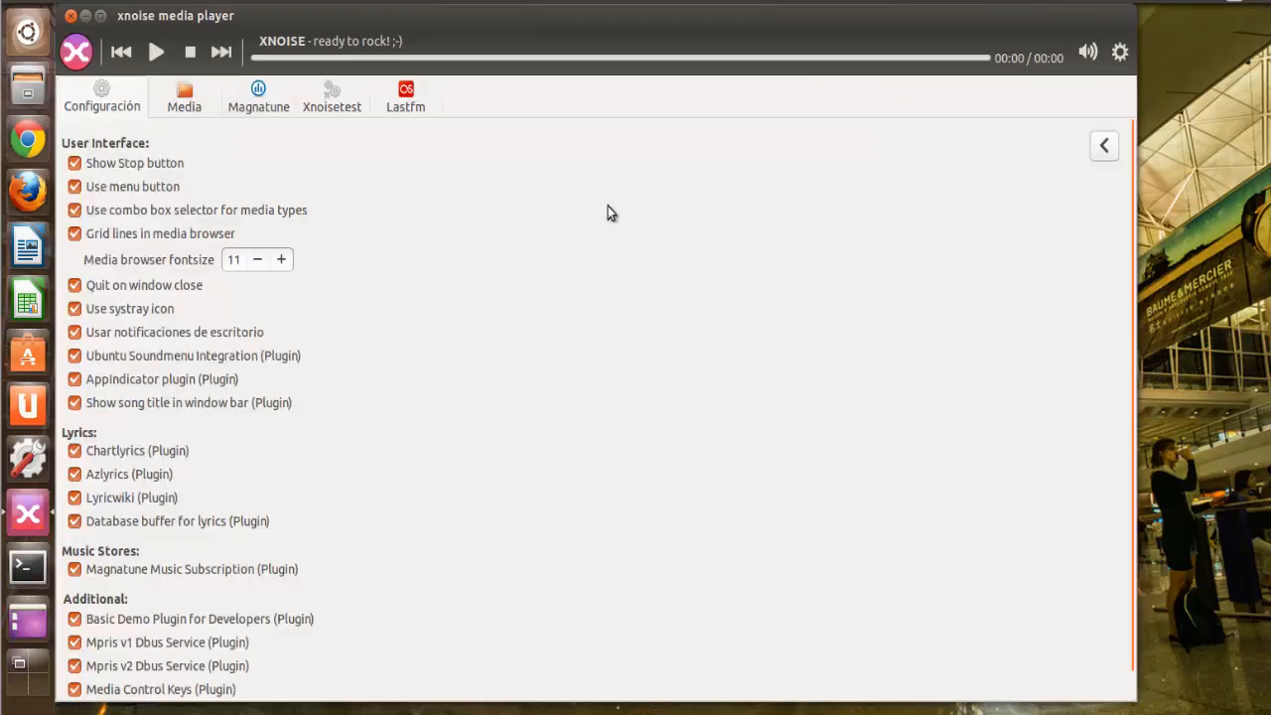
pyautogui.moveTo(387, 216)
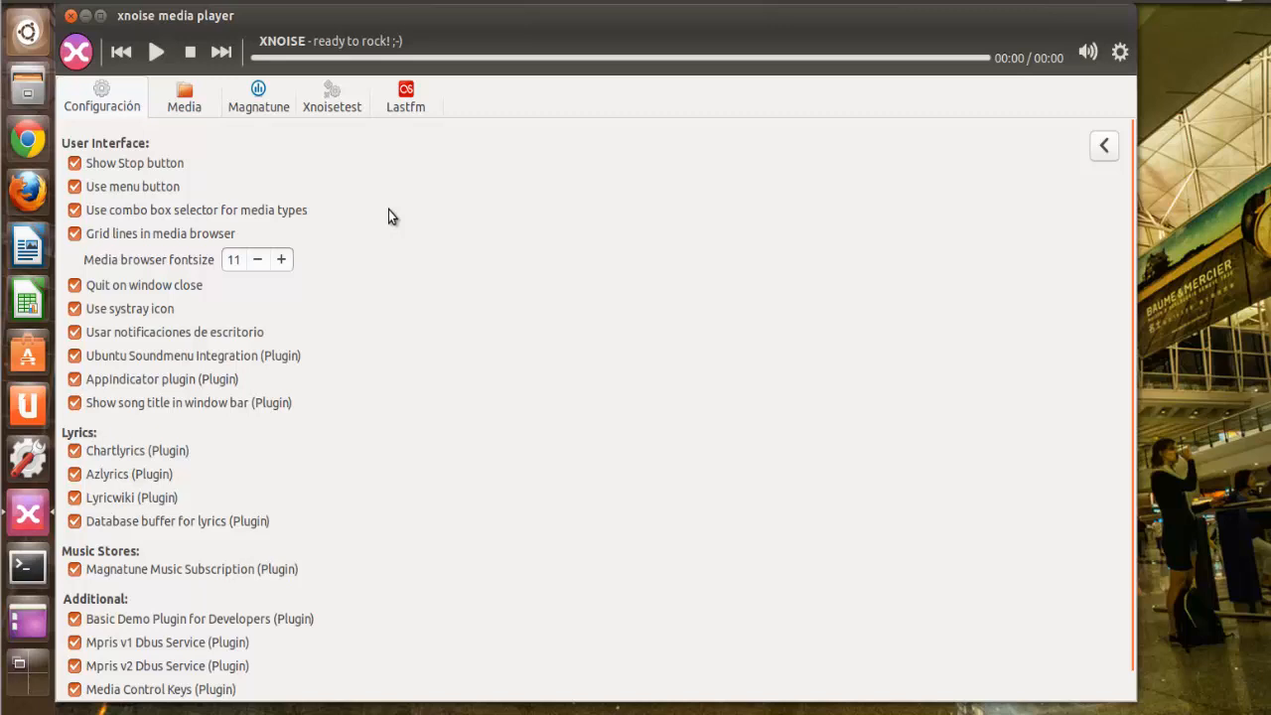
pyautogui.moveTo(321, 405)
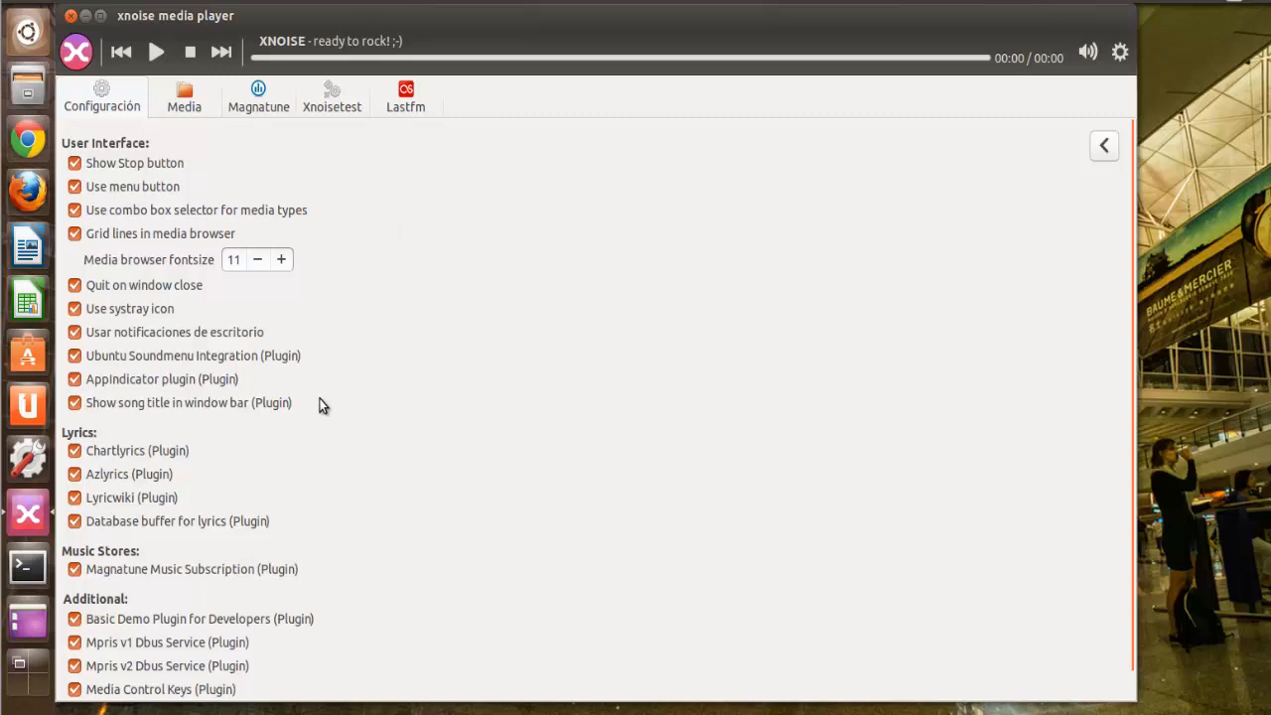
pyautogui.moveTo(321, 461)
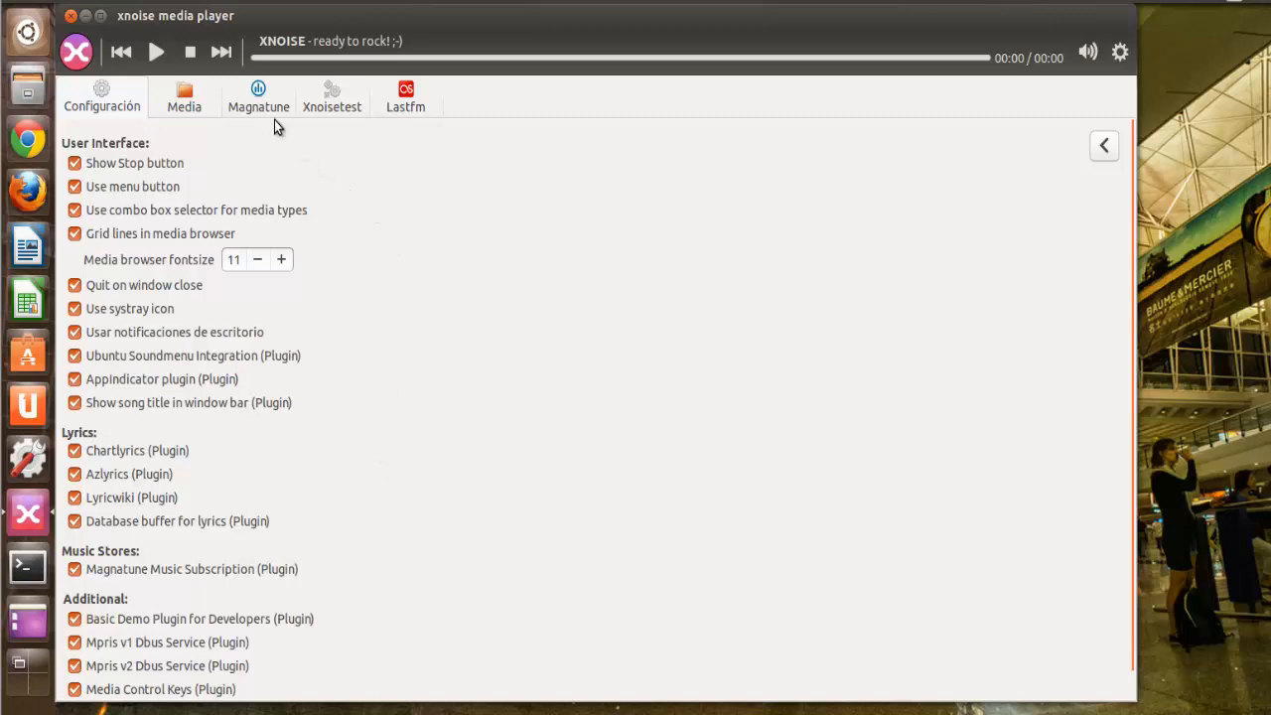
# View the Magnatune account settings, then the Xnoisetest plugin page showing "bingo".
pyautogui.click(258, 95)
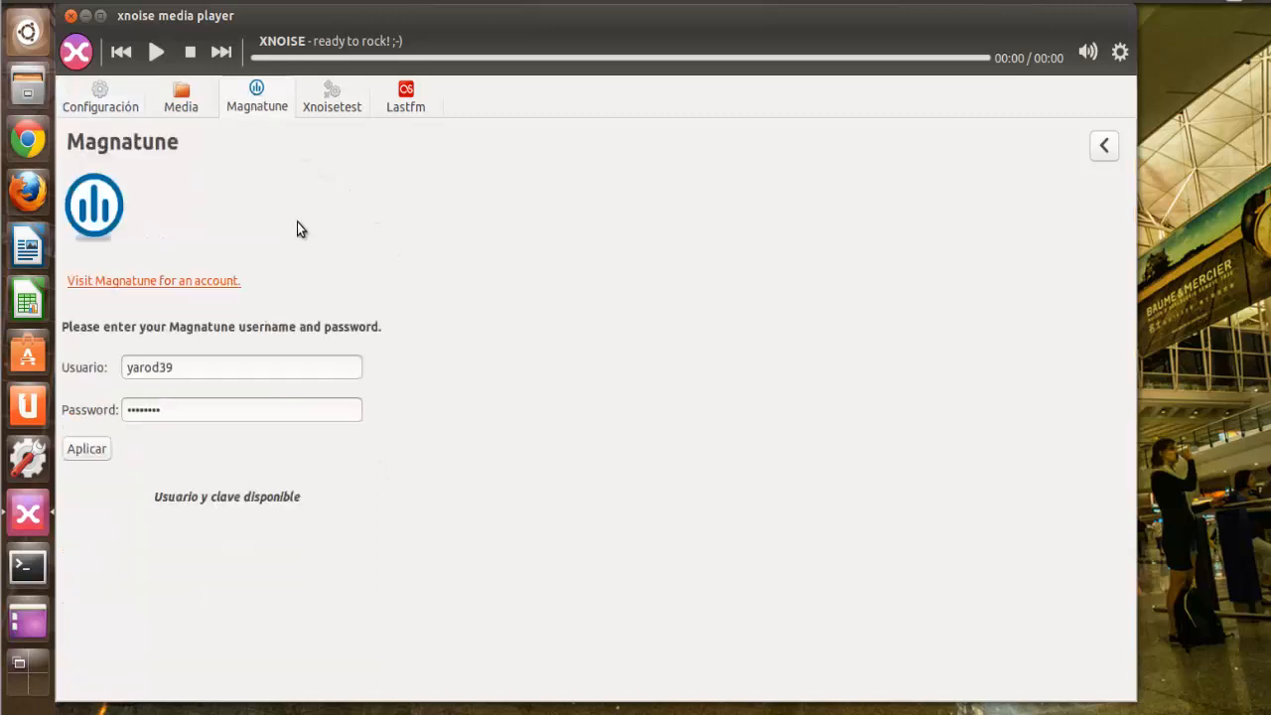
pyautogui.moveTo(294, 210)
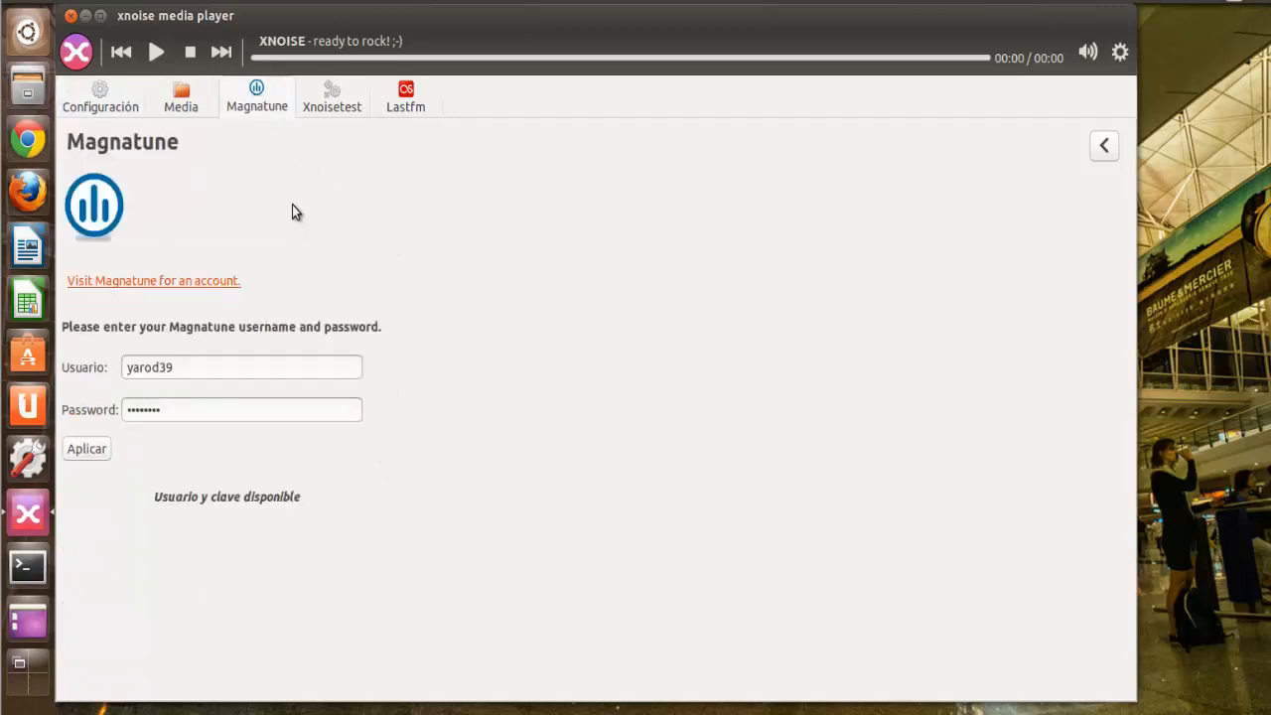
pyautogui.moveTo(188, 149)
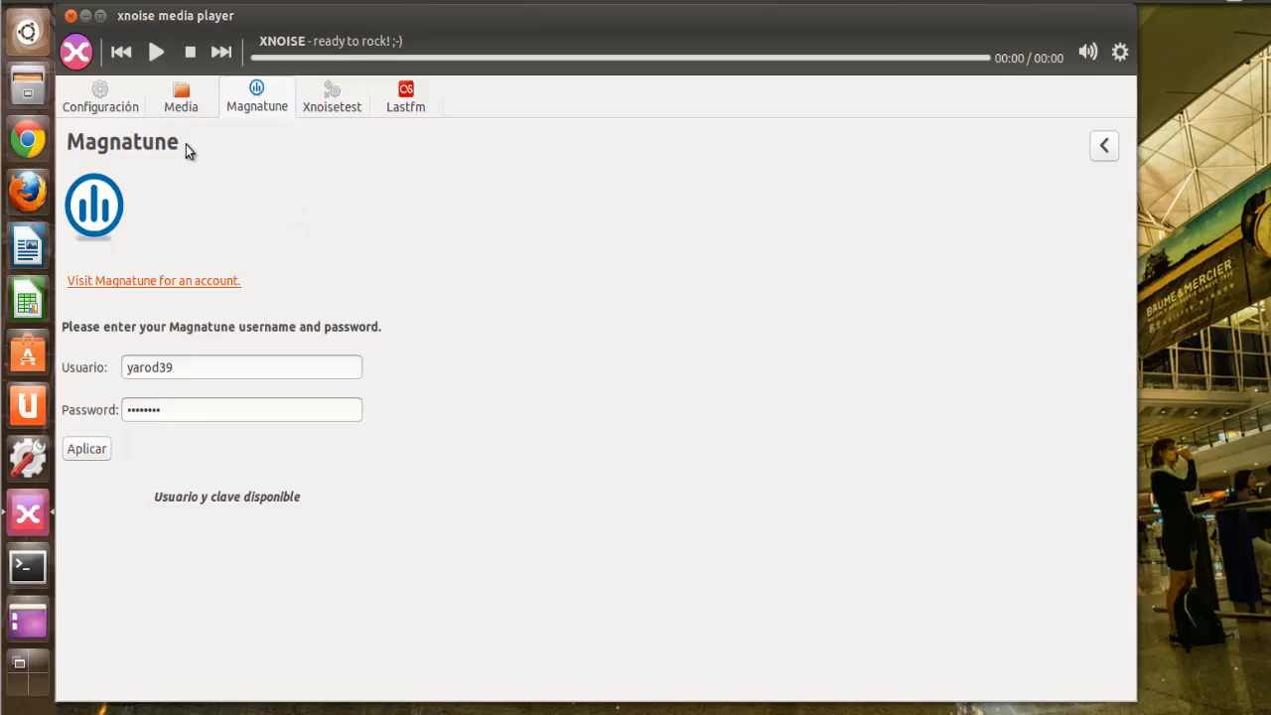
pyautogui.moveTo(211, 266)
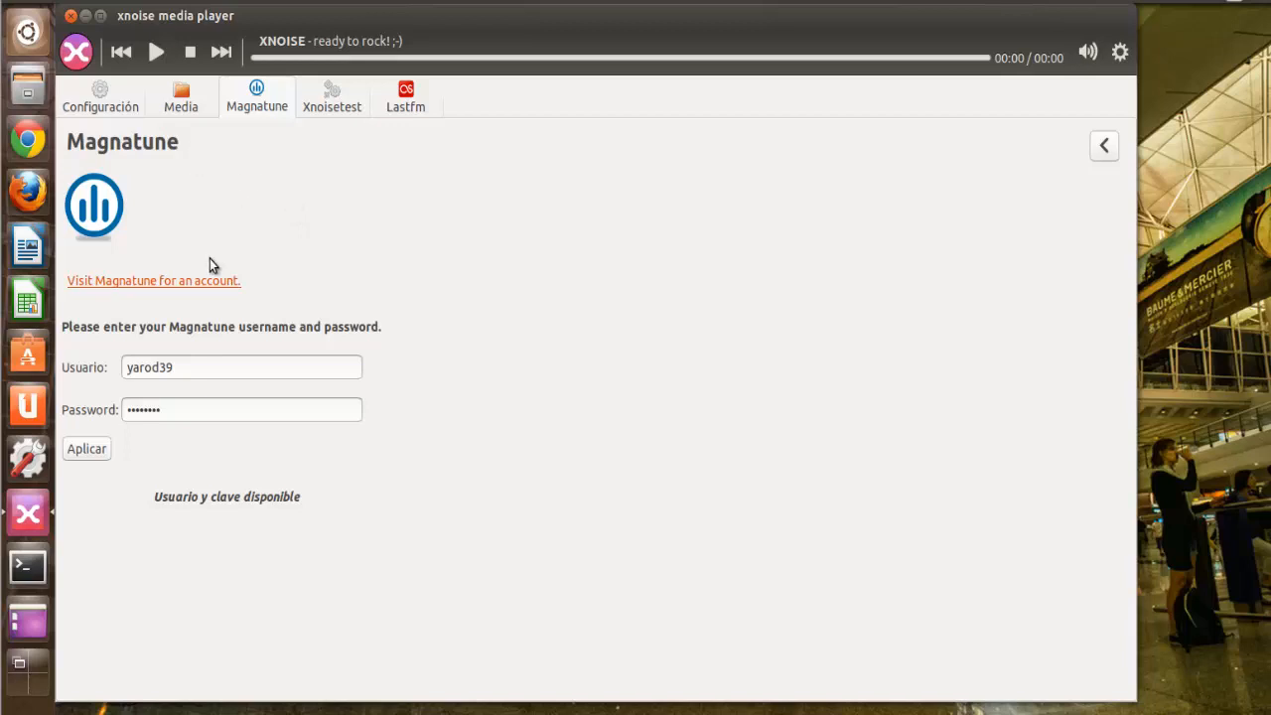
pyautogui.moveTo(250, 251)
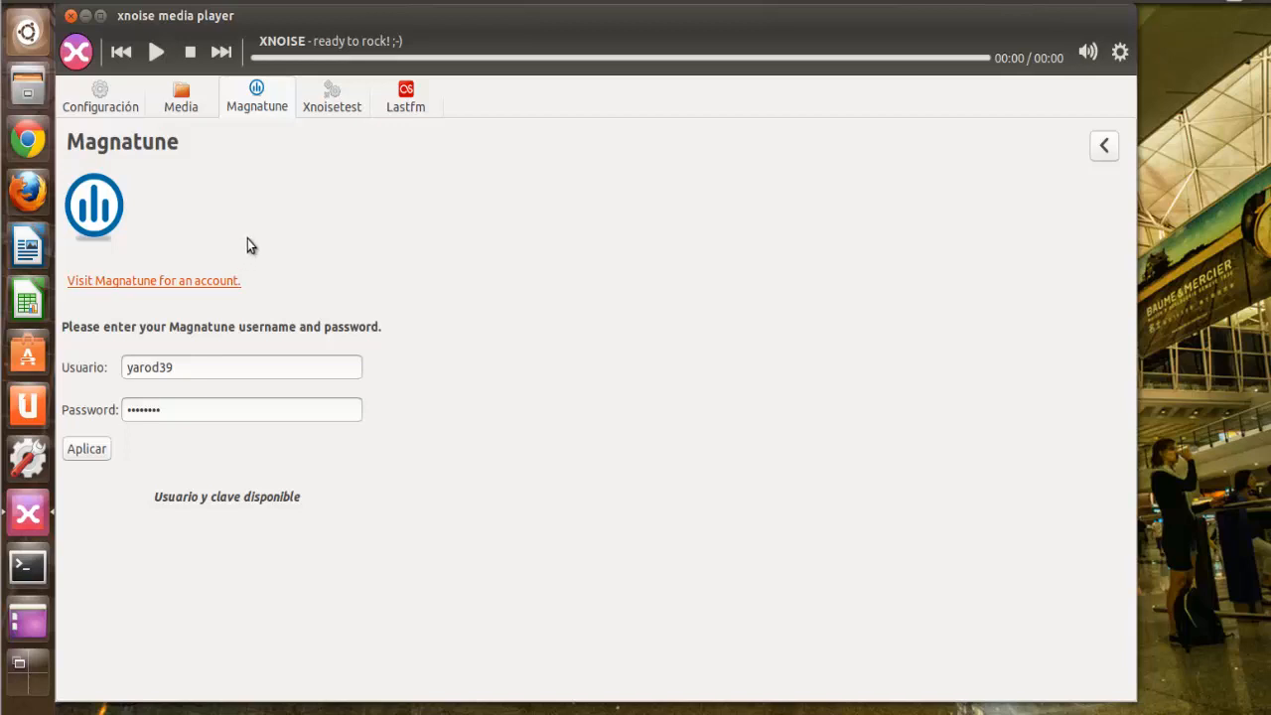
pyautogui.moveTo(334, 100)
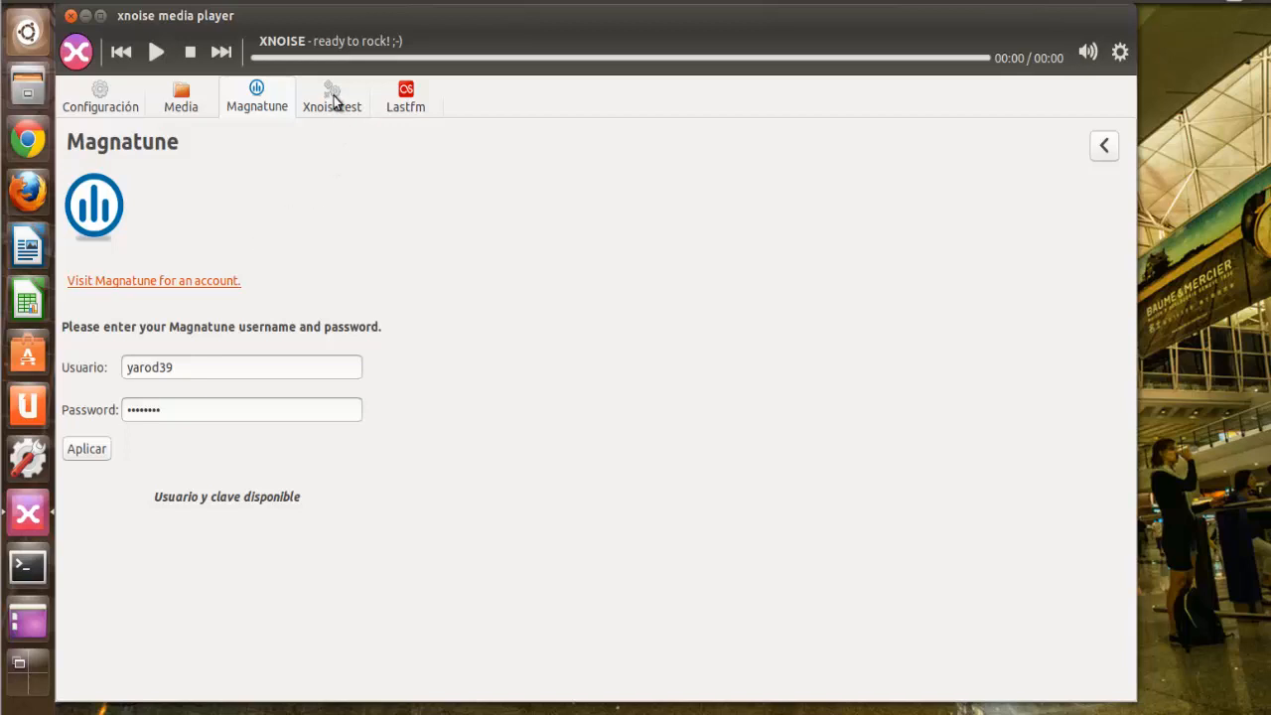
pyautogui.click(329, 96)
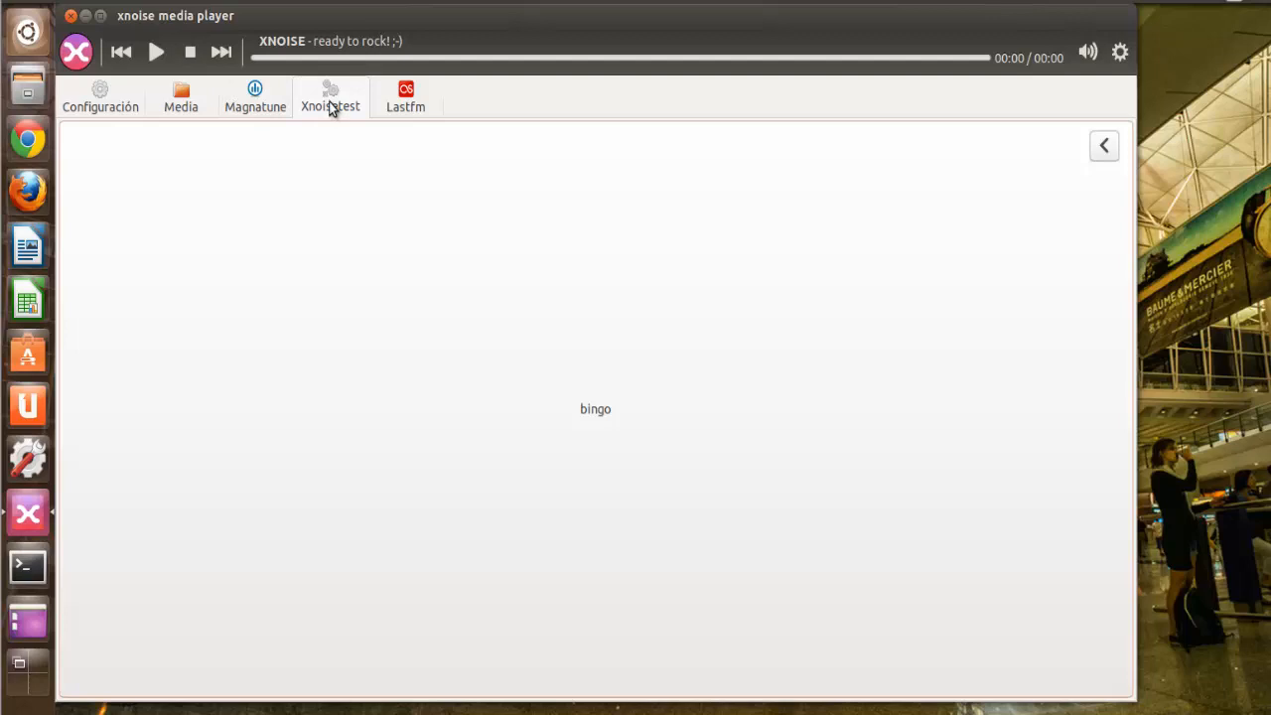
# Close the preferences for the empty playlist and bring up the main application menu.
pyautogui.click(1104, 145)
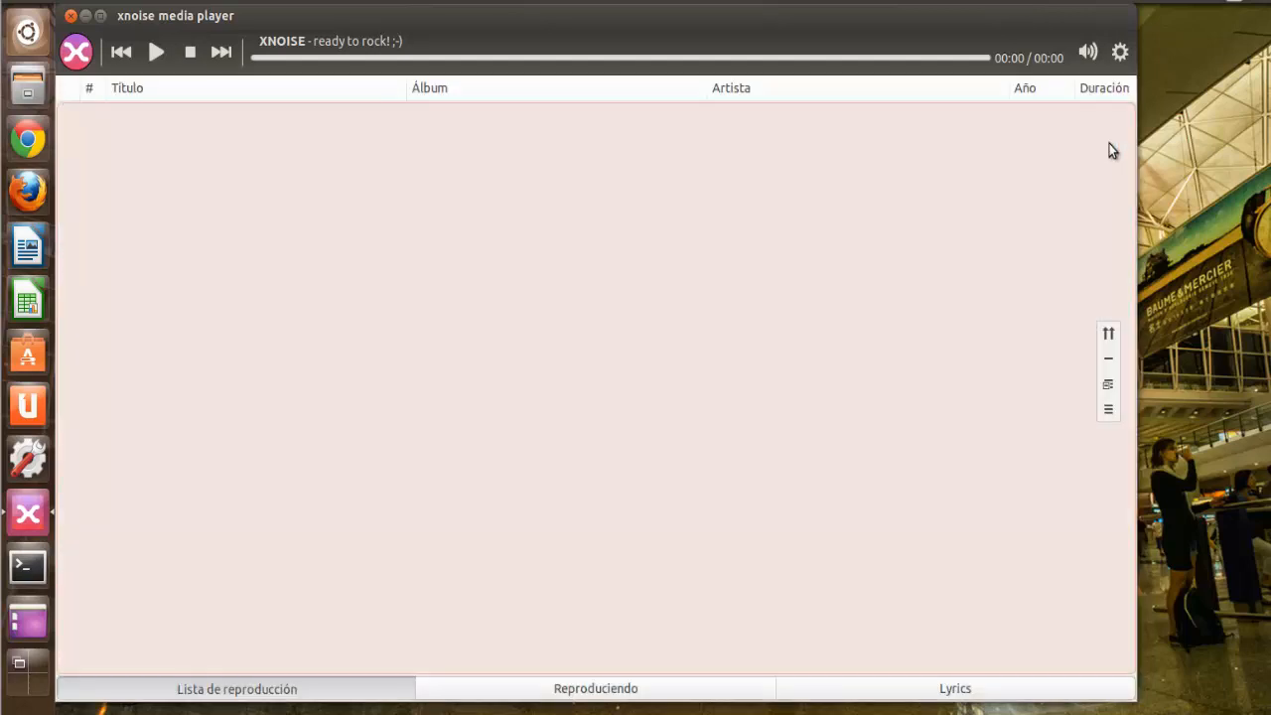
pyautogui.moveTo(219, 94)
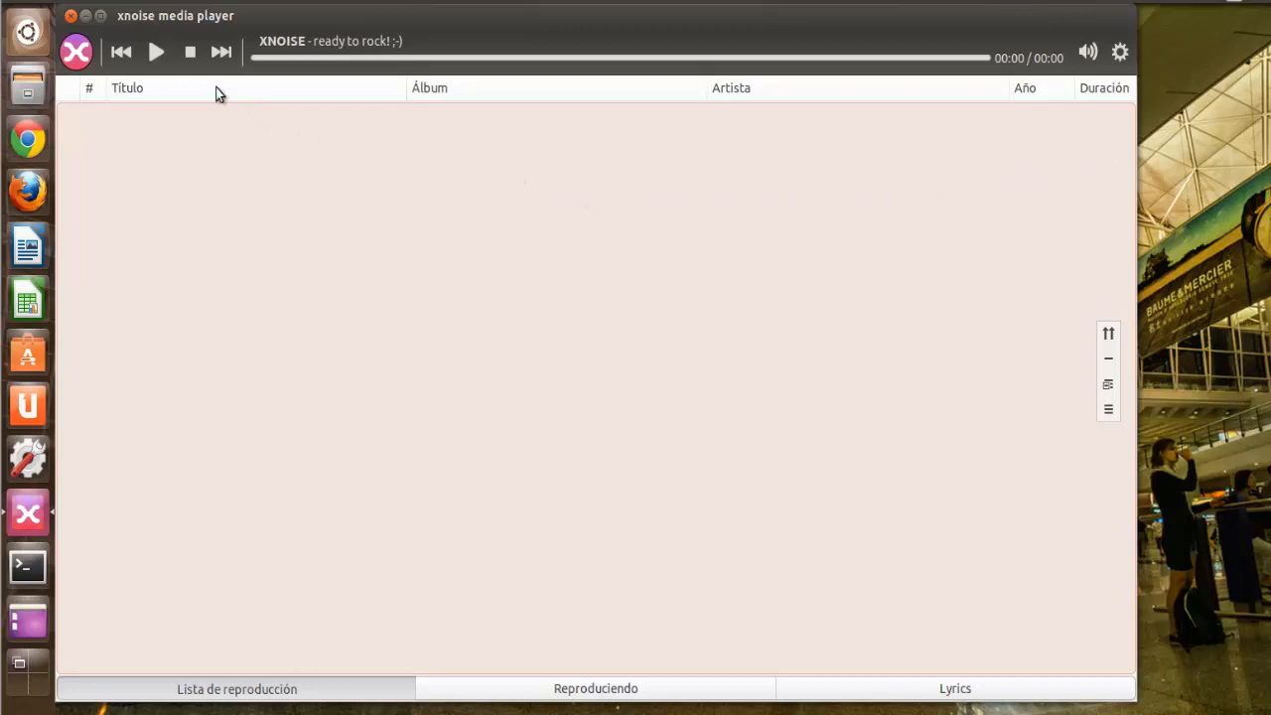
pyautogui.moveTo(400, 112)
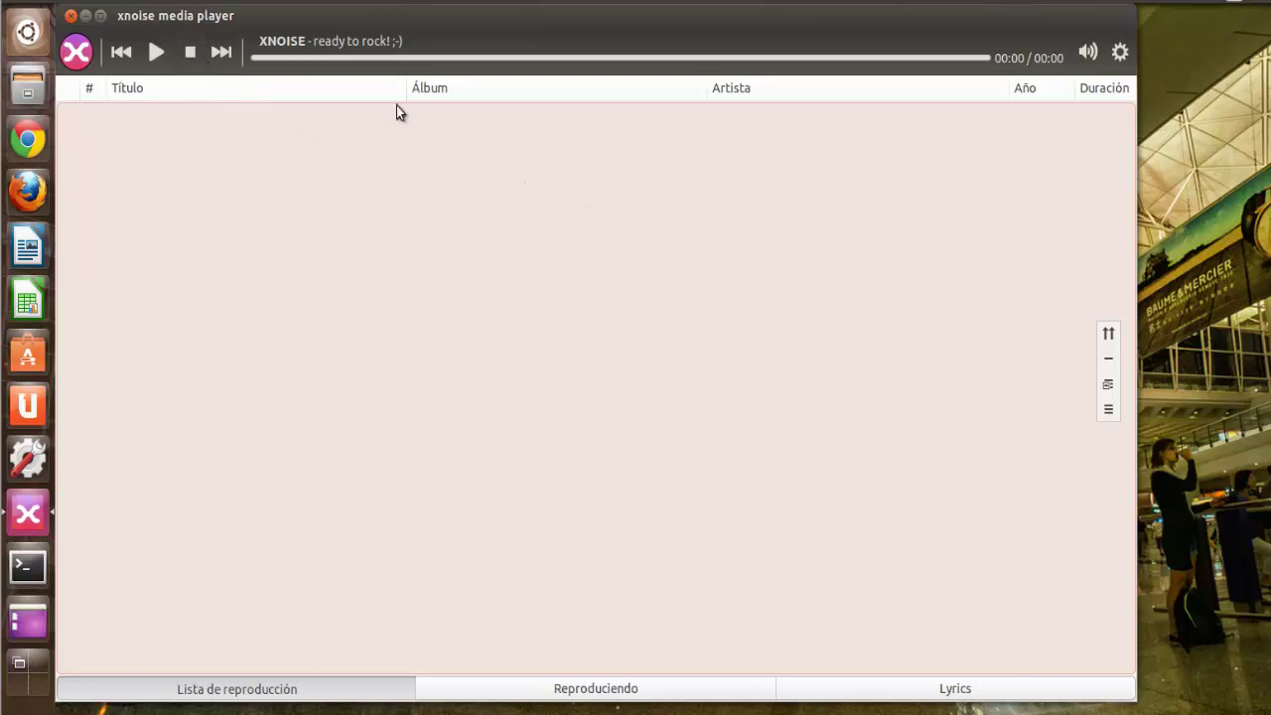
pyautogui.click(1120, 52)
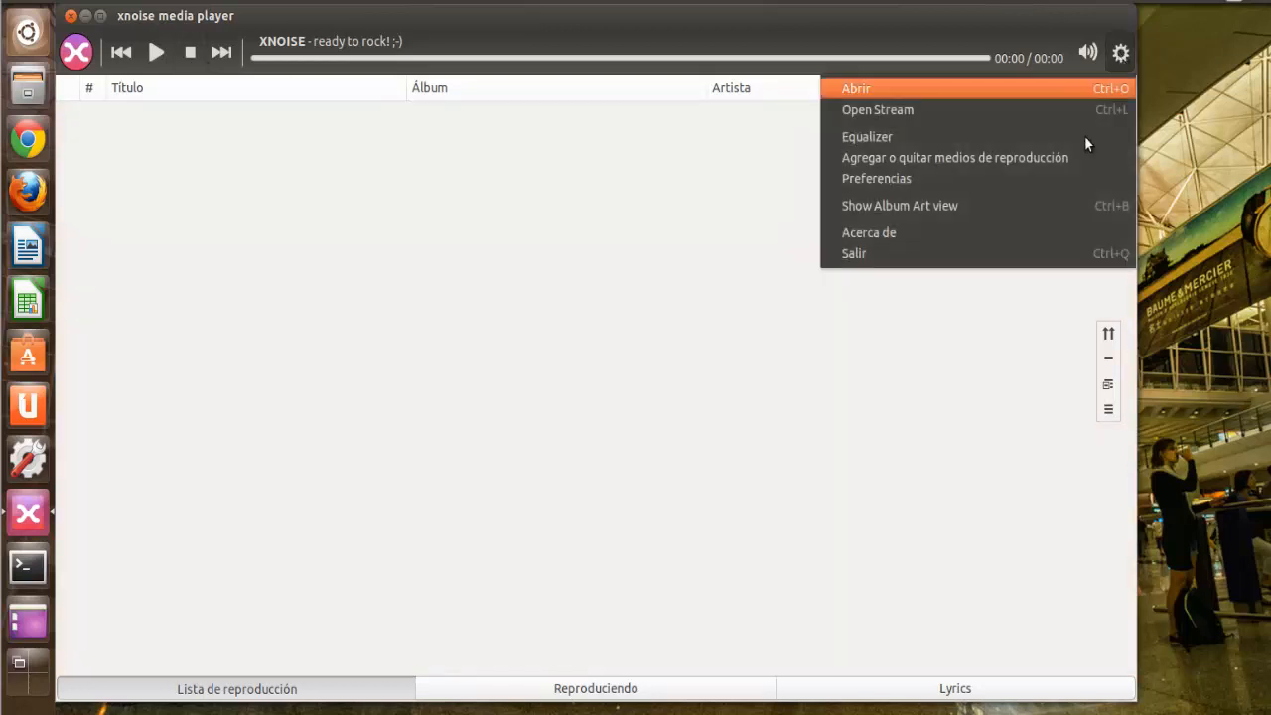
pyautogui.moveTo(1045, 159)
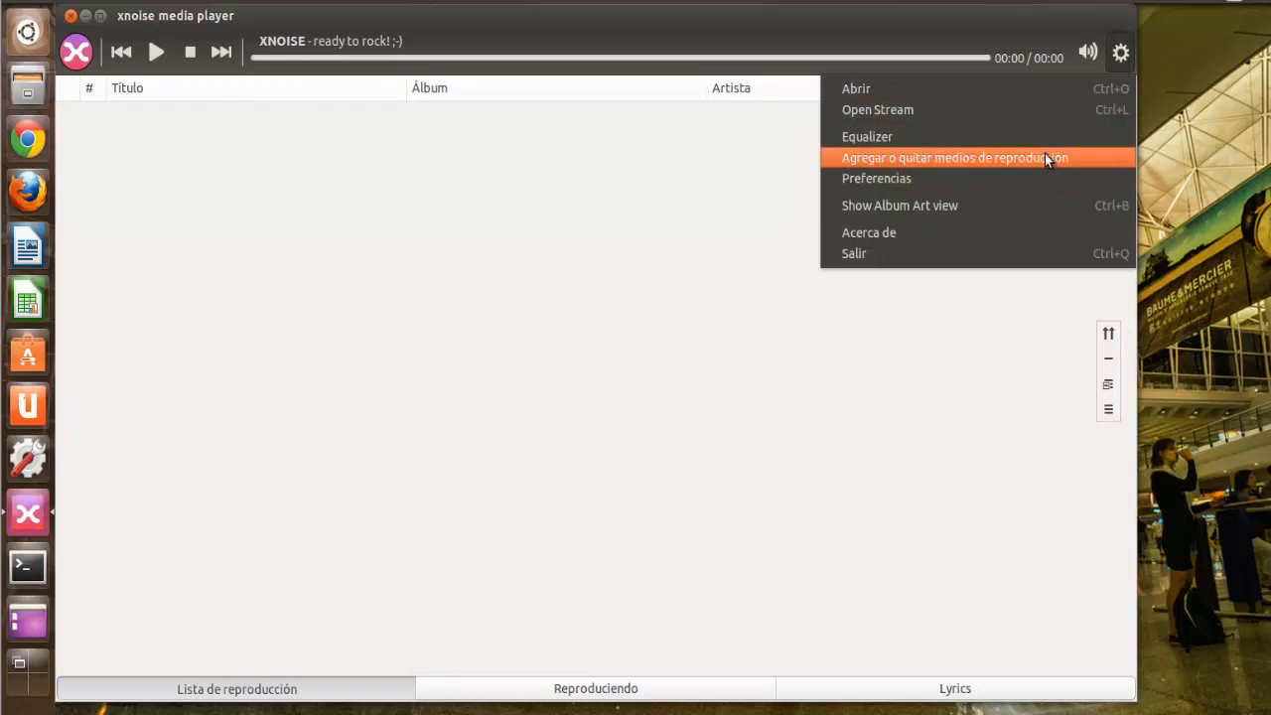
pyautogui.moveTo(1028, 179)
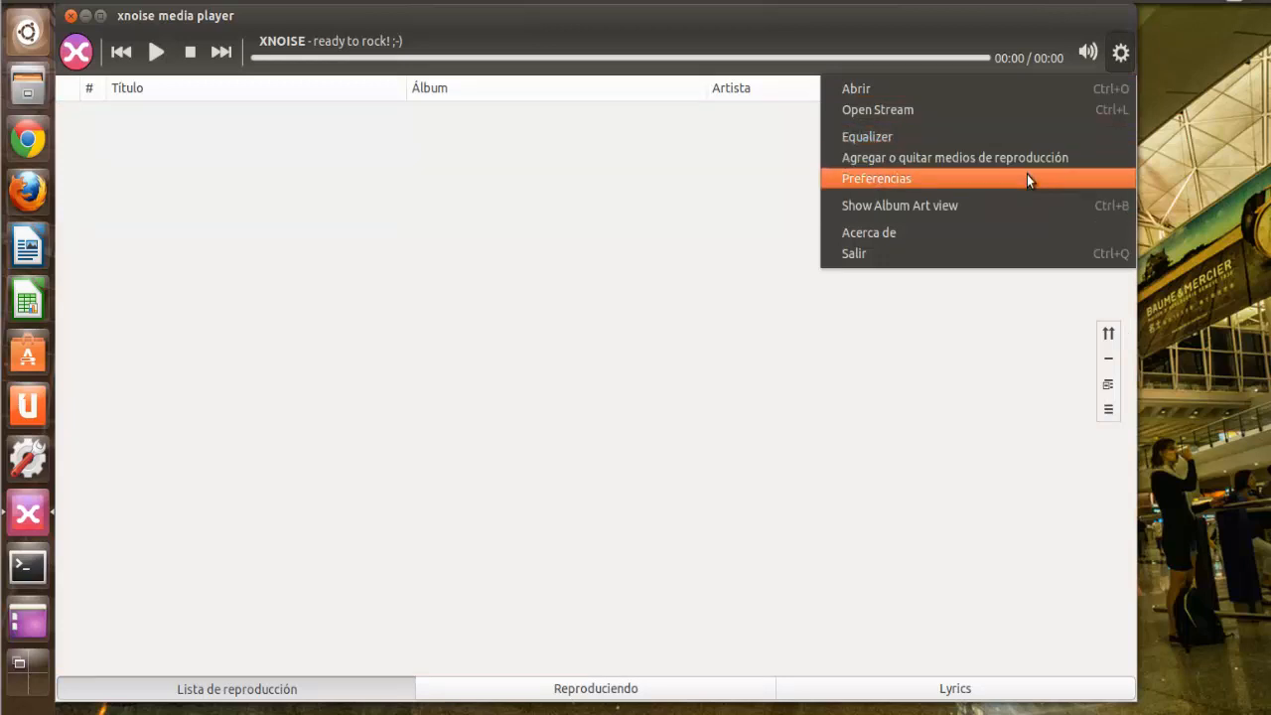
# Reopen preferences, view the Last.fm authenticated account page, then the Configuración settings.
pyautogui.click(876, 179)
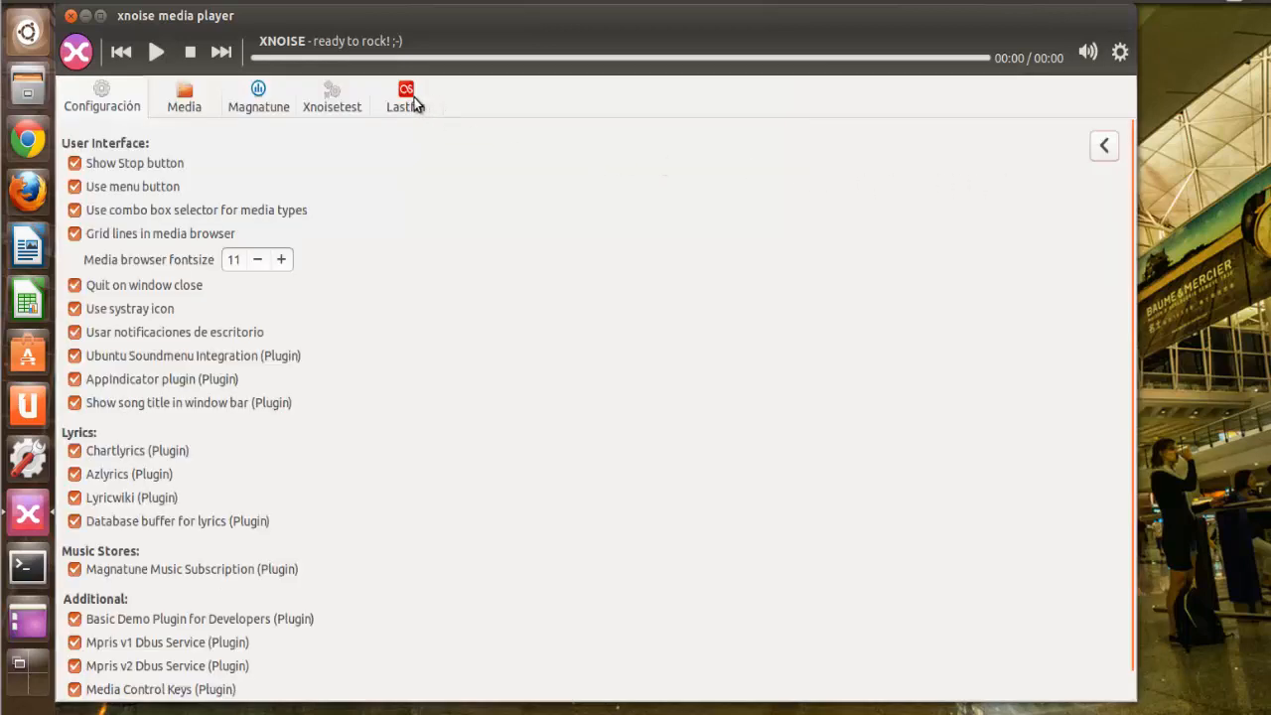
pyautogui.click(406, 95)
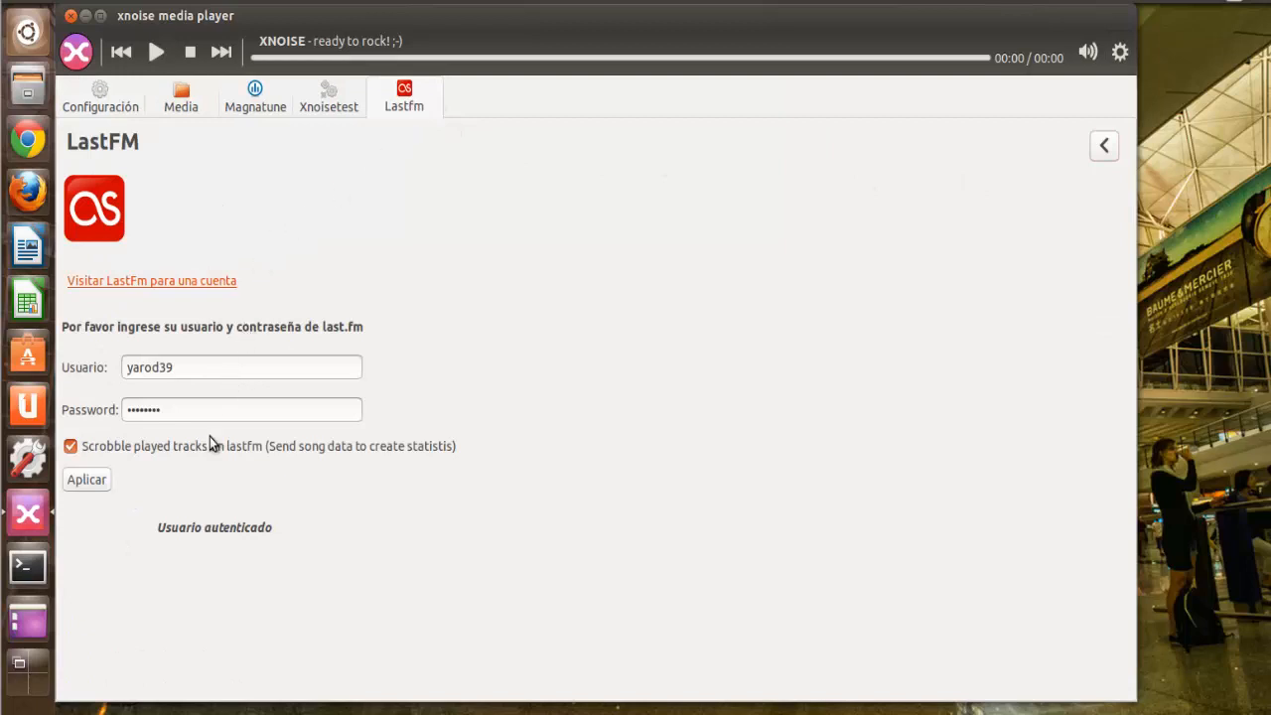
pyautogui.moveTo(115, 485)
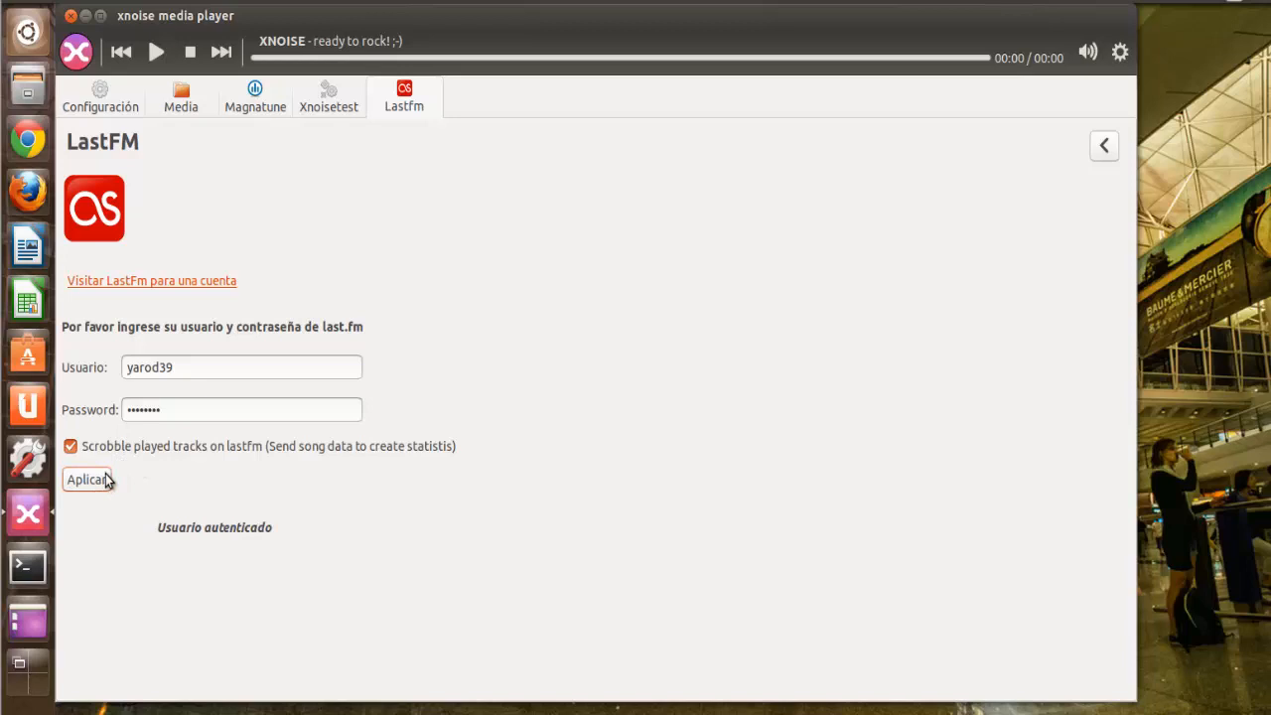
pyautogui.moveTo(127, 123)
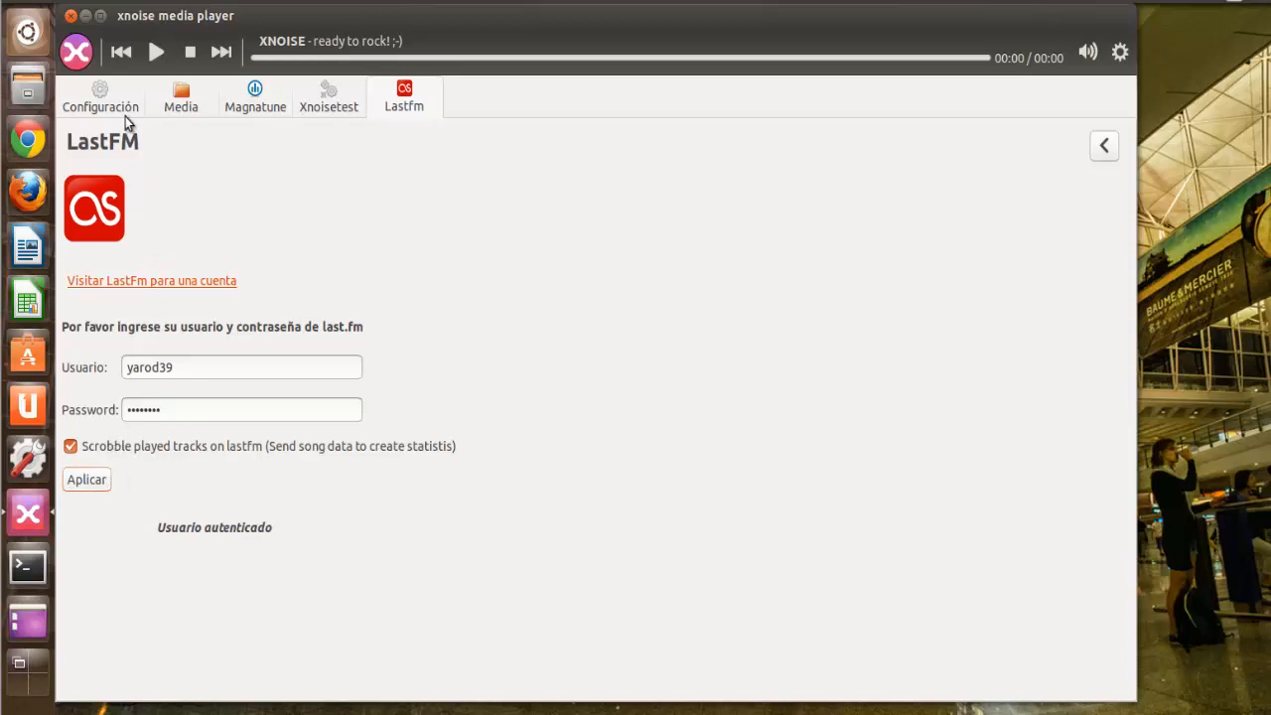
pyautogui.click(99, 95)
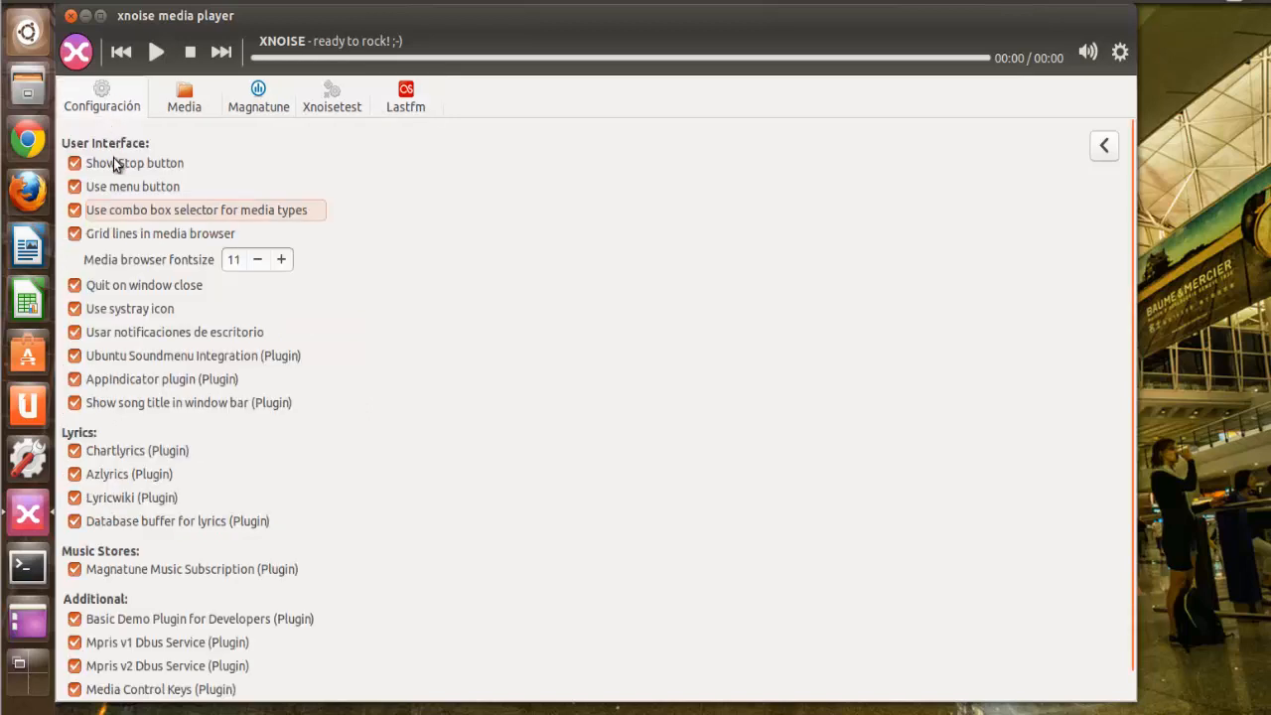
pyautogui.moveTo(461, 455)
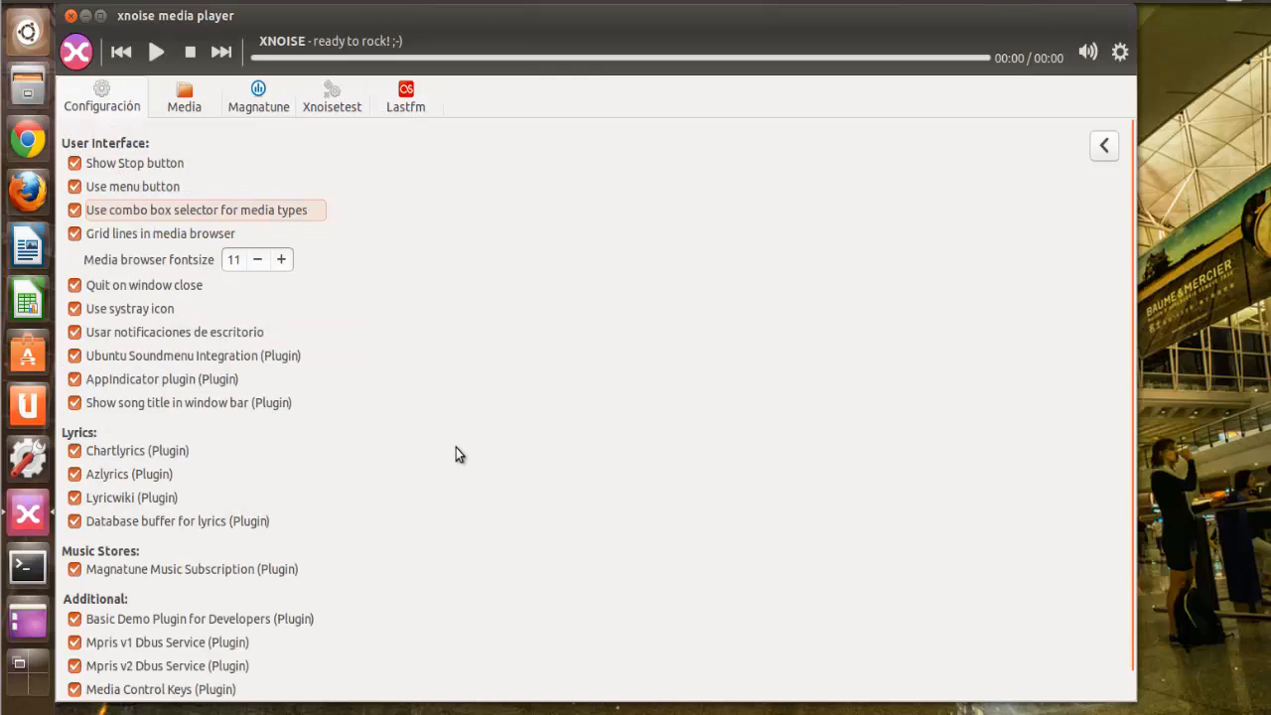
pyautogui.moveTo(377, 330)
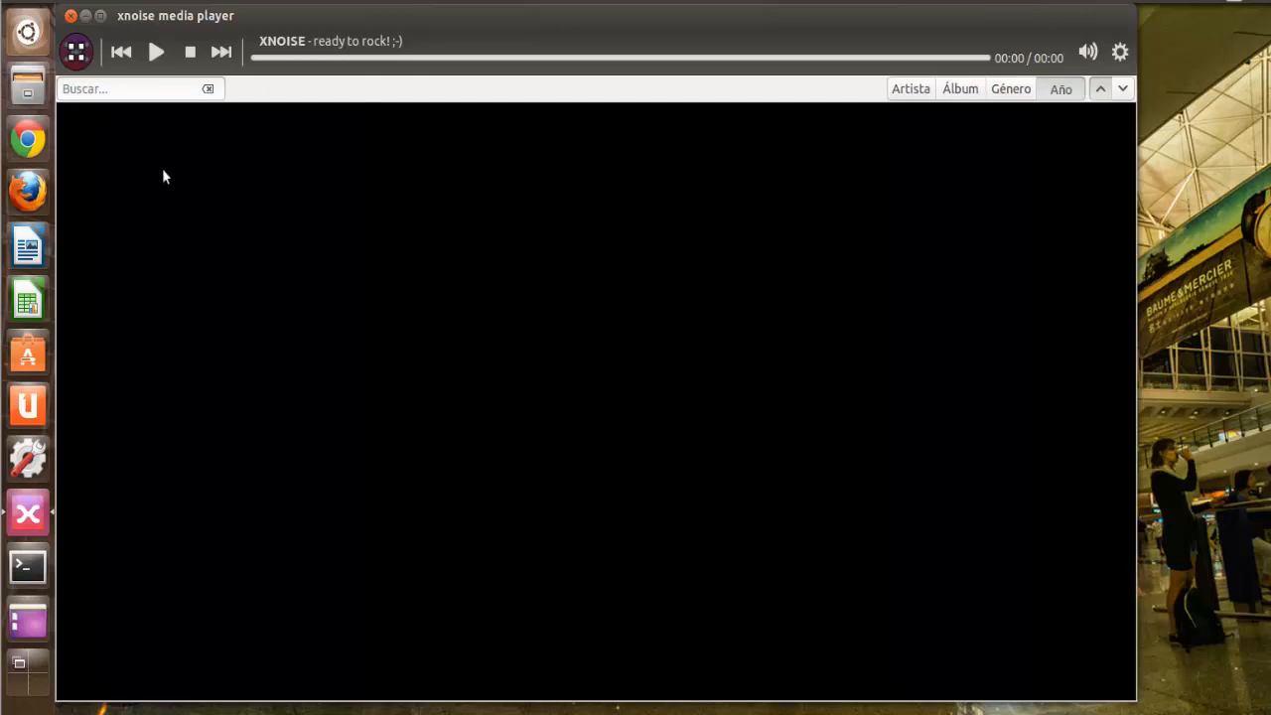
pyautogui.moveTo(505, 228)
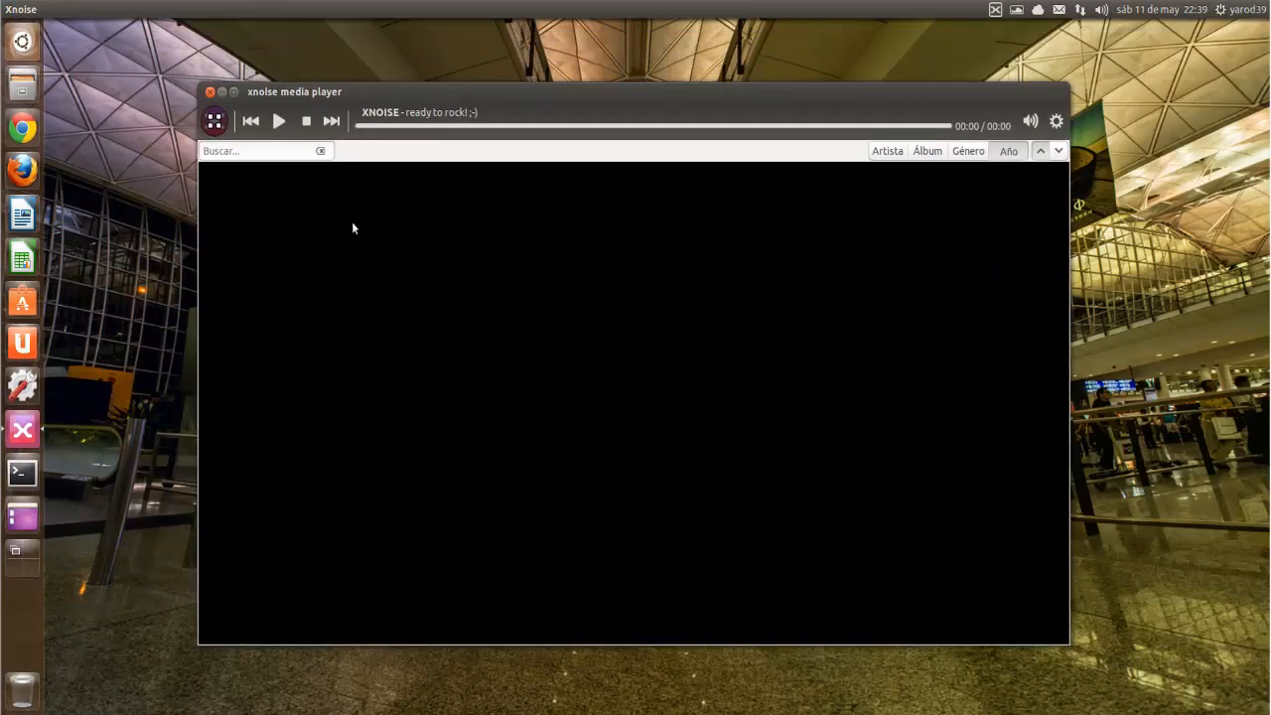
pyautogui.moveTo(221, 95)
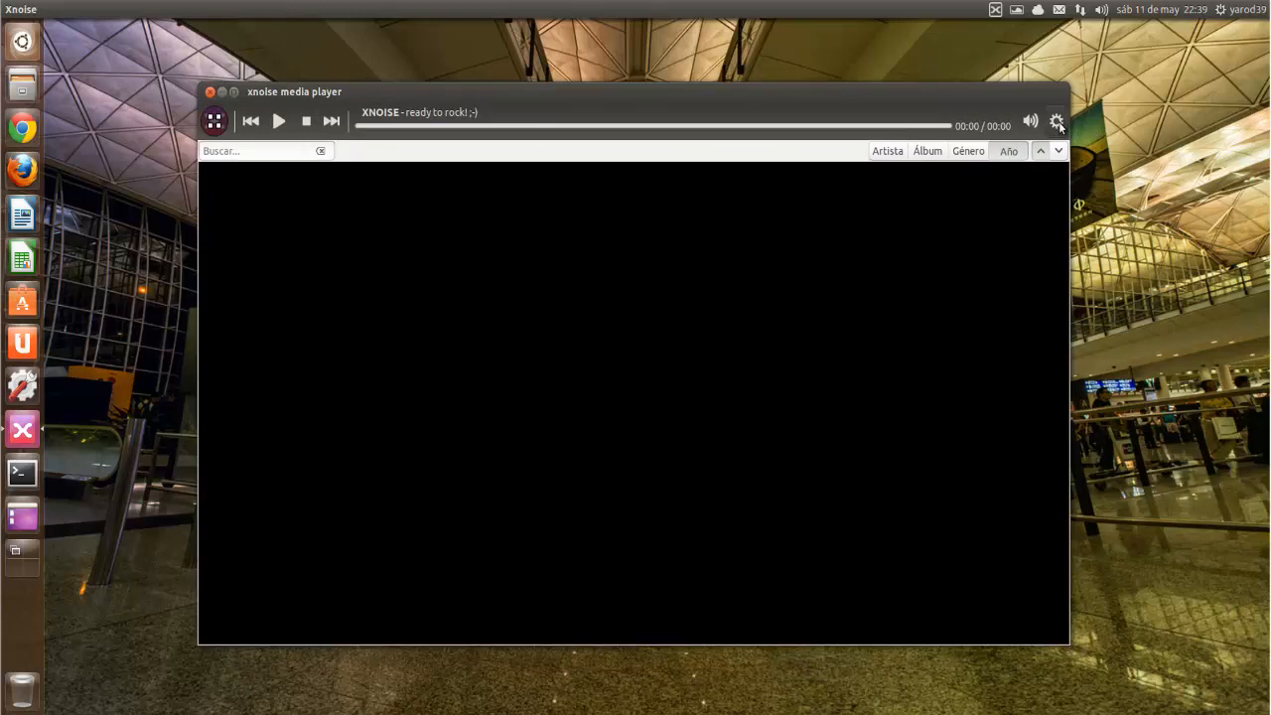
# Bring up the main application menu from the media browser view.
pyautogui.click(1057, 122)
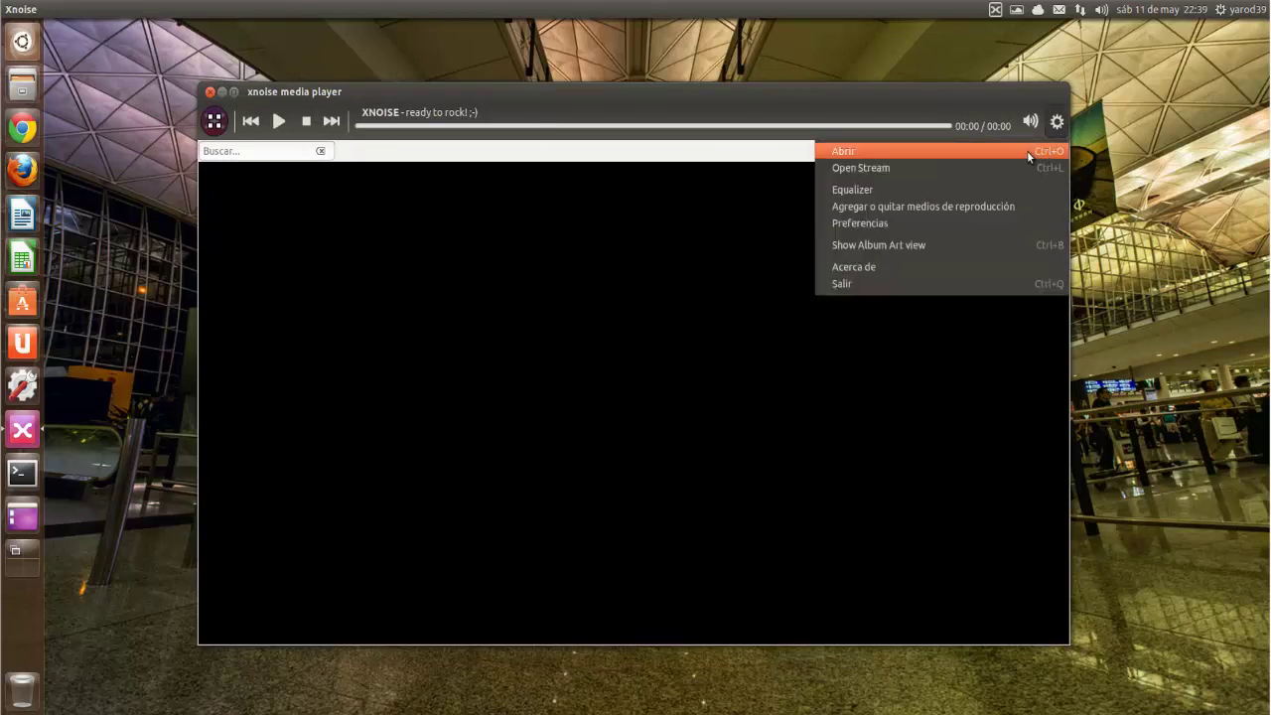
# Browse Documentos, Imágenes, Descargas, home and recent files in the media chooser, then cancel it.
pyautogui.click(842, 151)
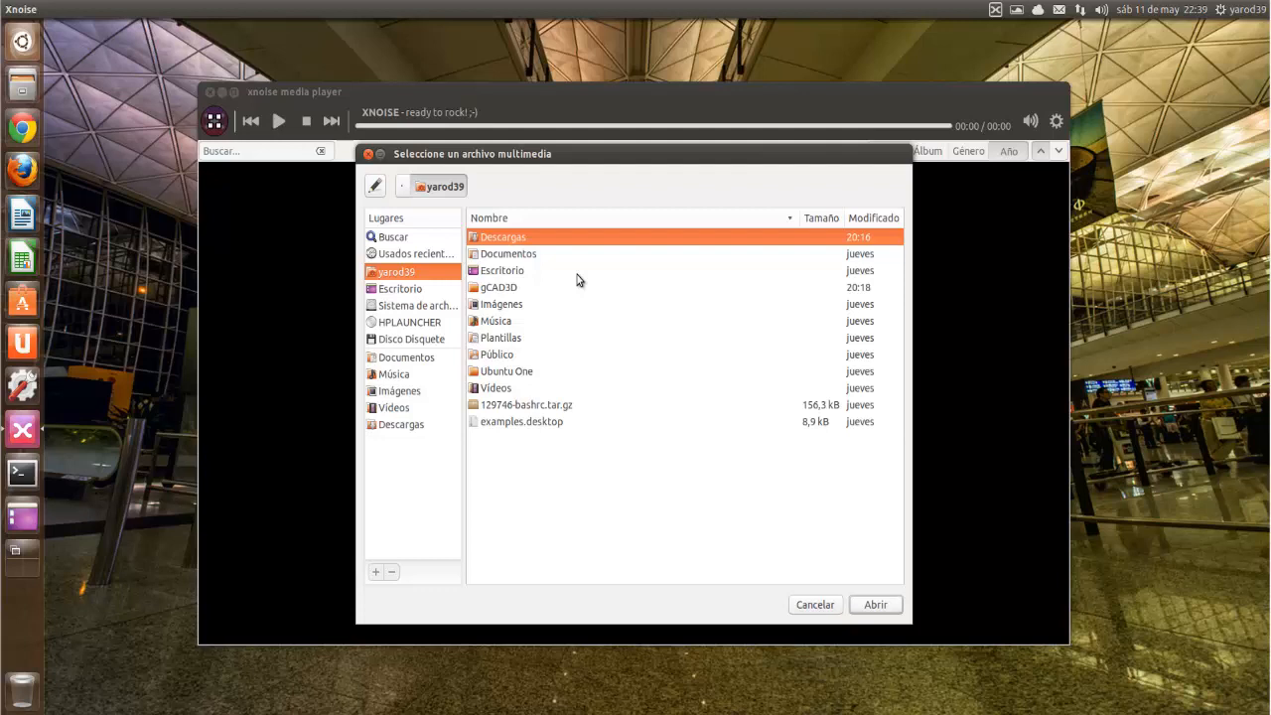
pyautogui.moveTo(560, 359)
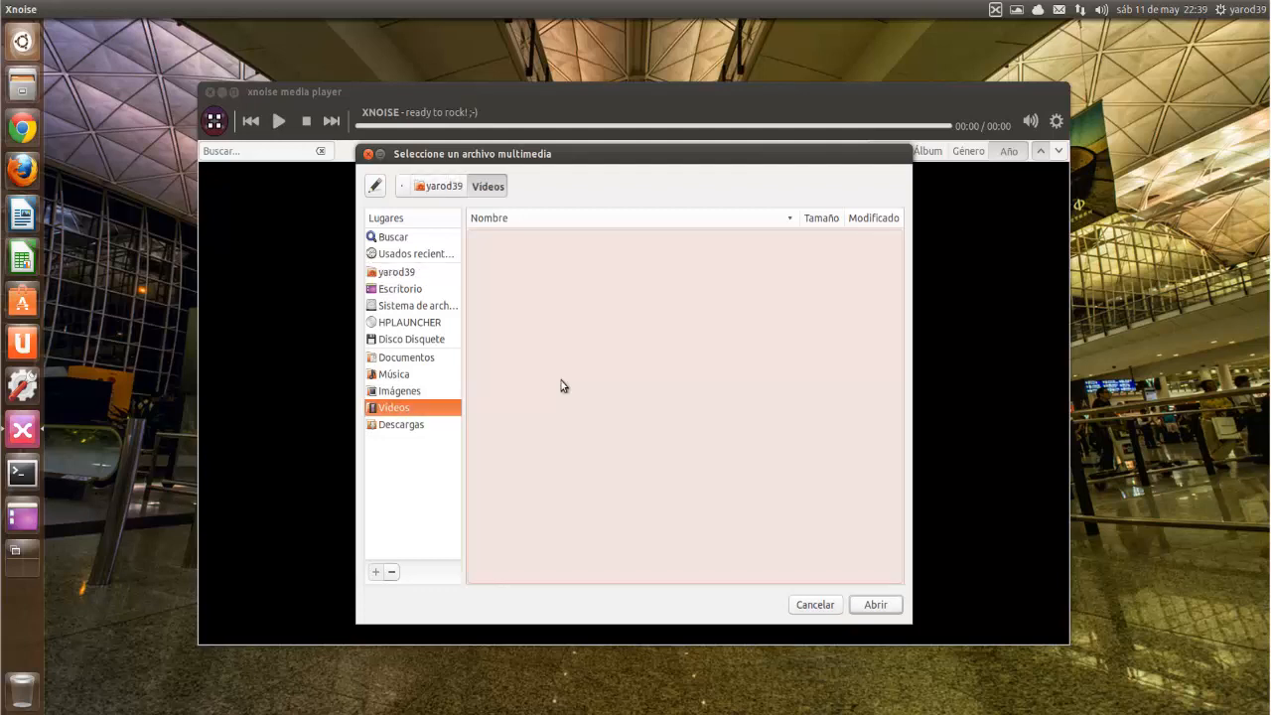
pyautogui.click(406, 358)
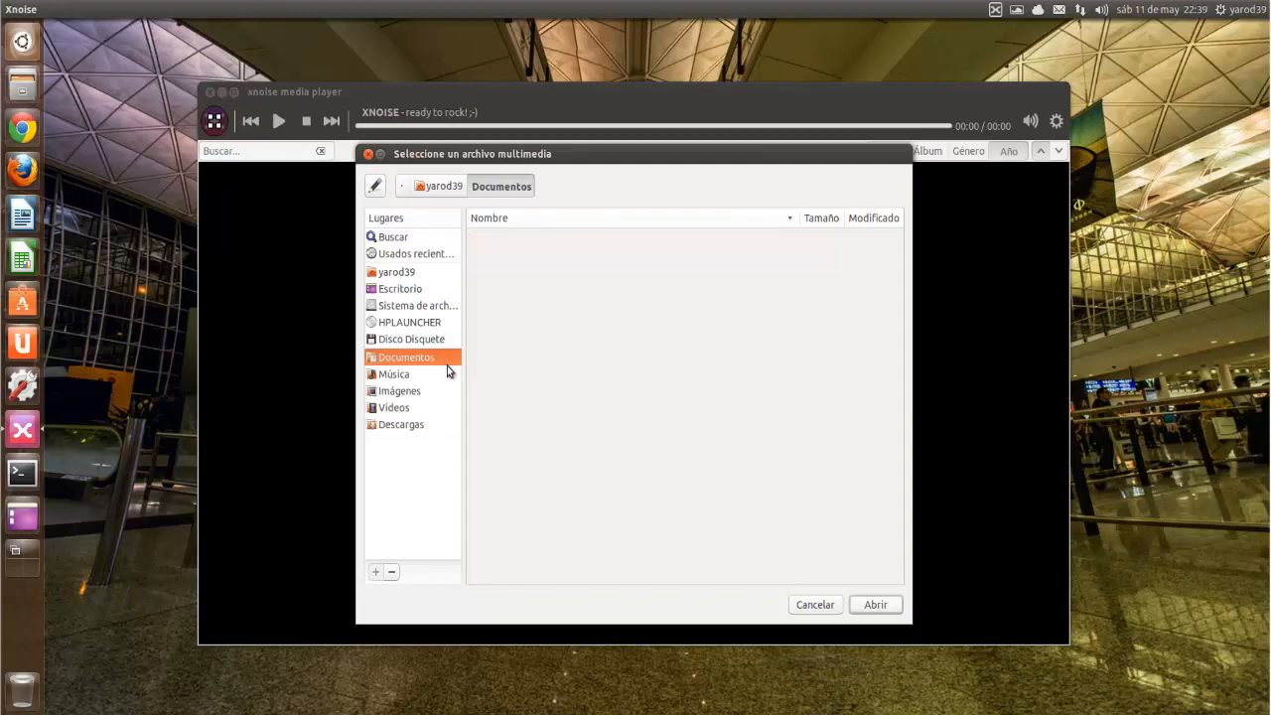
pyautogui.click(399, 389)
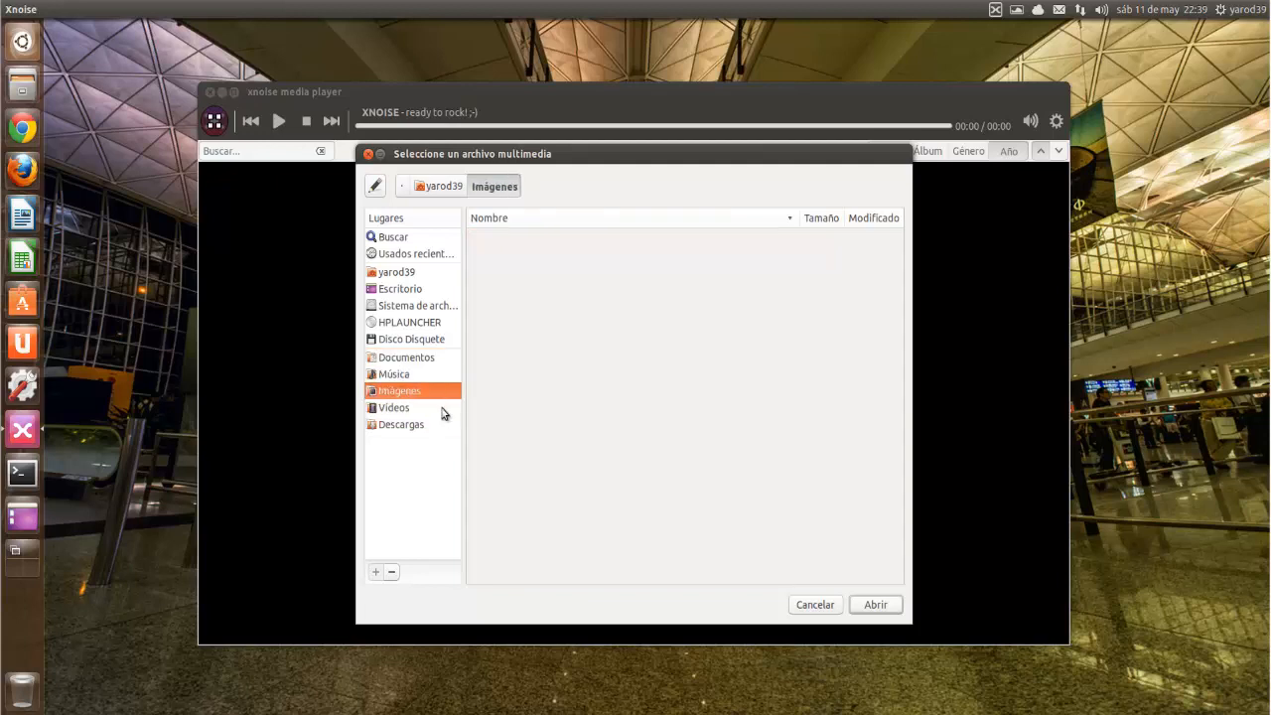
pyautogui.click(401, 425)
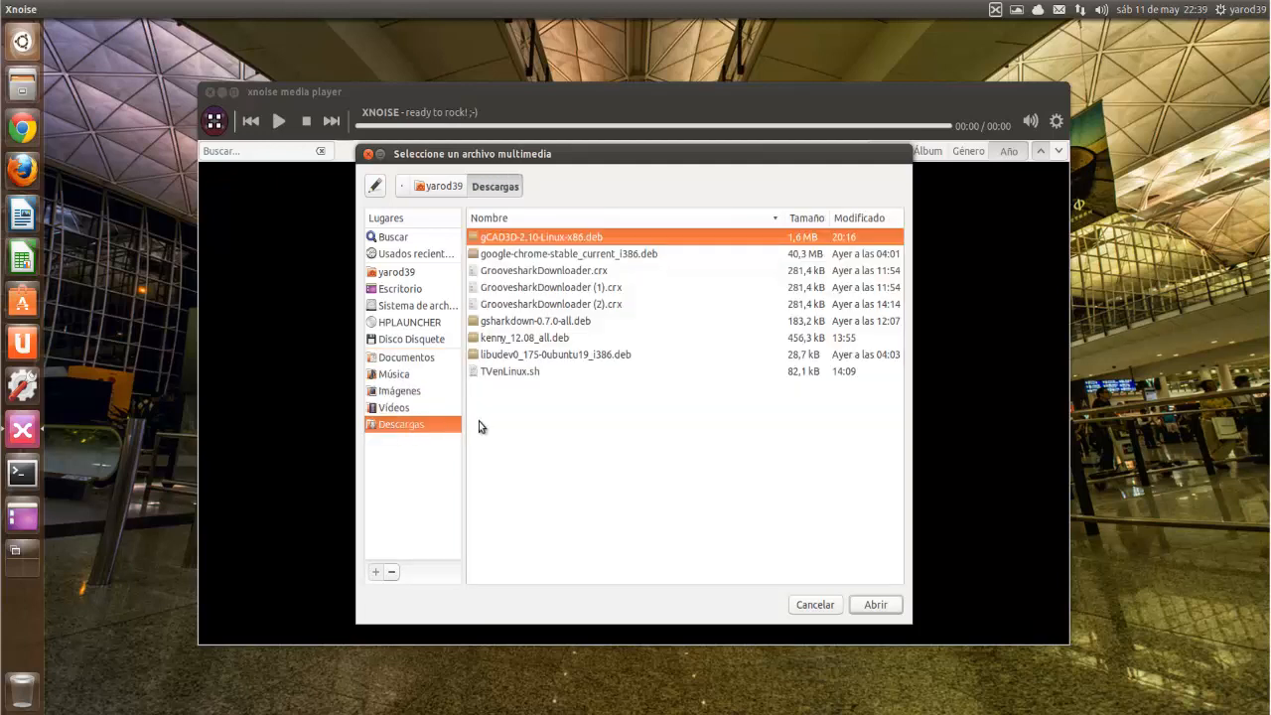
pyautogui.moveTo(488, 417)
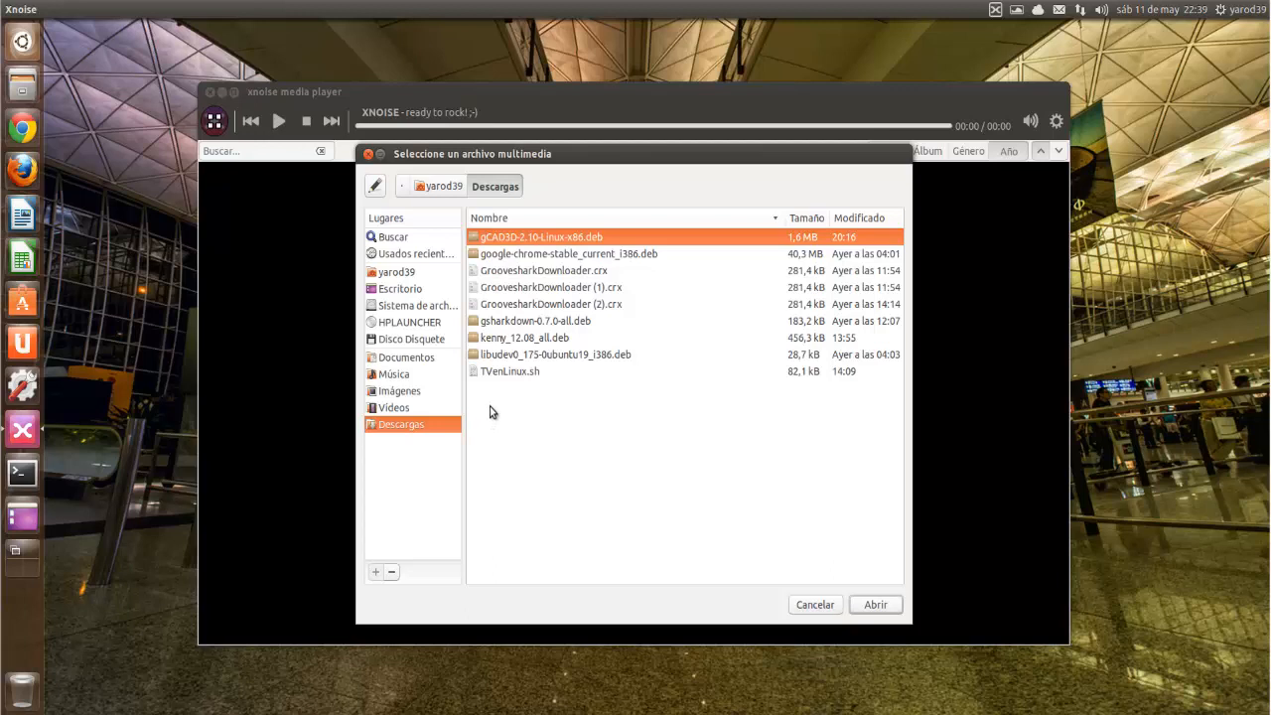
pyautogui.click(397, 270)
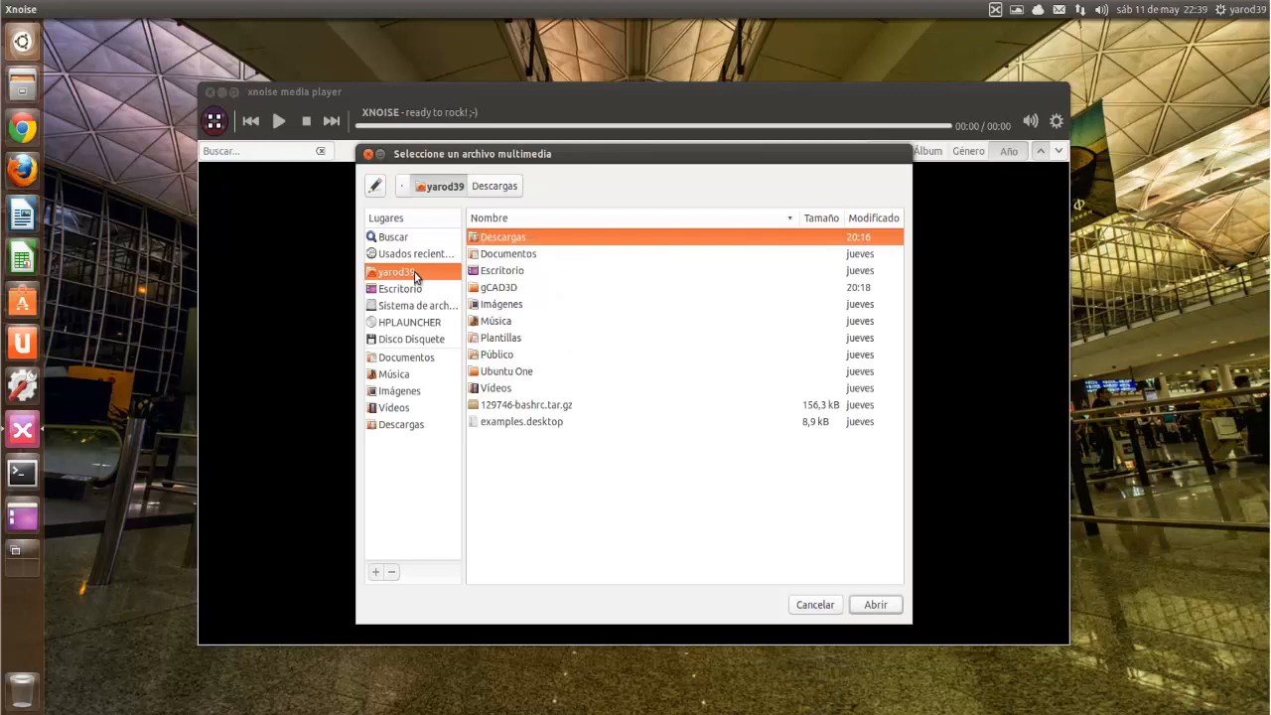
pyautogui.moveTo(397, 270)
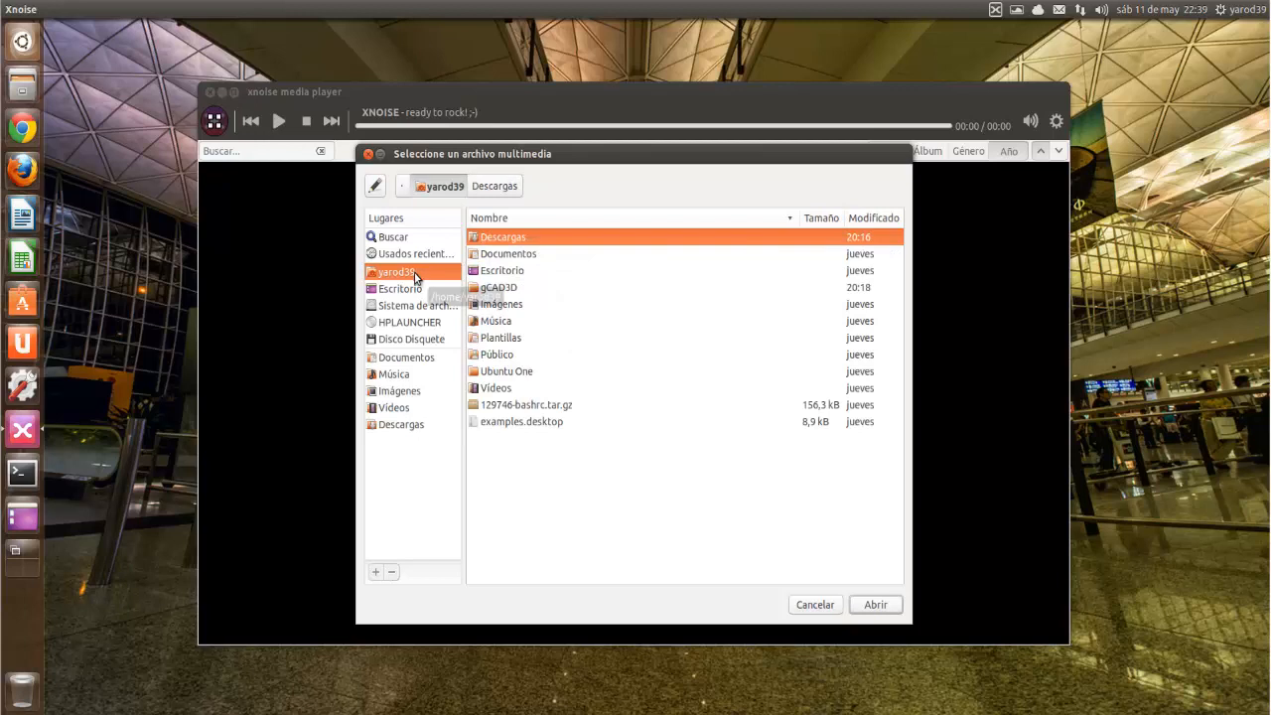
pyautogui.moveTo(401, 290)
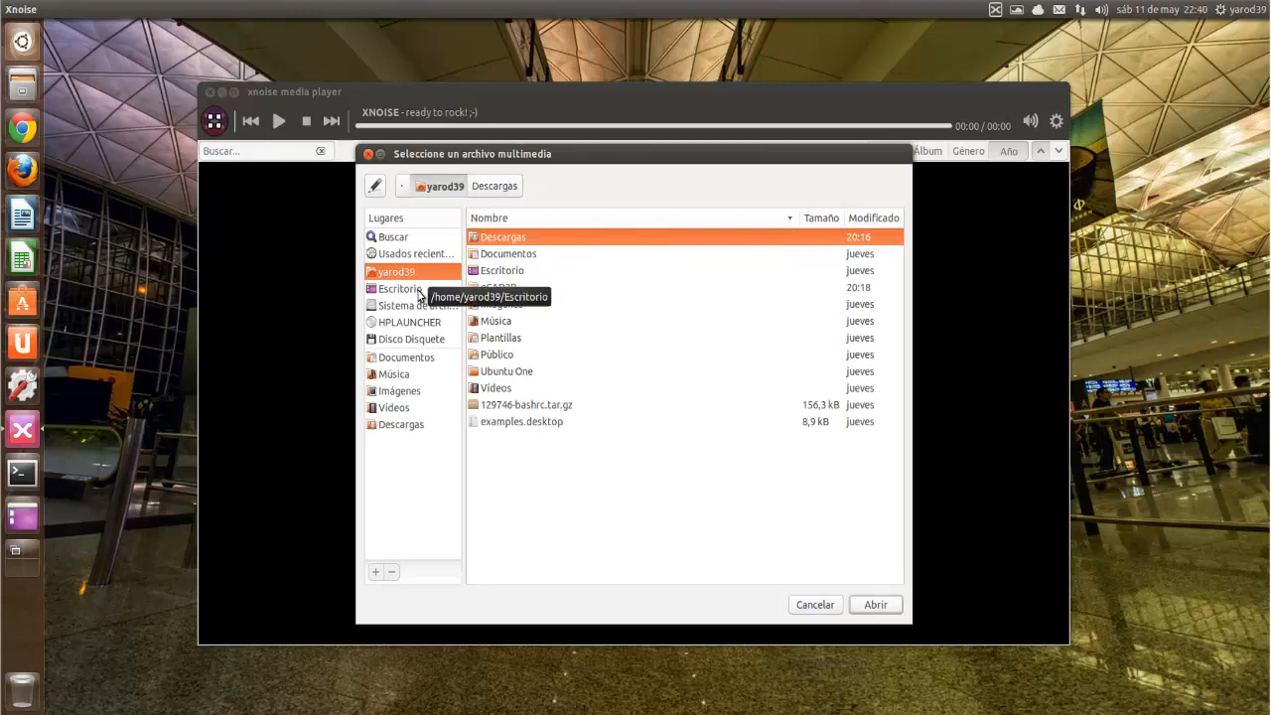
pyautogui.click(415, 254)
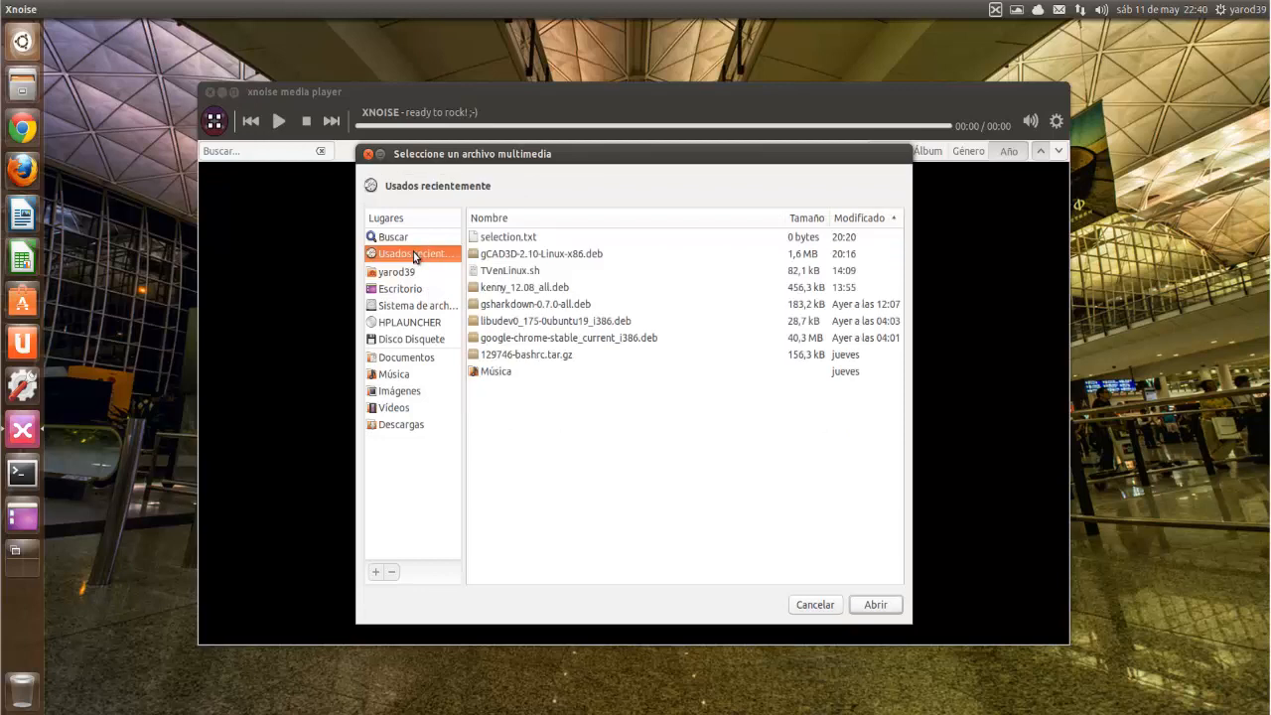
pyautogui.moveTo(798, 210)
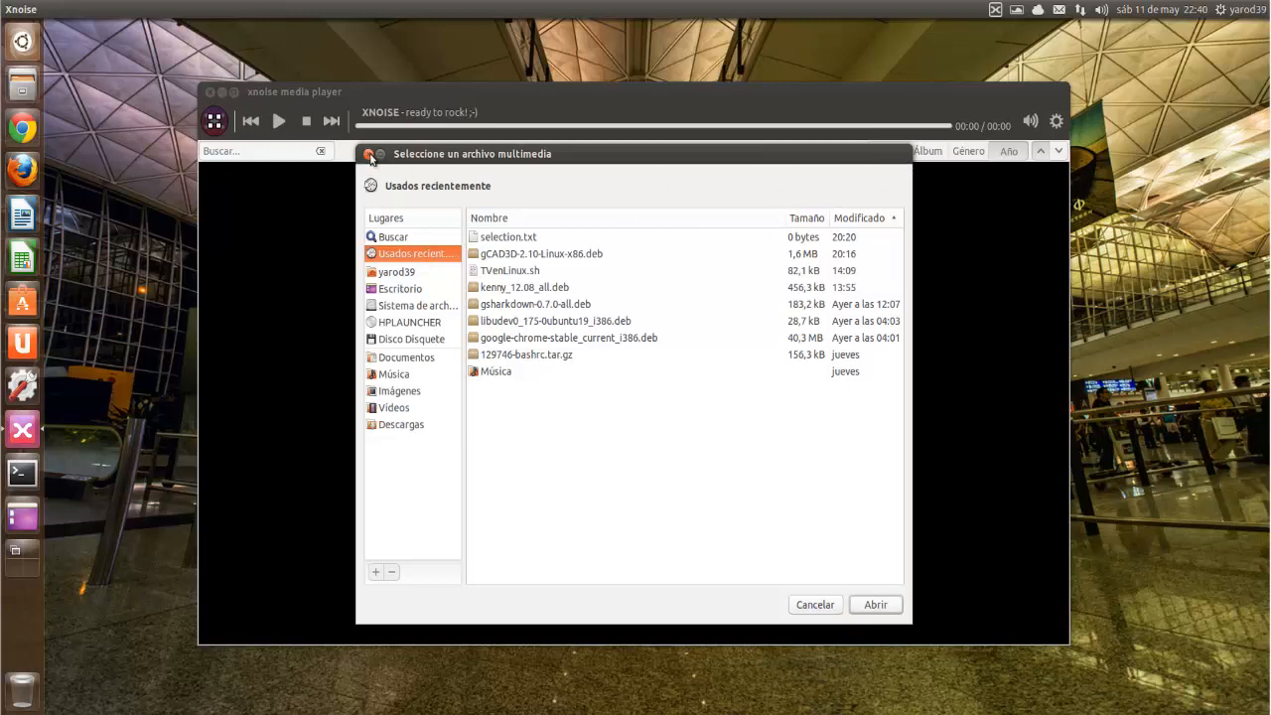
pyautogui.click(814, 604)
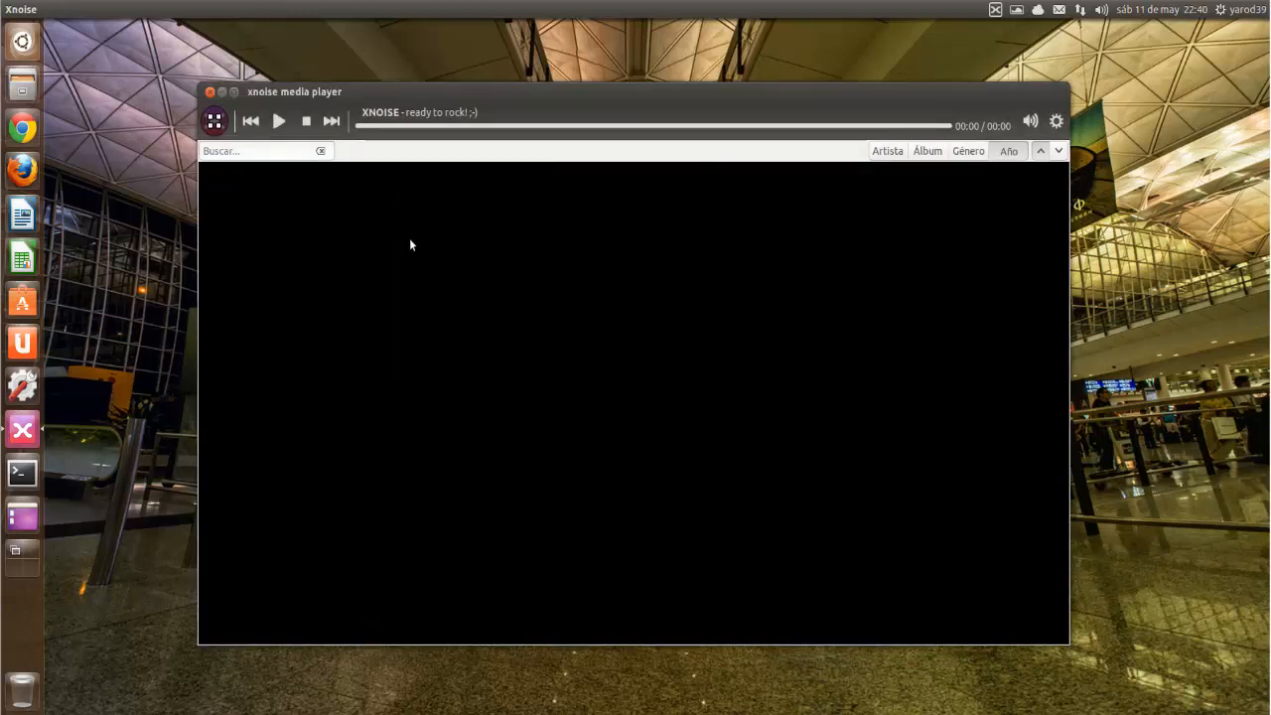
pyautogui.moveTo(493, 326)
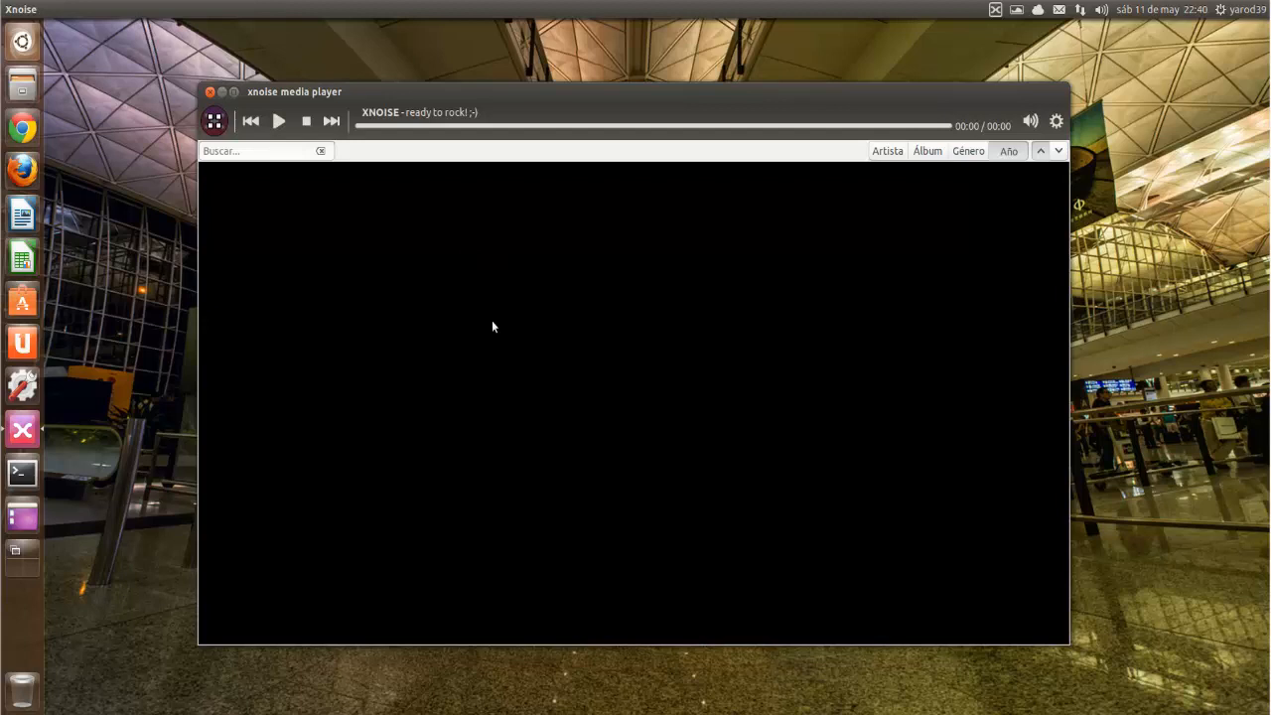
pyautogui.moveTo(474, 290)
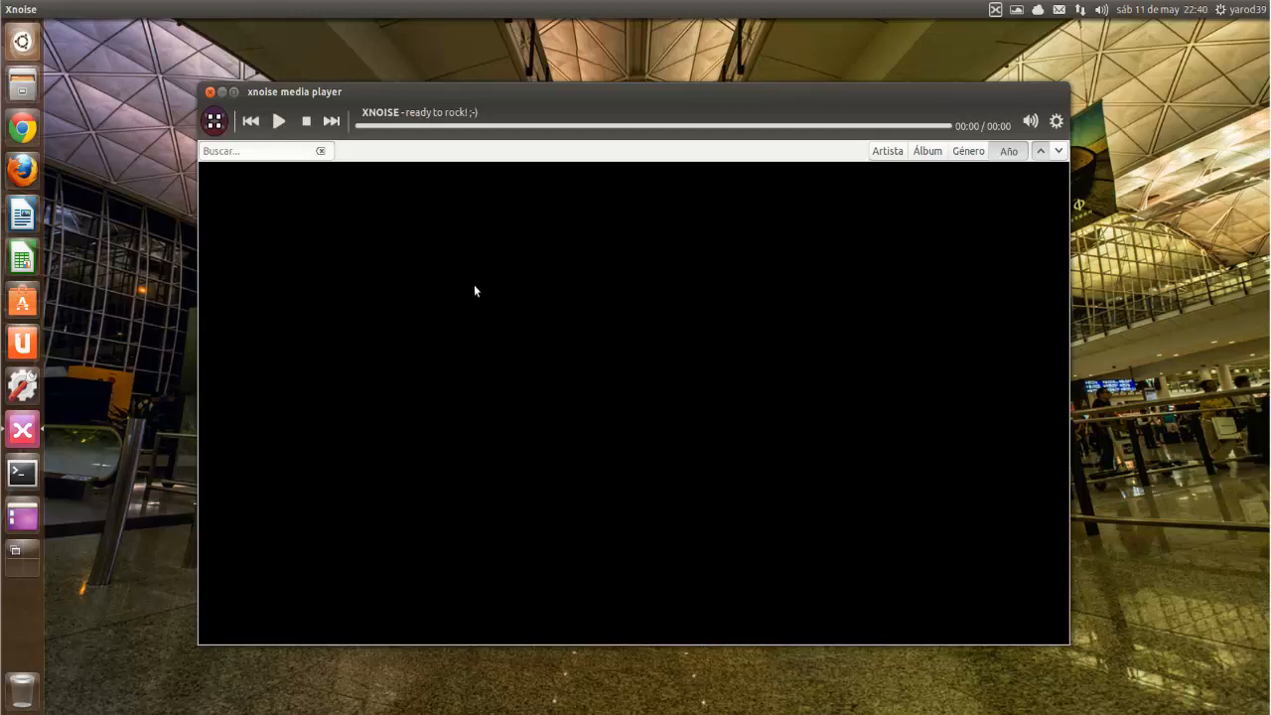
pyautogui.moveTo(239, 151)
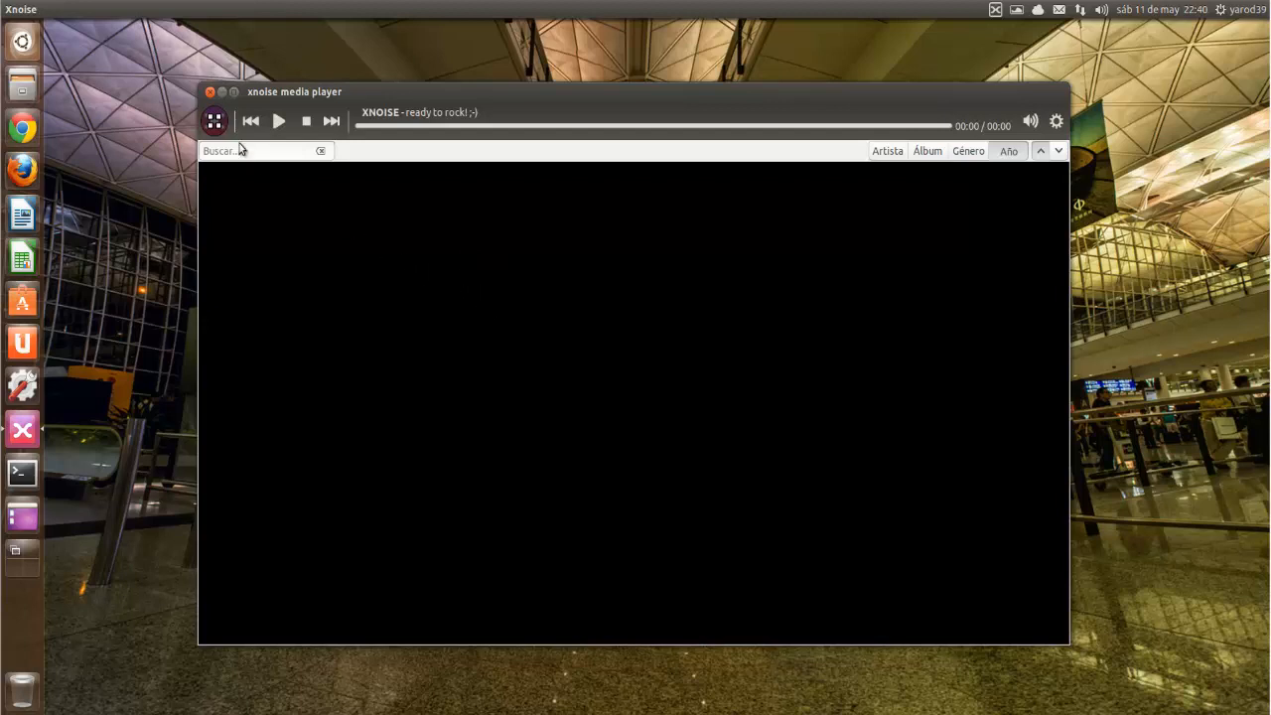
pyautogui.moveTo(232, 189)
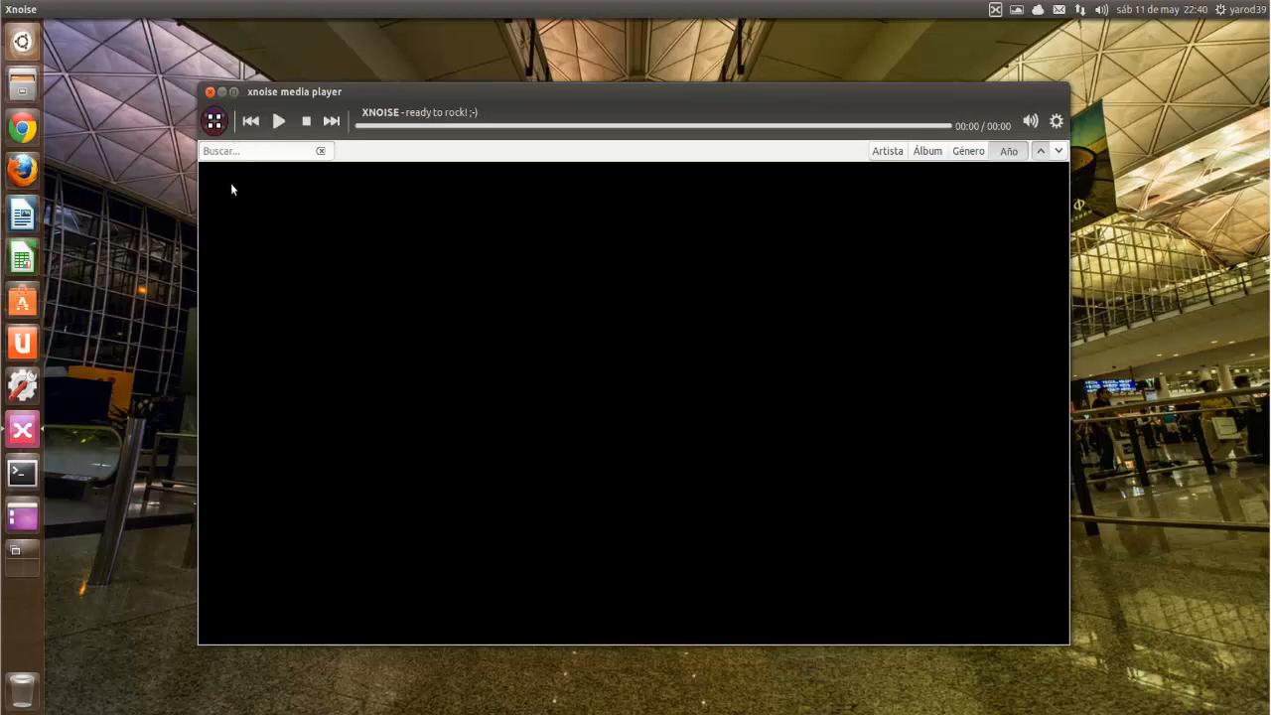
pyautogui.moveTo(504, 314)
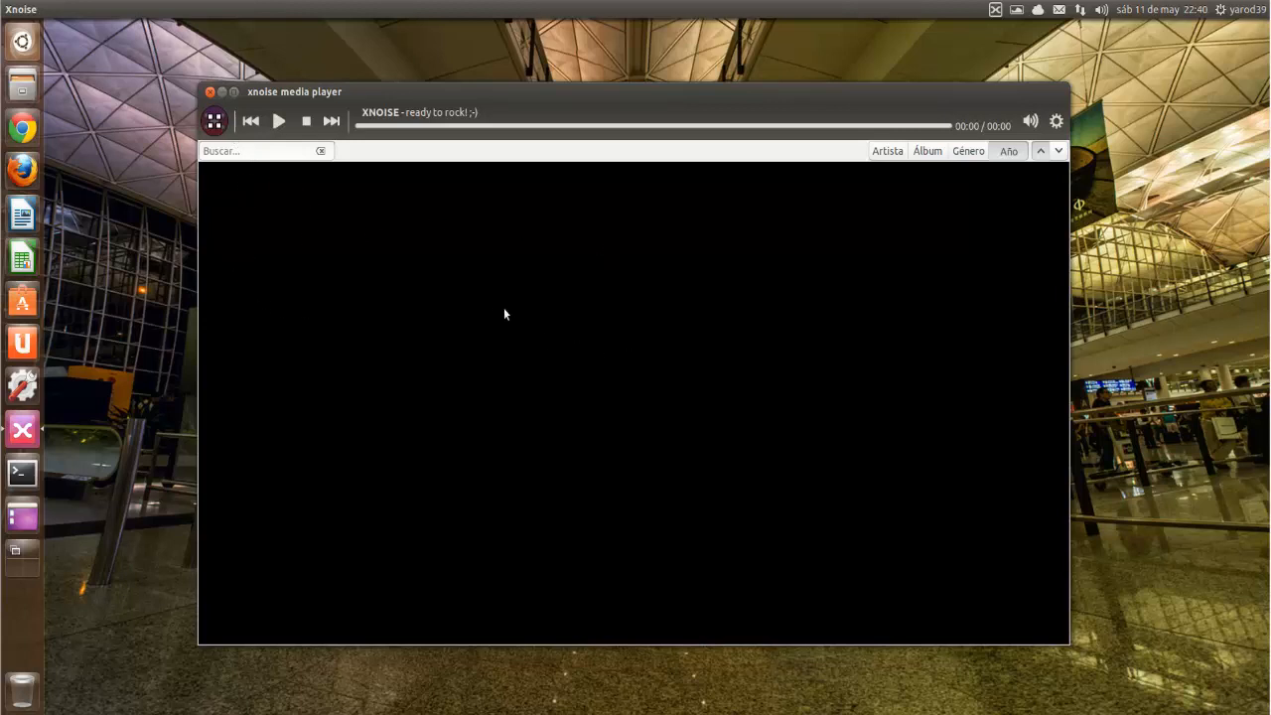
pyautogui.moveTo(904, 321)
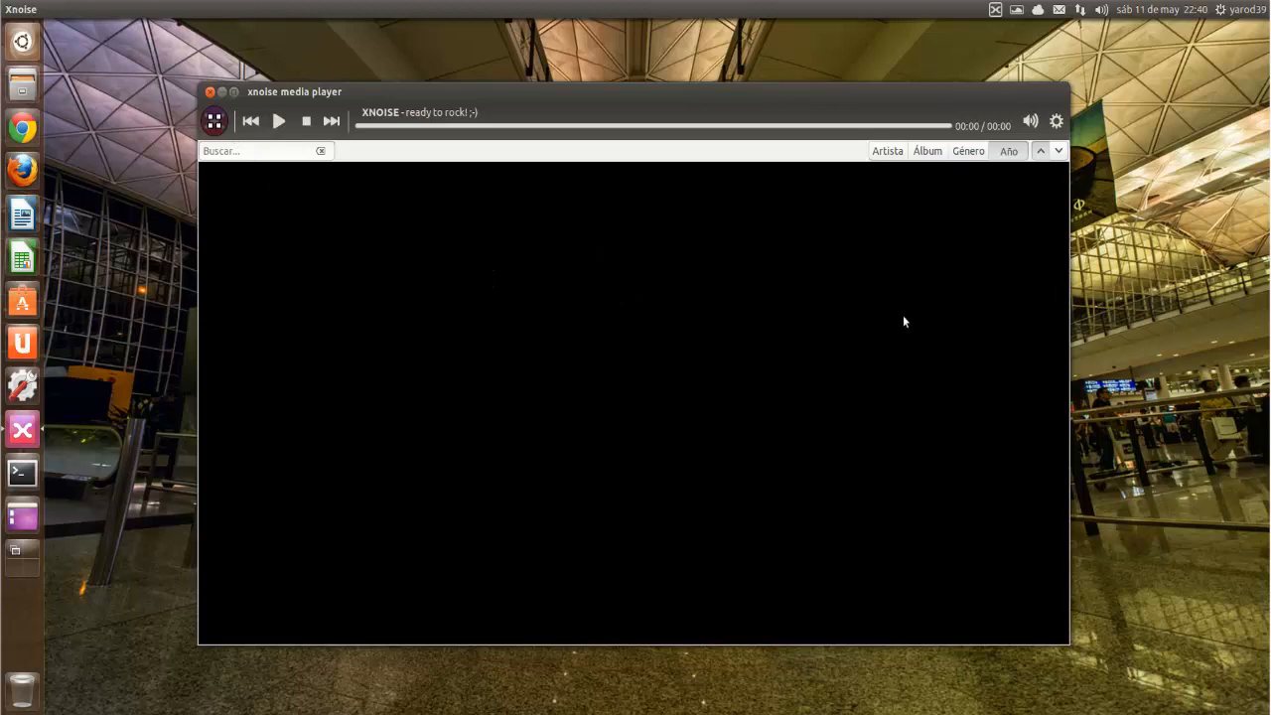
pyautogui.moveTo(492, 312)
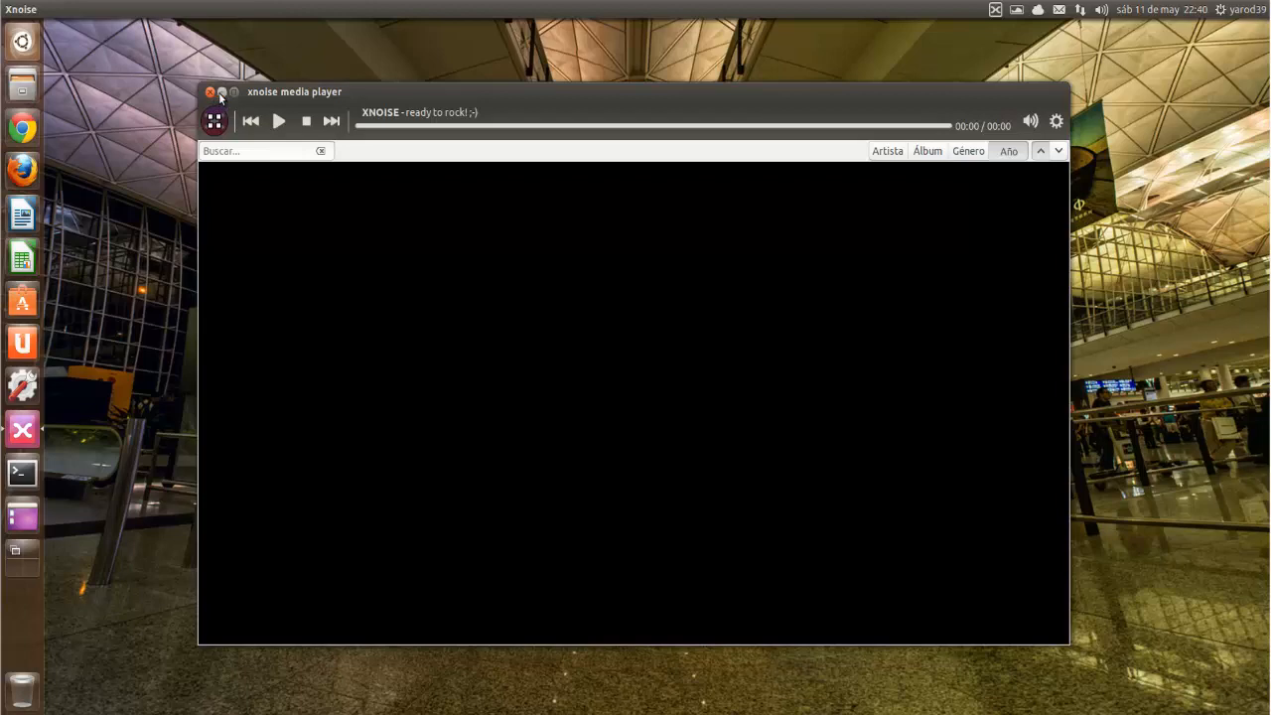
# Close the Xnoise media player window, leaving the desktop.
pyautogui.click(210, 91)
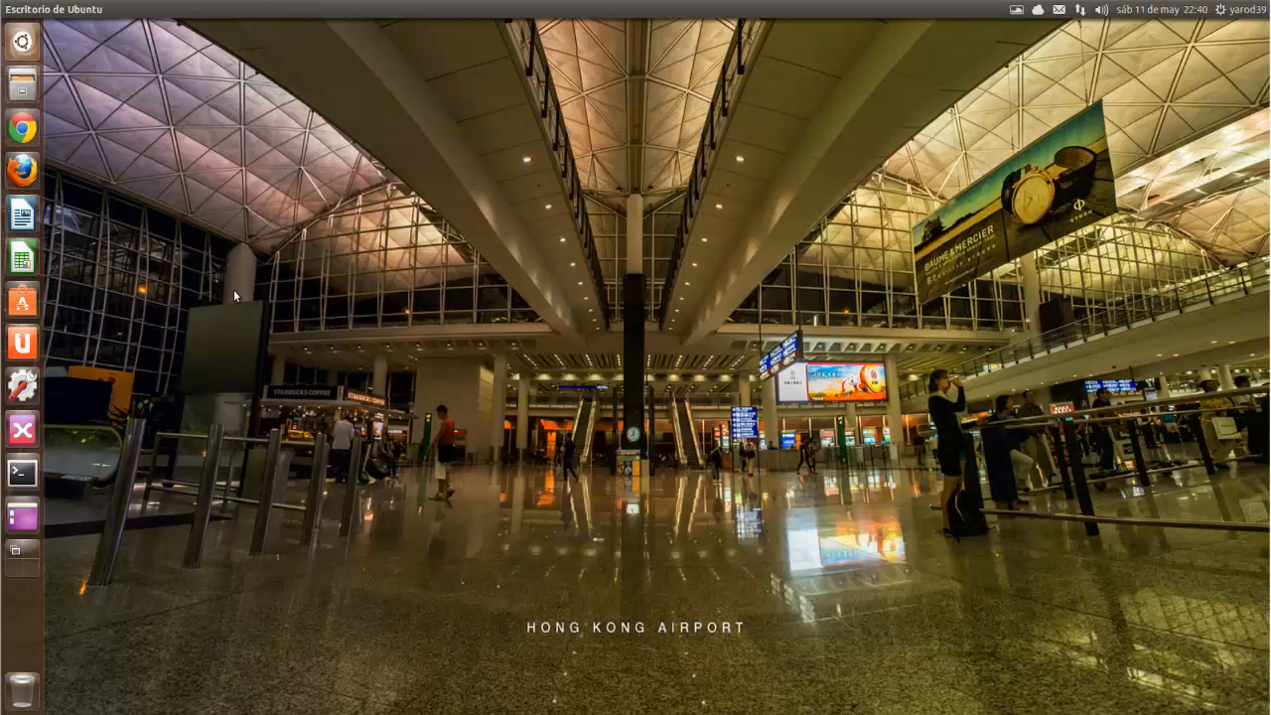
pyautogui.moveTo(22, 473)
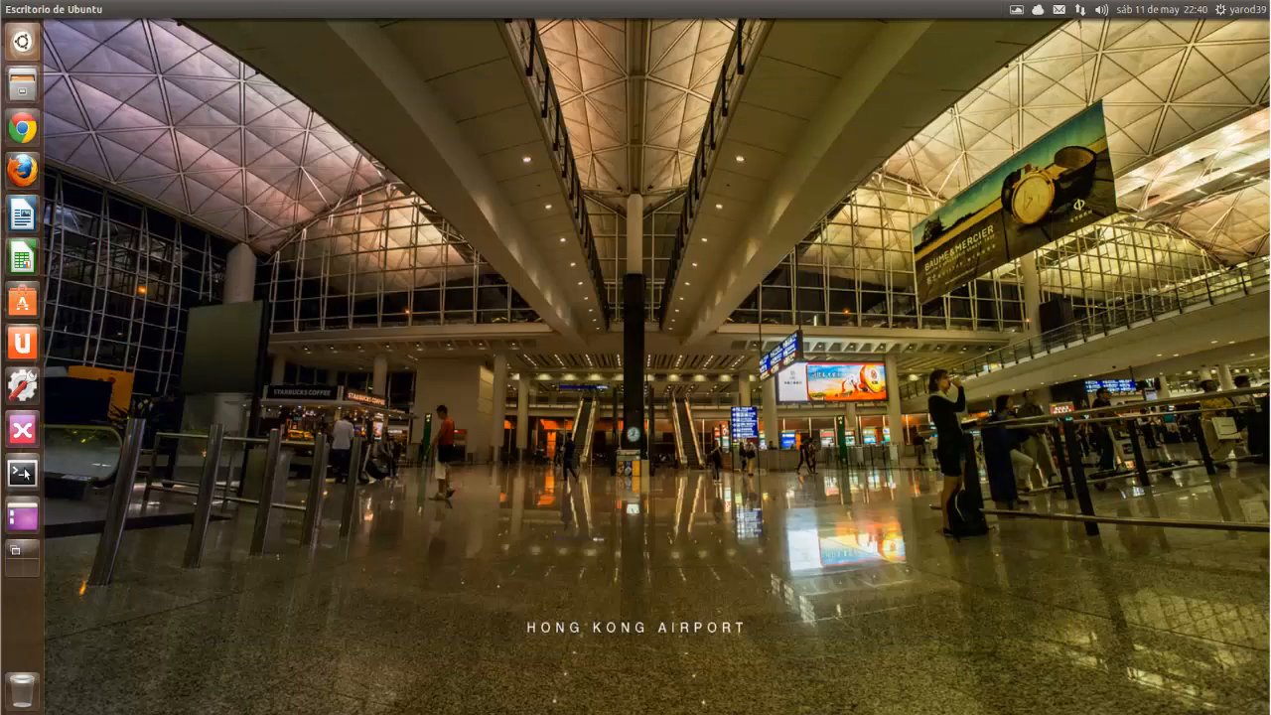
# Open a terminal window from the Unity launcher.
pyautogui.click(22, 473)
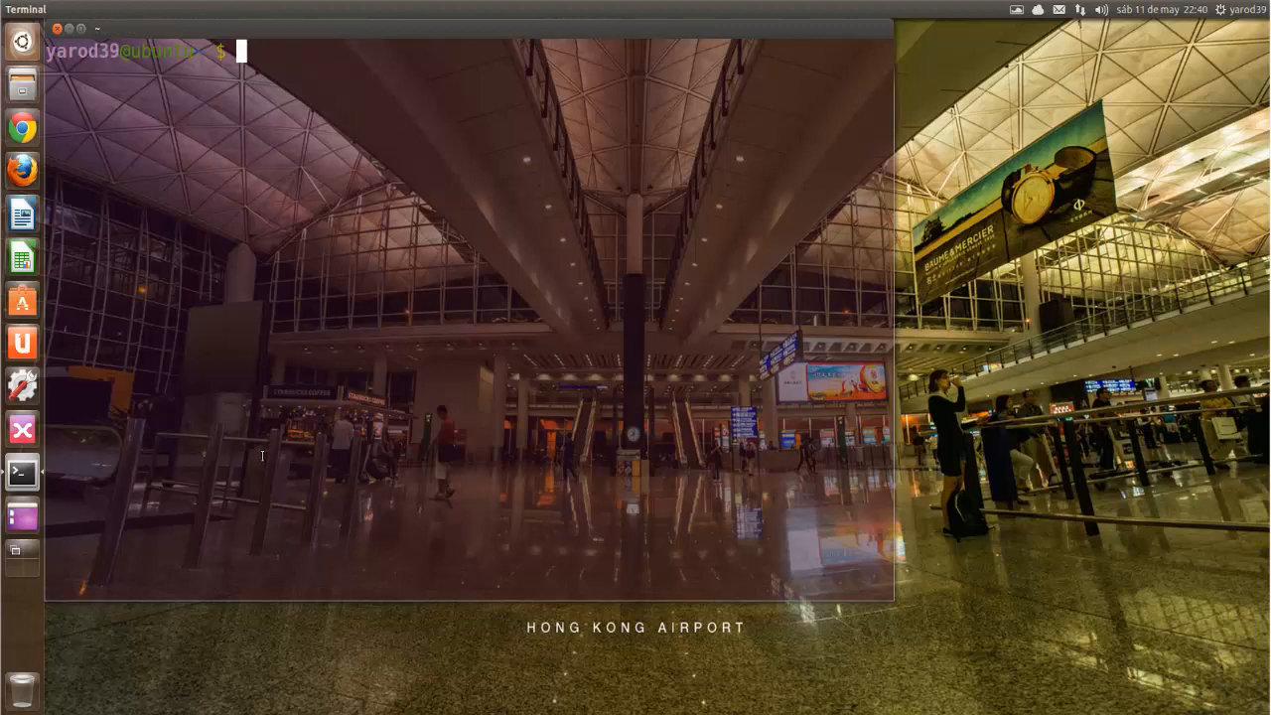
# Run 'joe -nostatus -nonotice' to start a bare editor with a blank page.
pyautogui.write('jo')
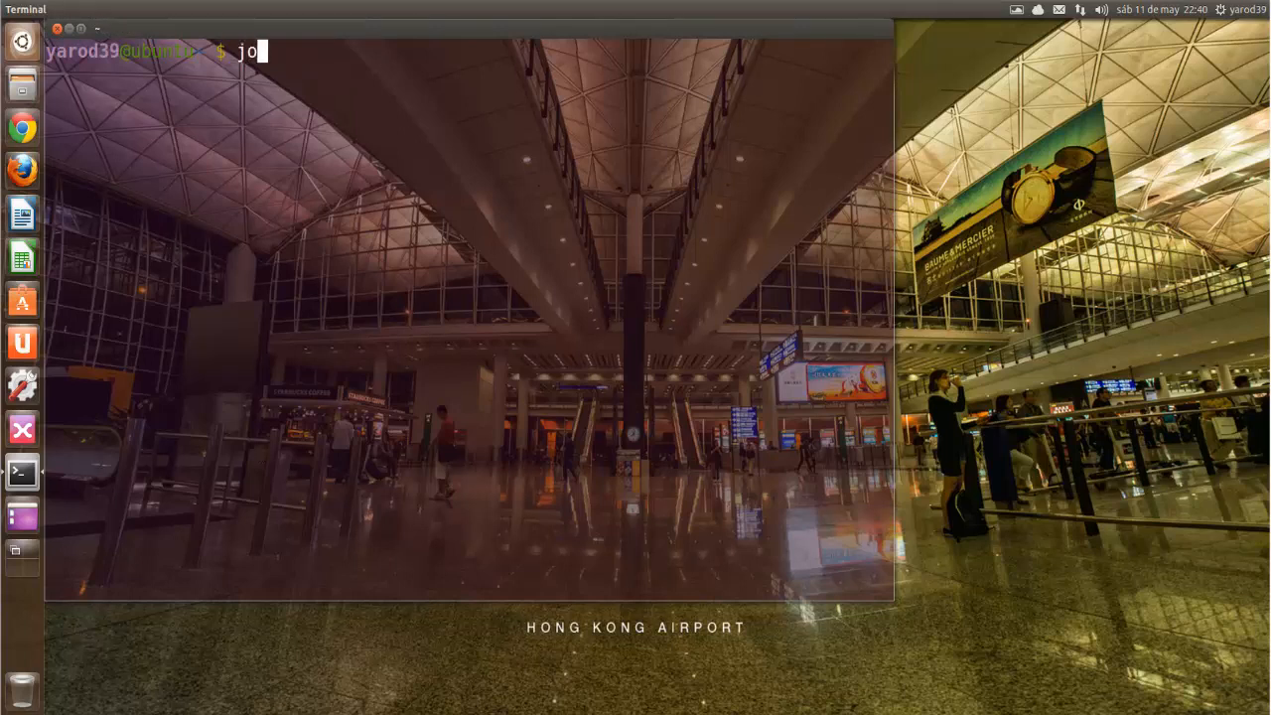
pyautogui.write('e -no')
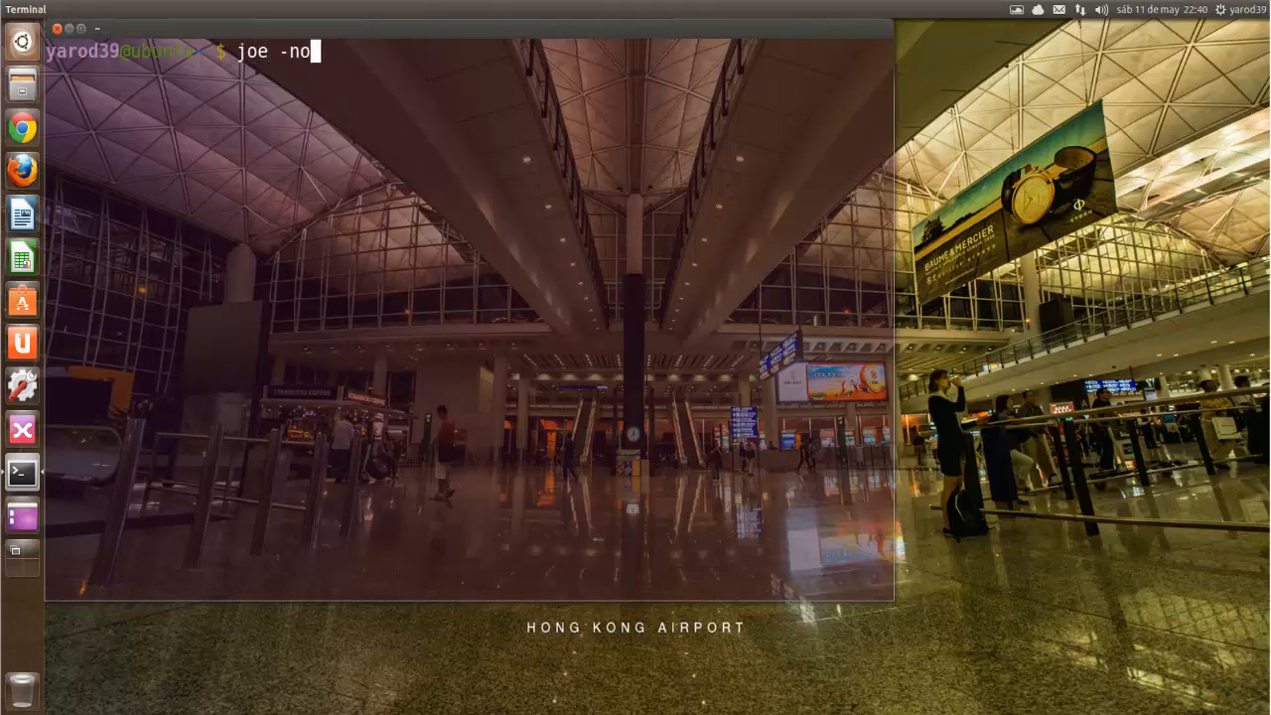
pyautogui.write('sta -')
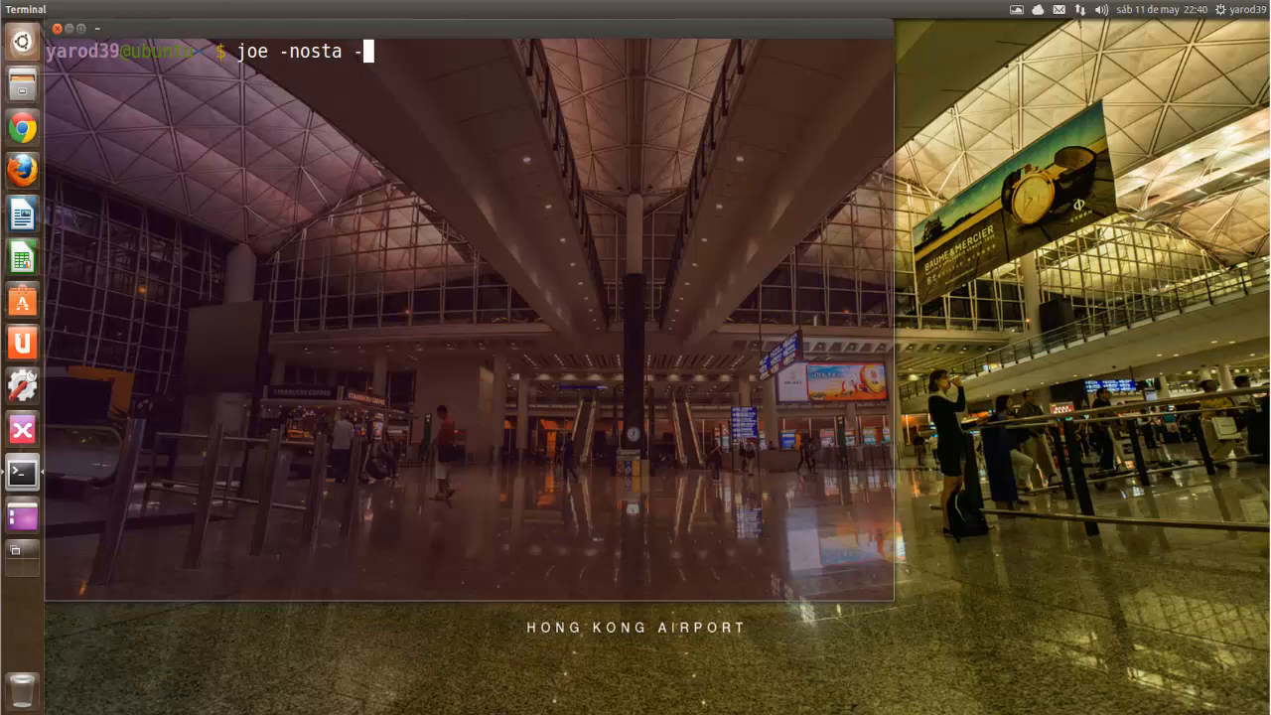
pyautogui.write('nonoti')
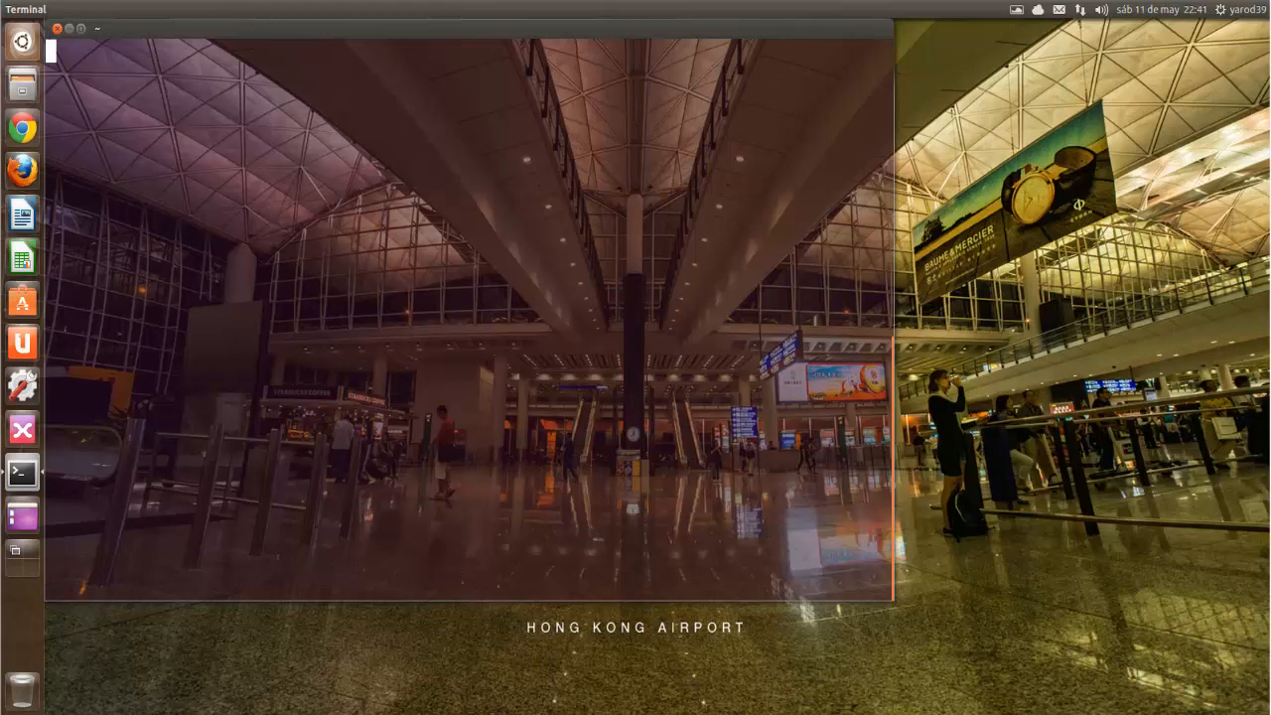
# Run sudo add-apt-repository ppa:shkn/xnoise to add the Xnoise PPA.
pyautogui.write('sudo')
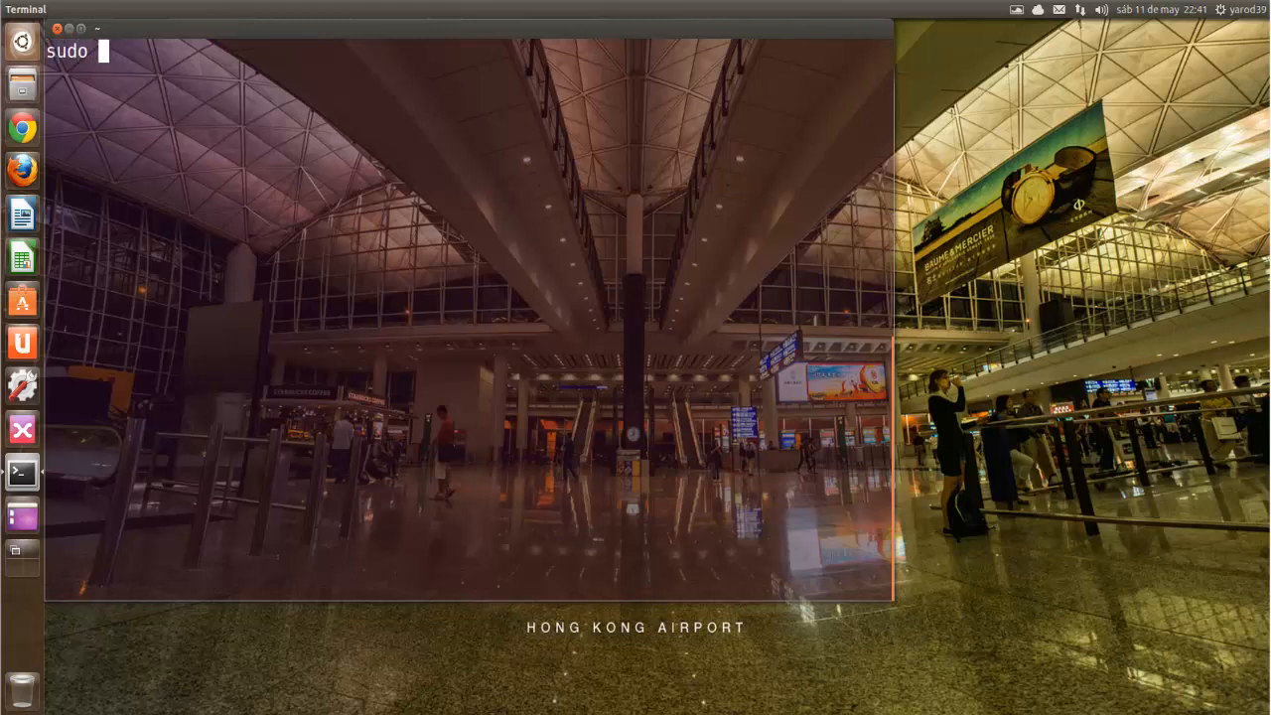
pyautogui.write('add-ap')
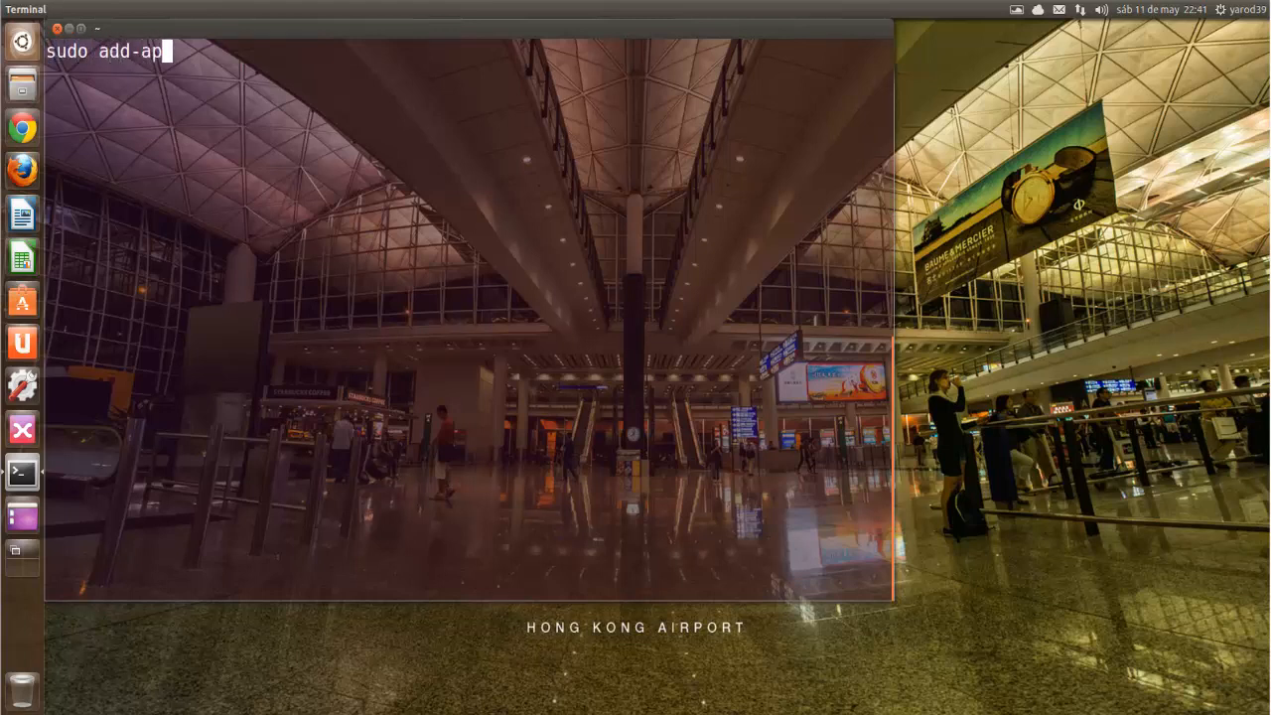
pyautogui.write('t-')
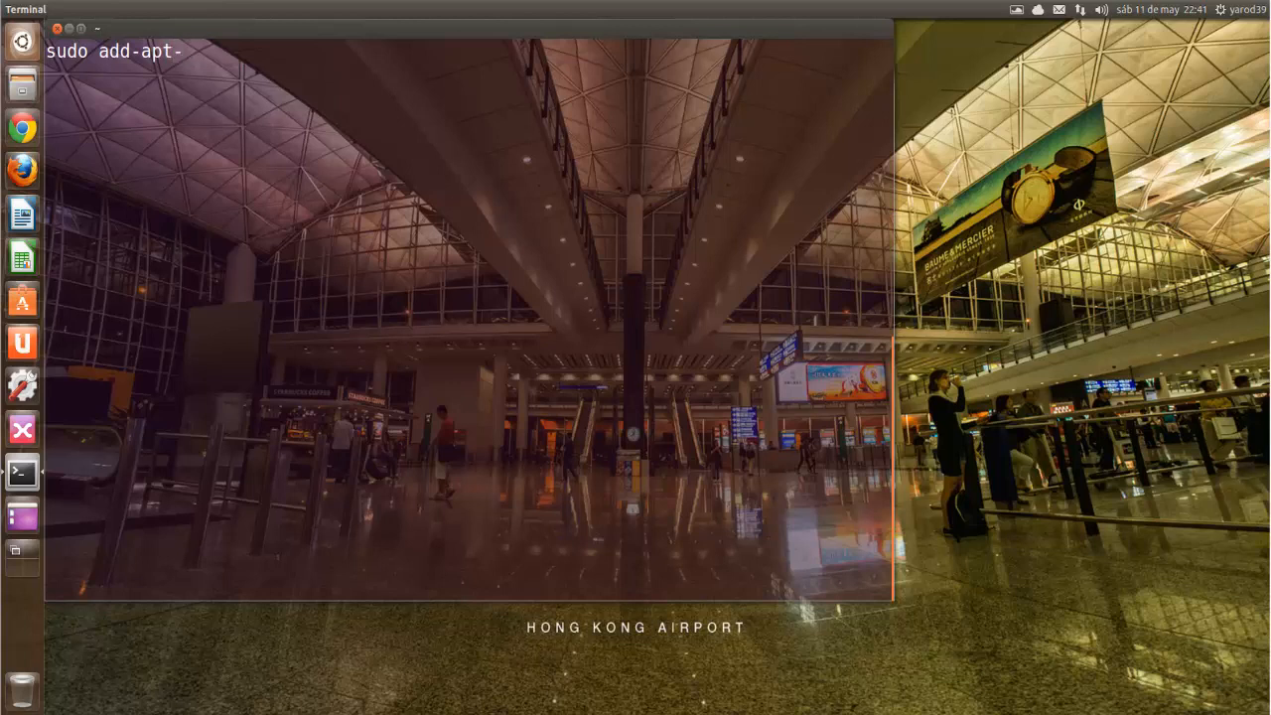
pyautogui.write('reposito')
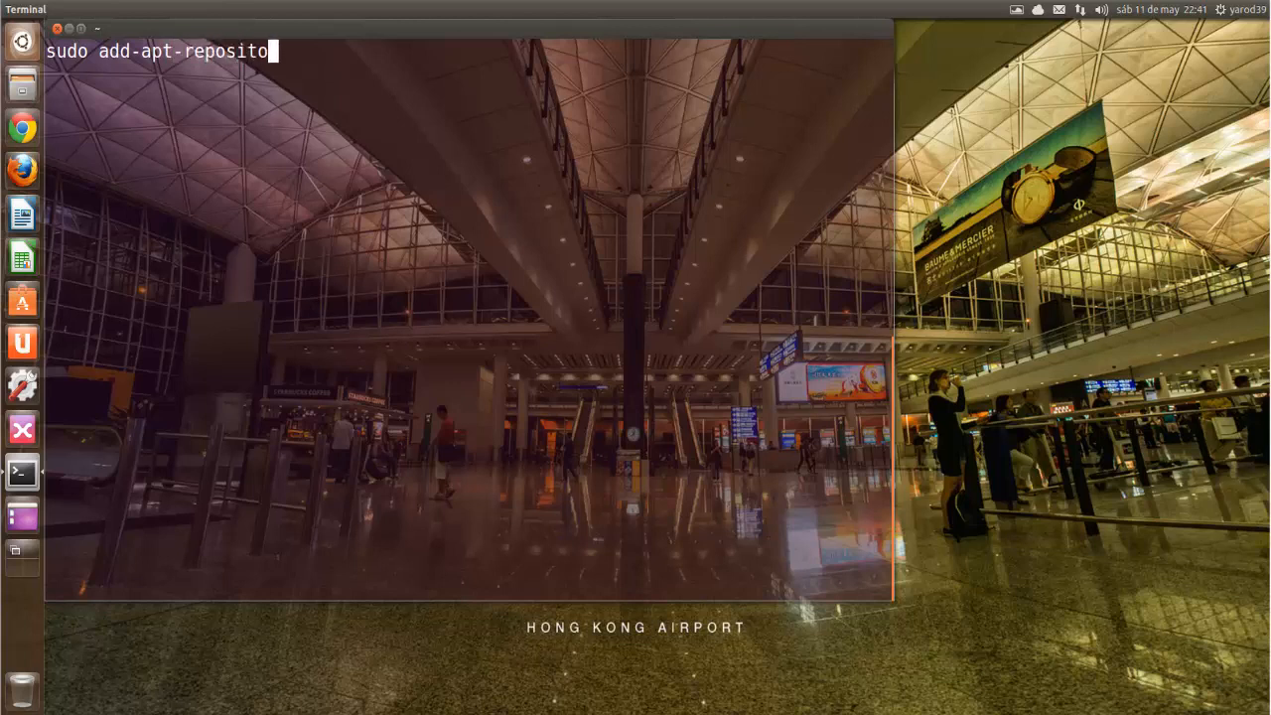
pyautogui.write('ry')
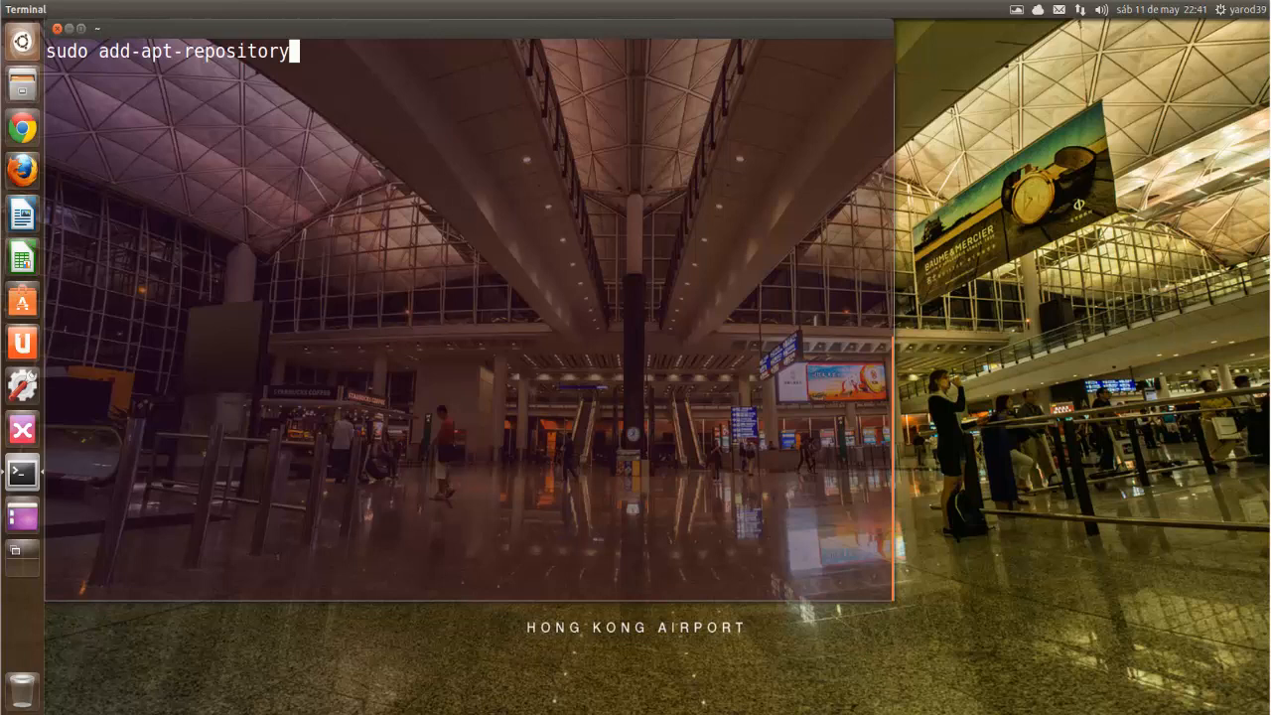
pyautogui.write('ppa')
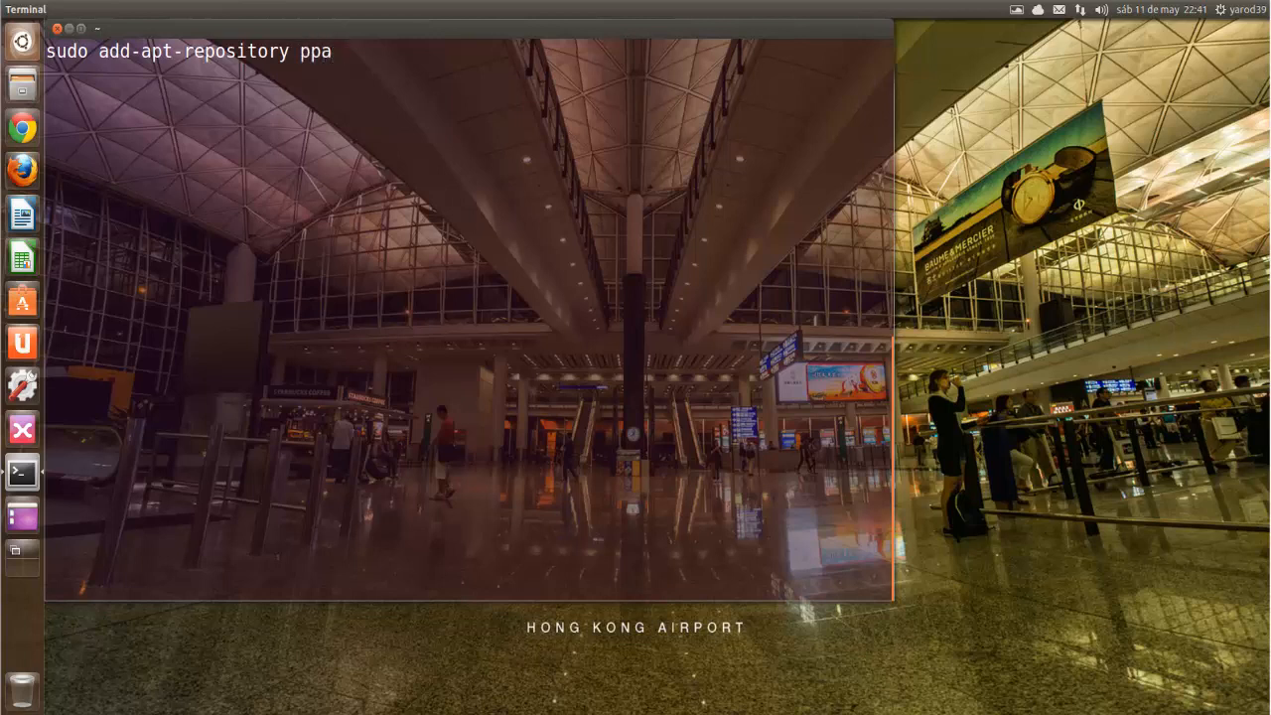
pyautogui.write(':shk')
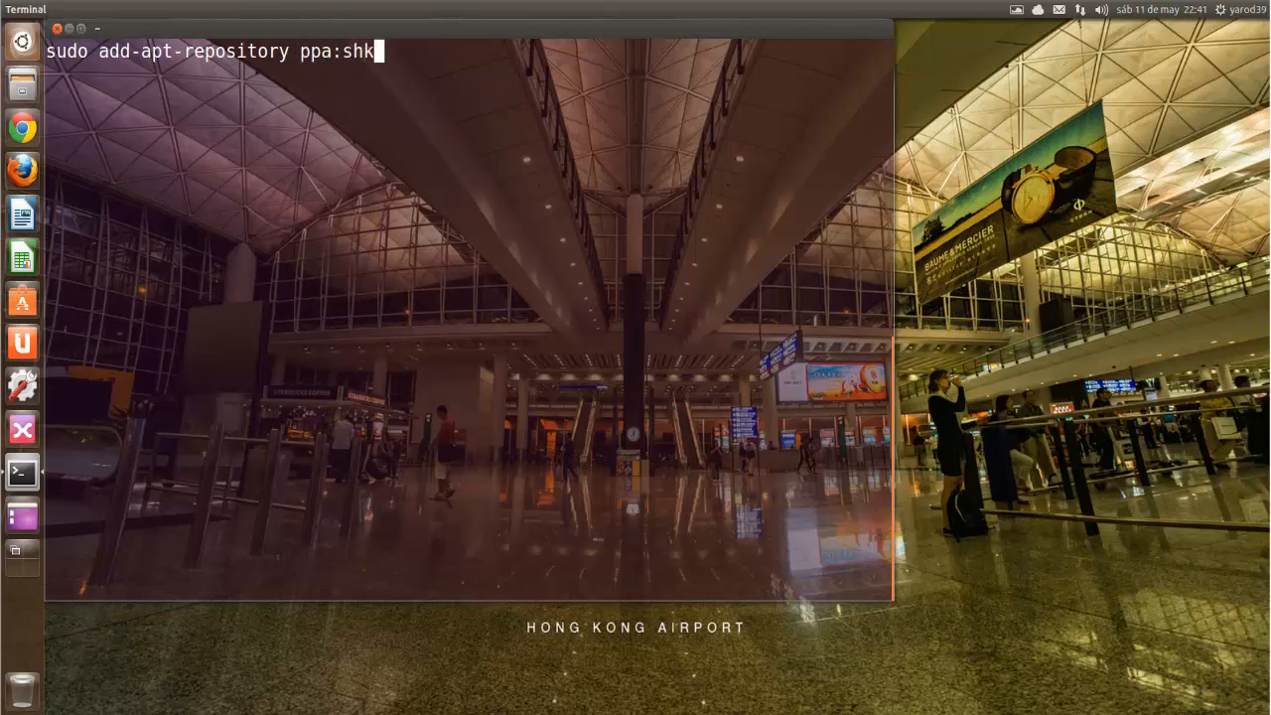
pyautogui.write('n/')
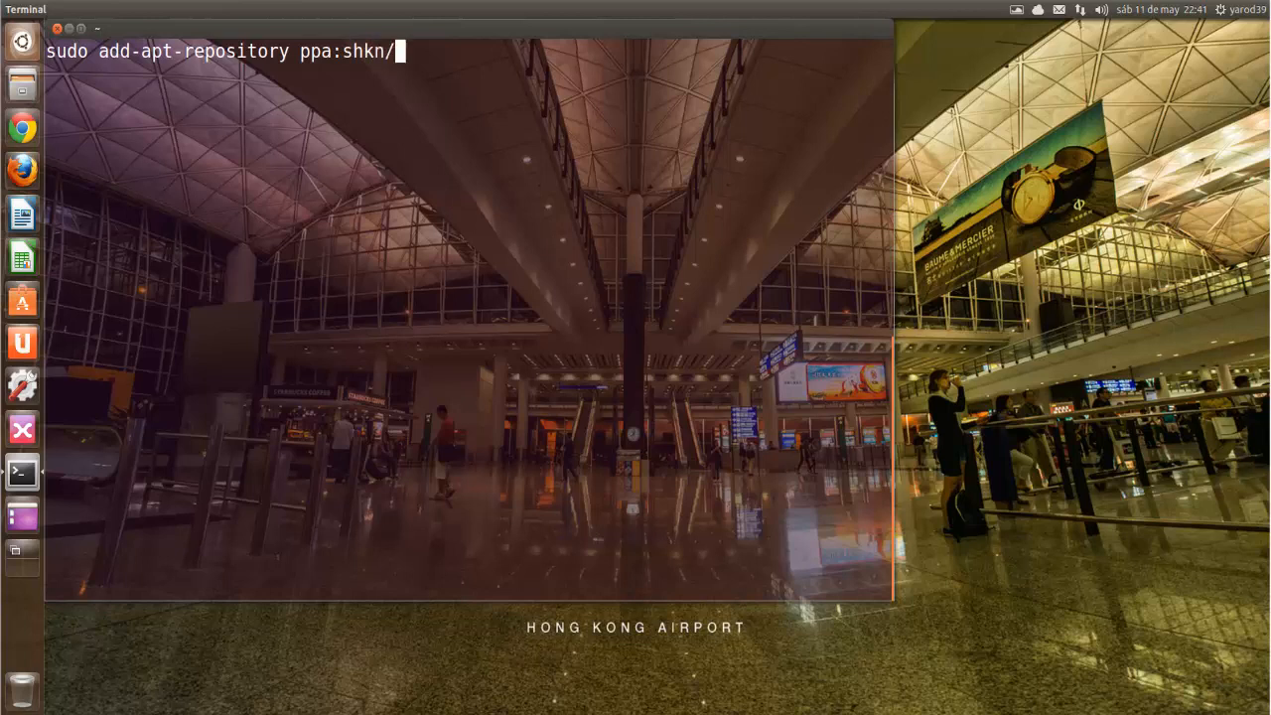
pyautogui.write('xnoi')
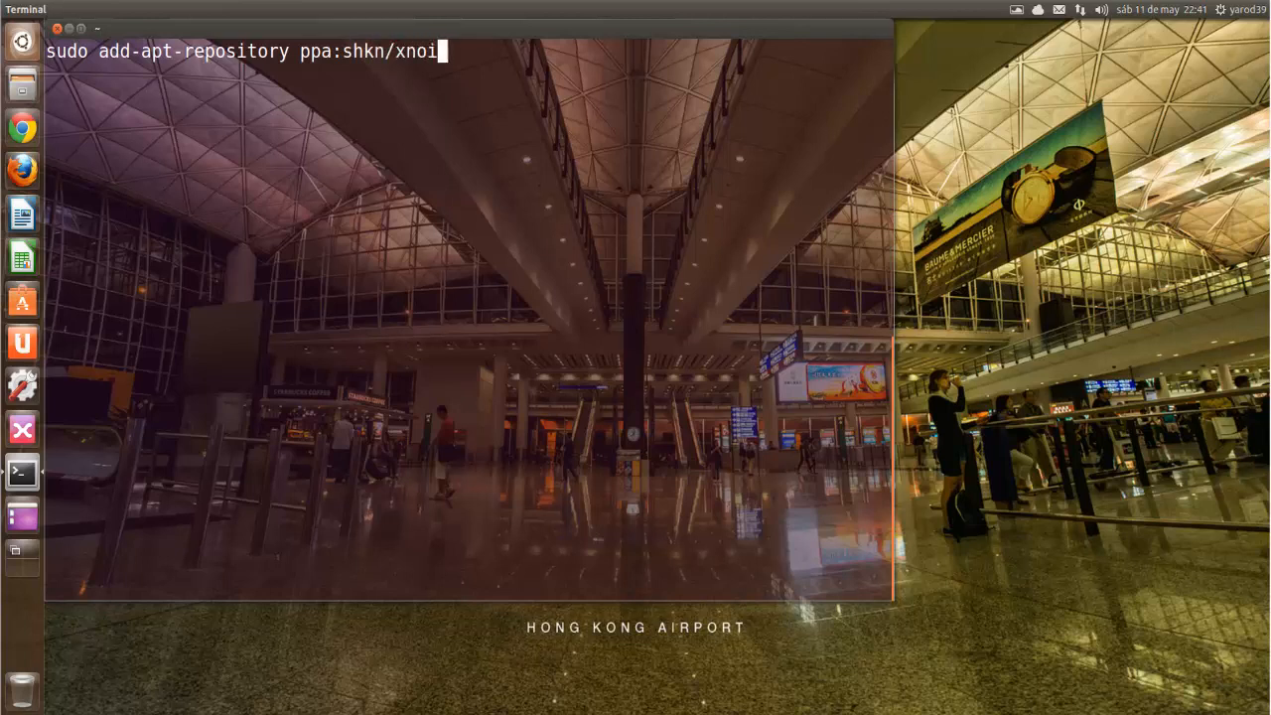
pyautogui.write('se')
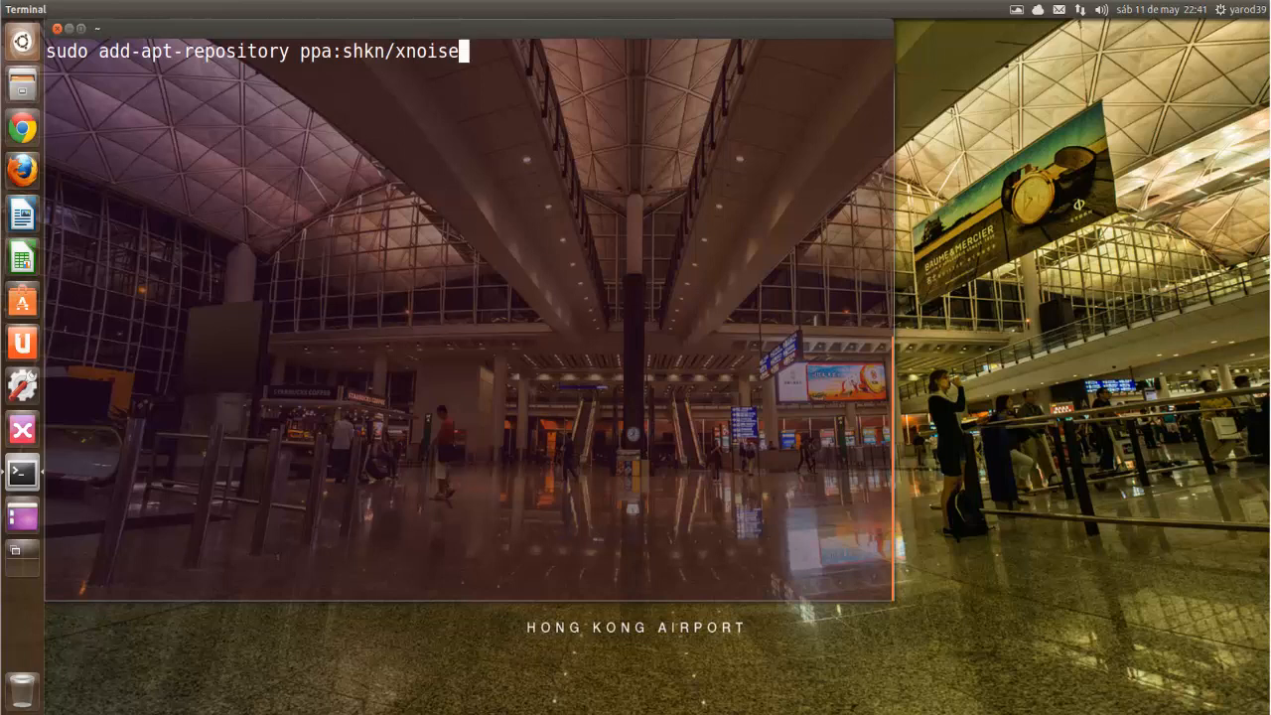
pyautogui.moveTo(457, 51)
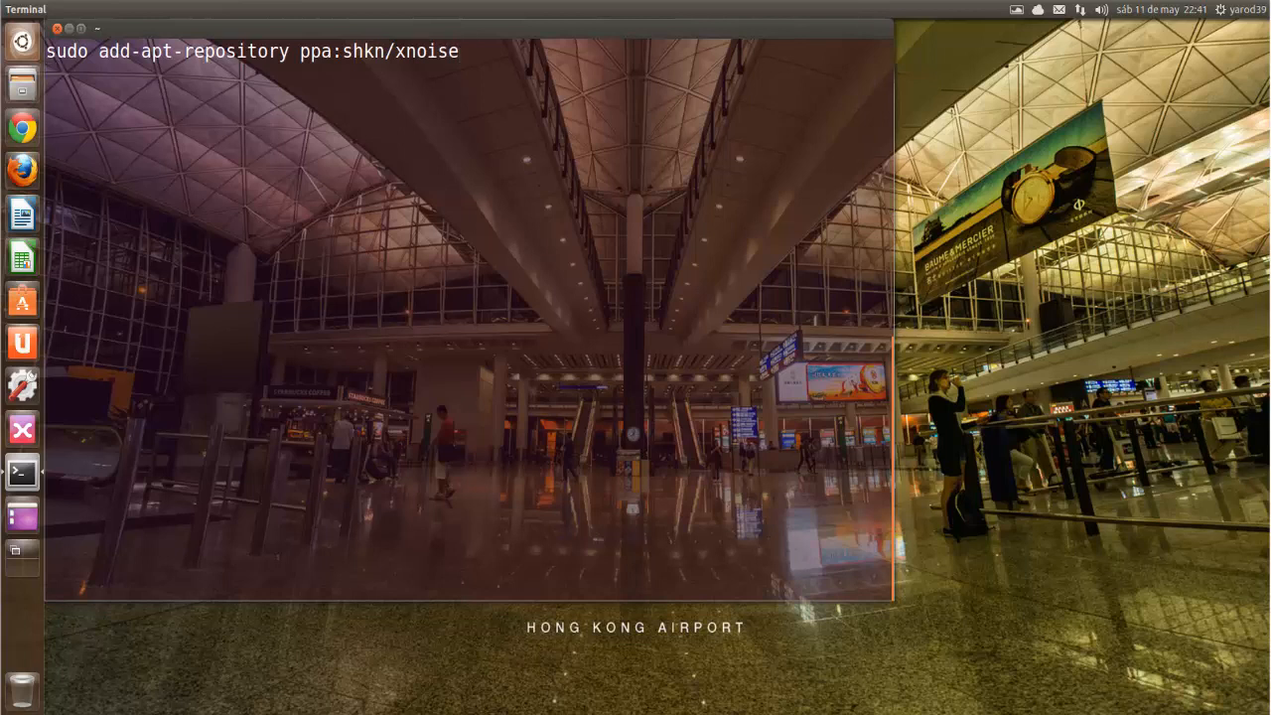
pyautogui.press('Return')
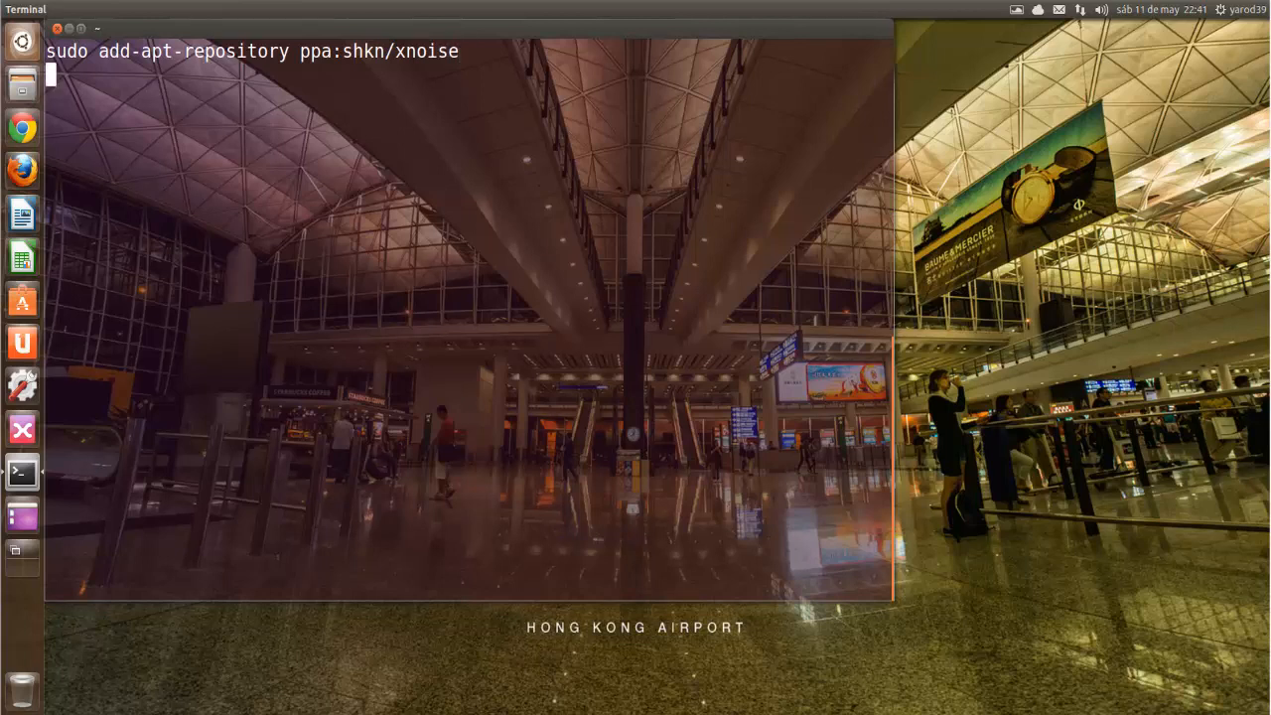
# Run sudo apt-get update to refresh the package lists.
pyautogui.write('sudo')
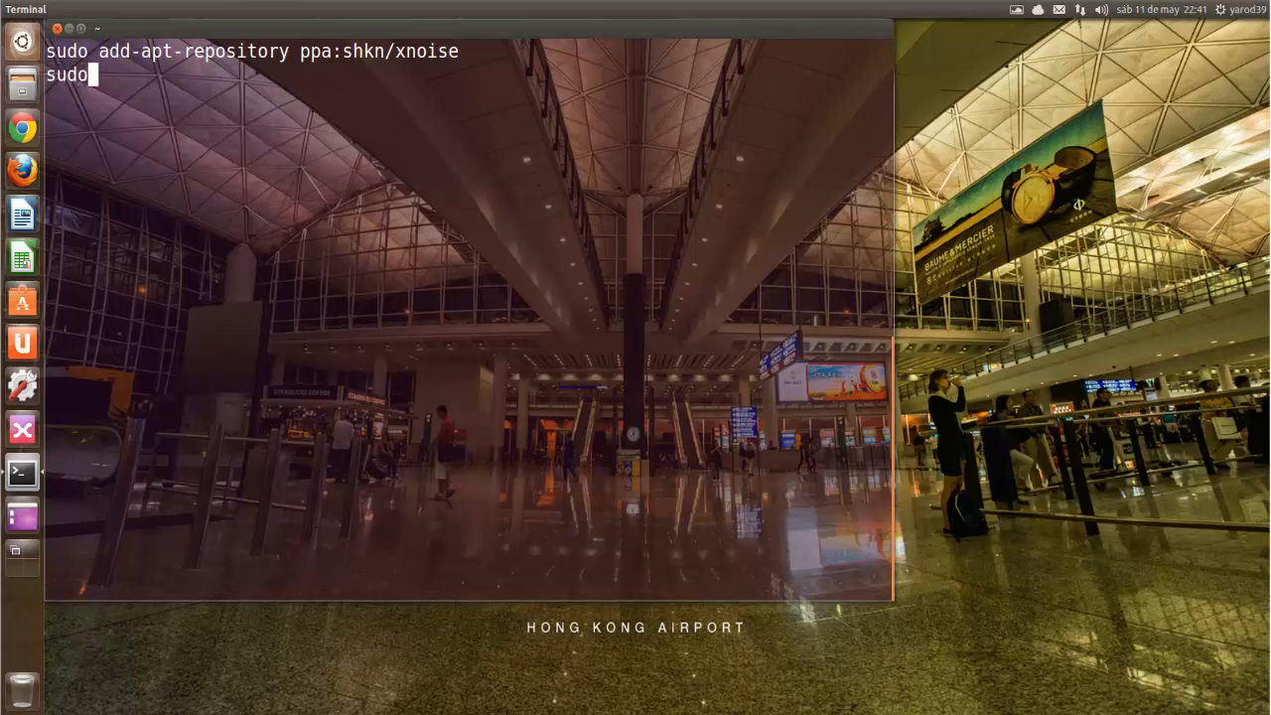
pyautogui.write('a')
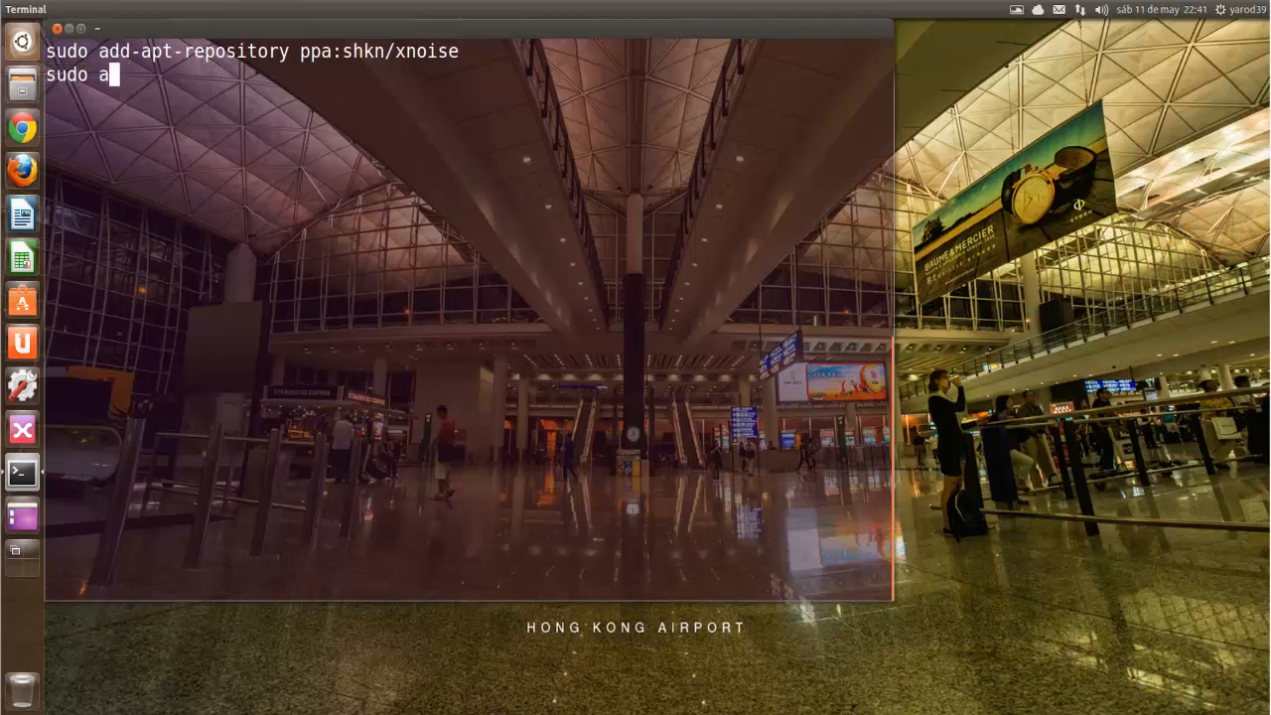
pyautogui.write('pt-get upda')
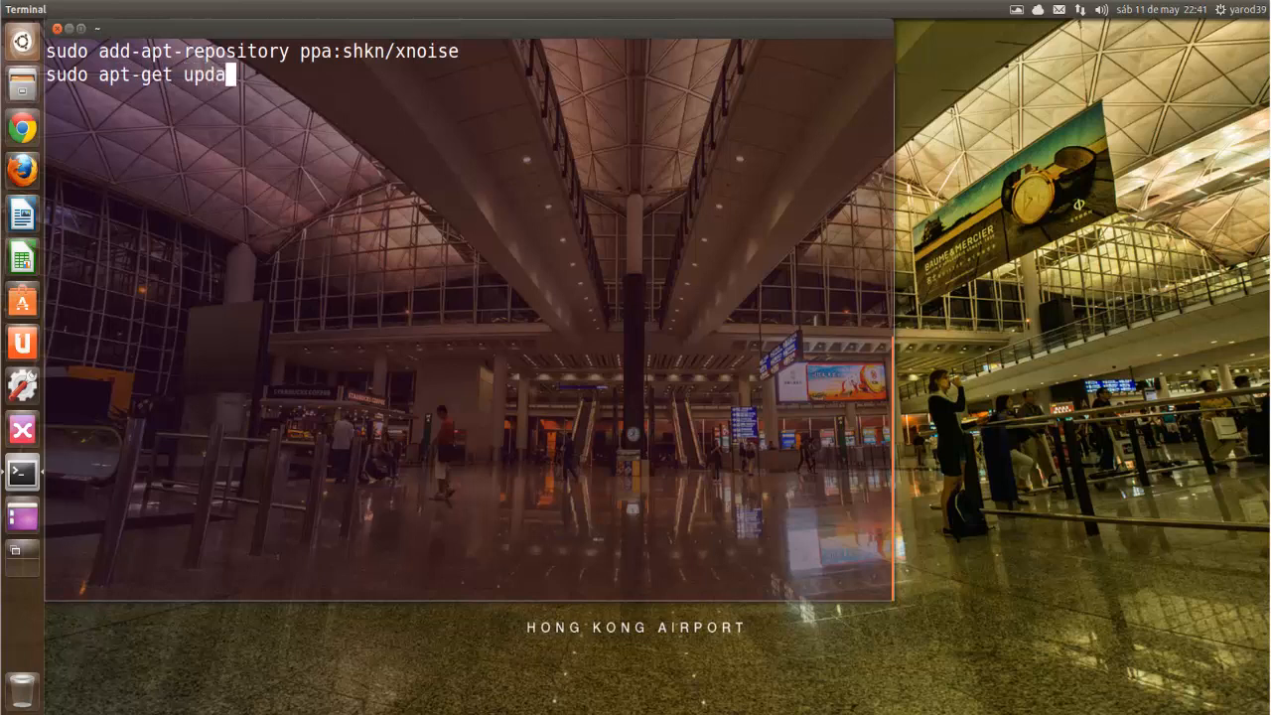
pyautogui.press('Return')
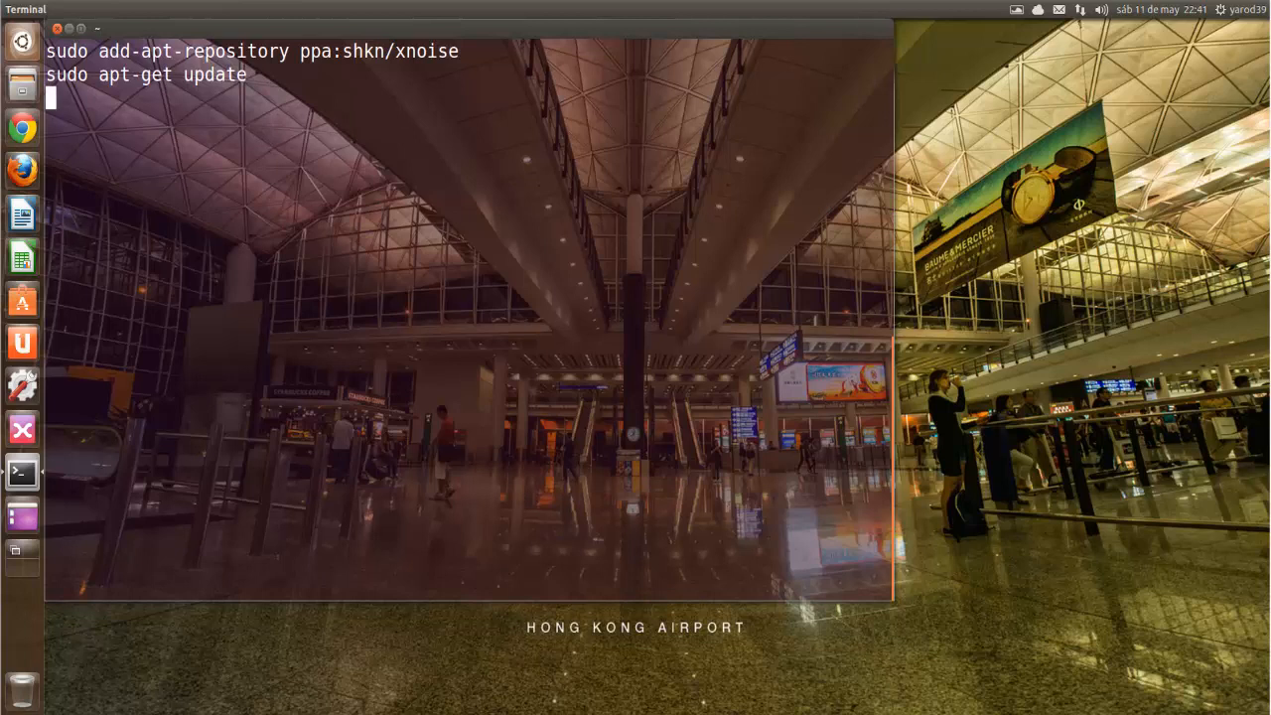
# Enter sudo apt-get install xnoise to install the player.
pyautogui.write('sudo ap')
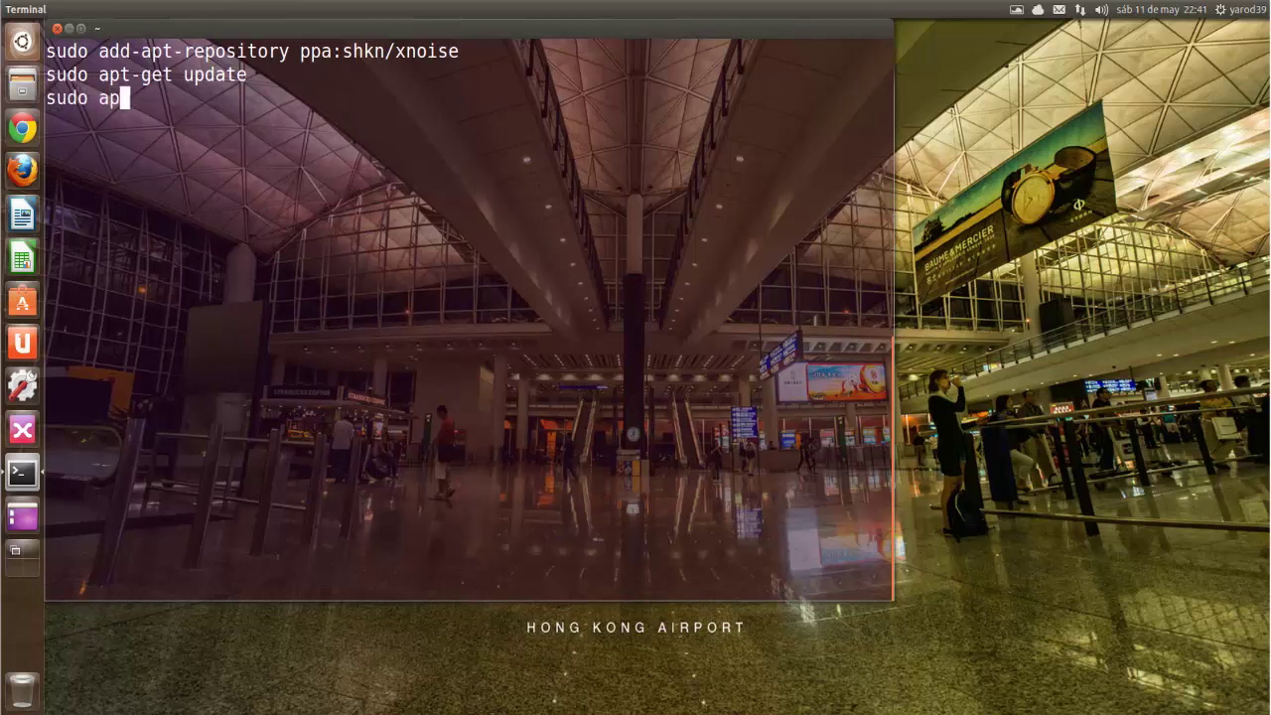
pyautogui.write('t-get')
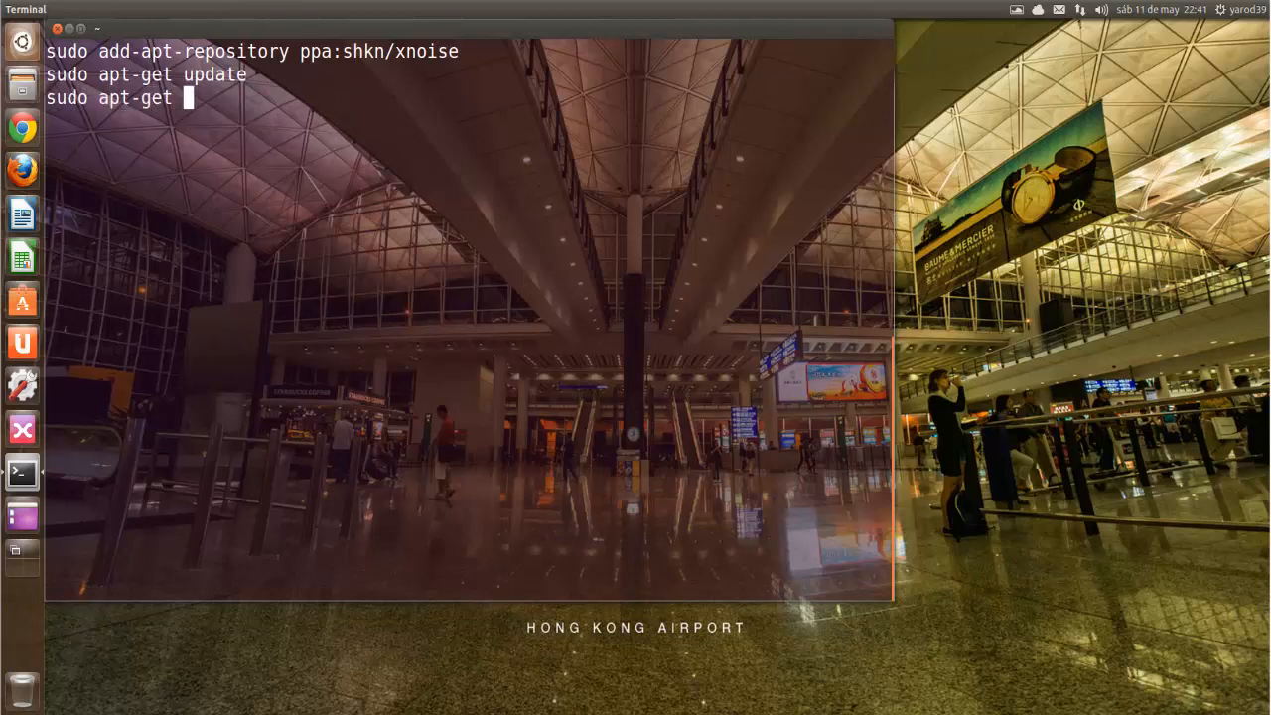
pyautogui.write('insta')
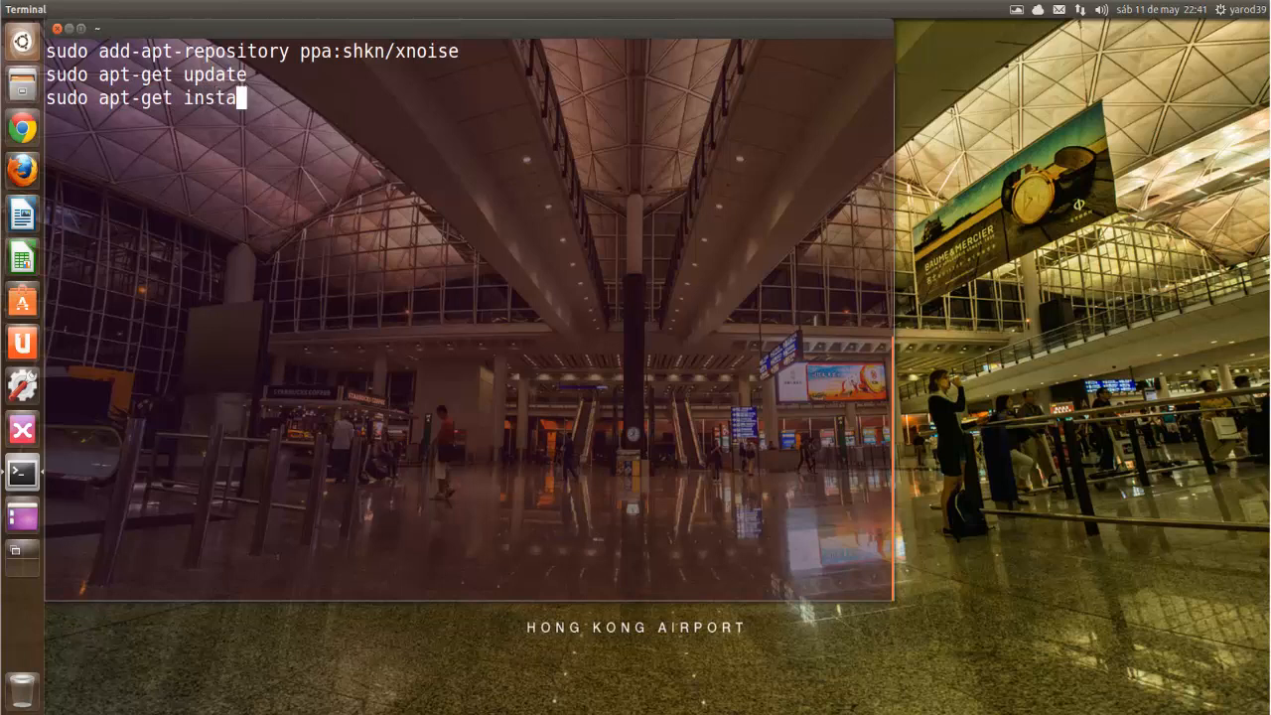
pyautogui.write('ll x')
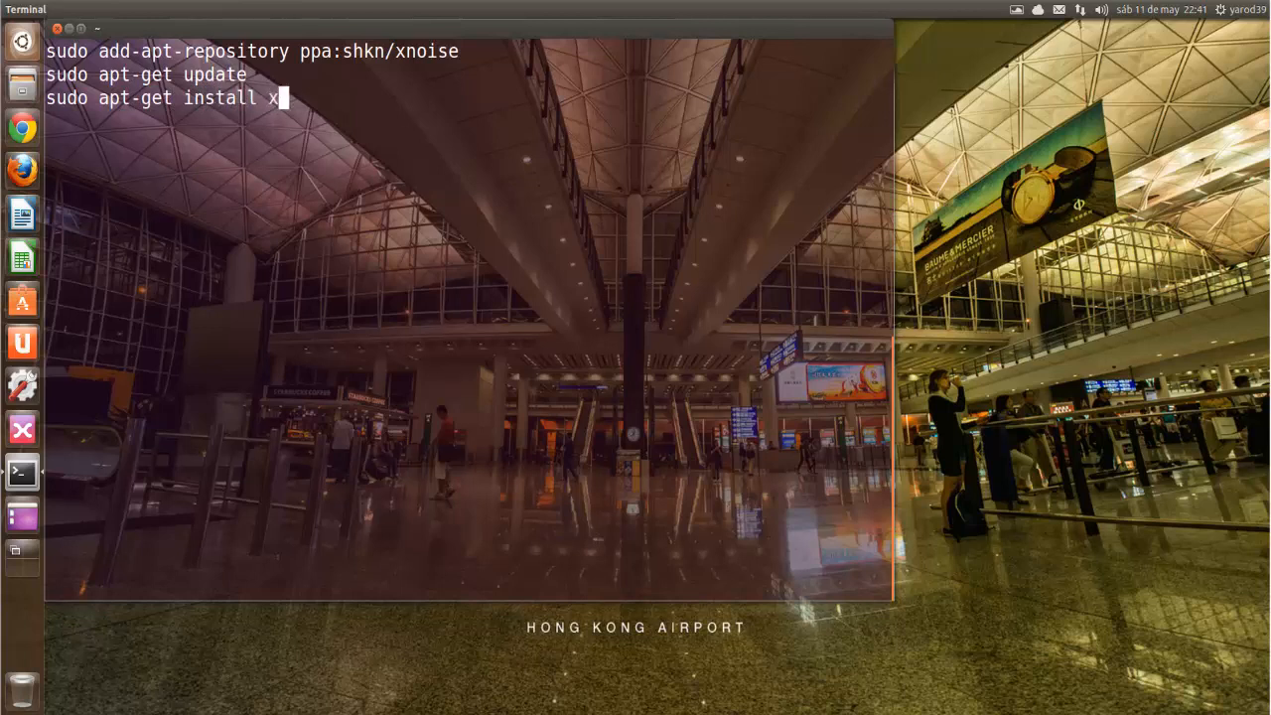
pyautogui.write('noise')
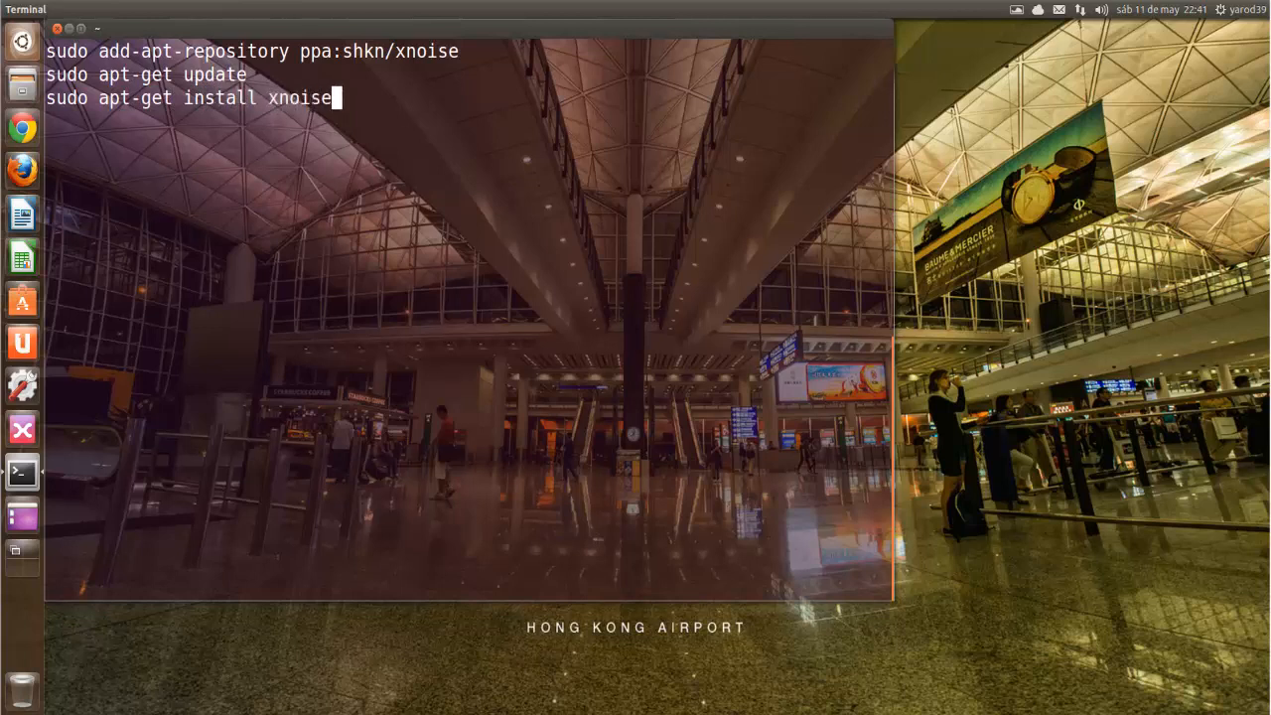
pyautogui.moveTo(197, 368)
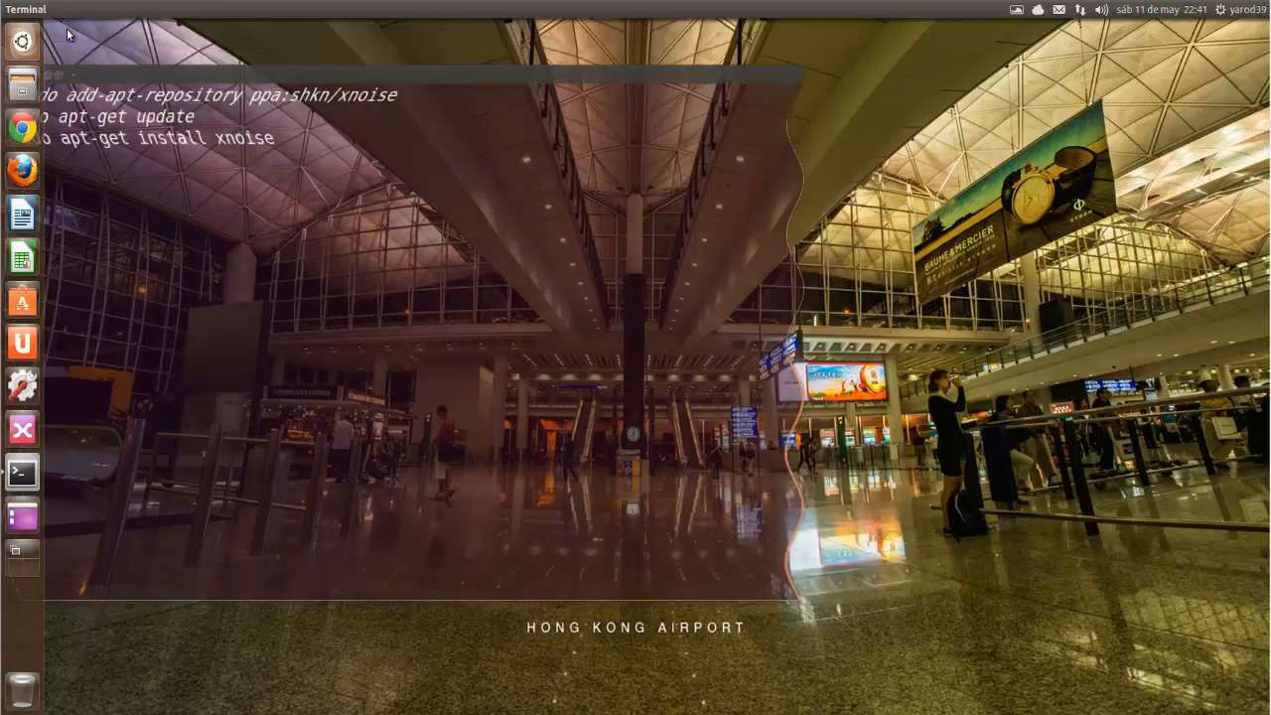
pyautogui.click(22, 39)
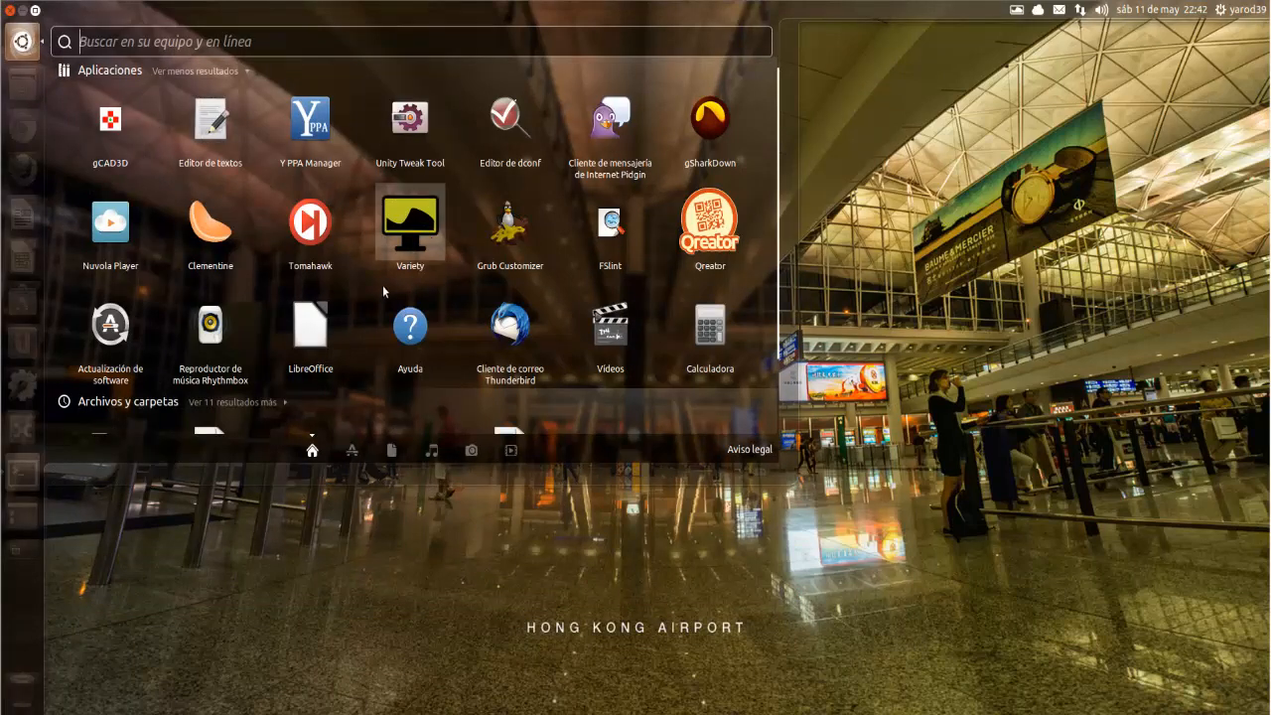
pyautogui.click(354, 449)
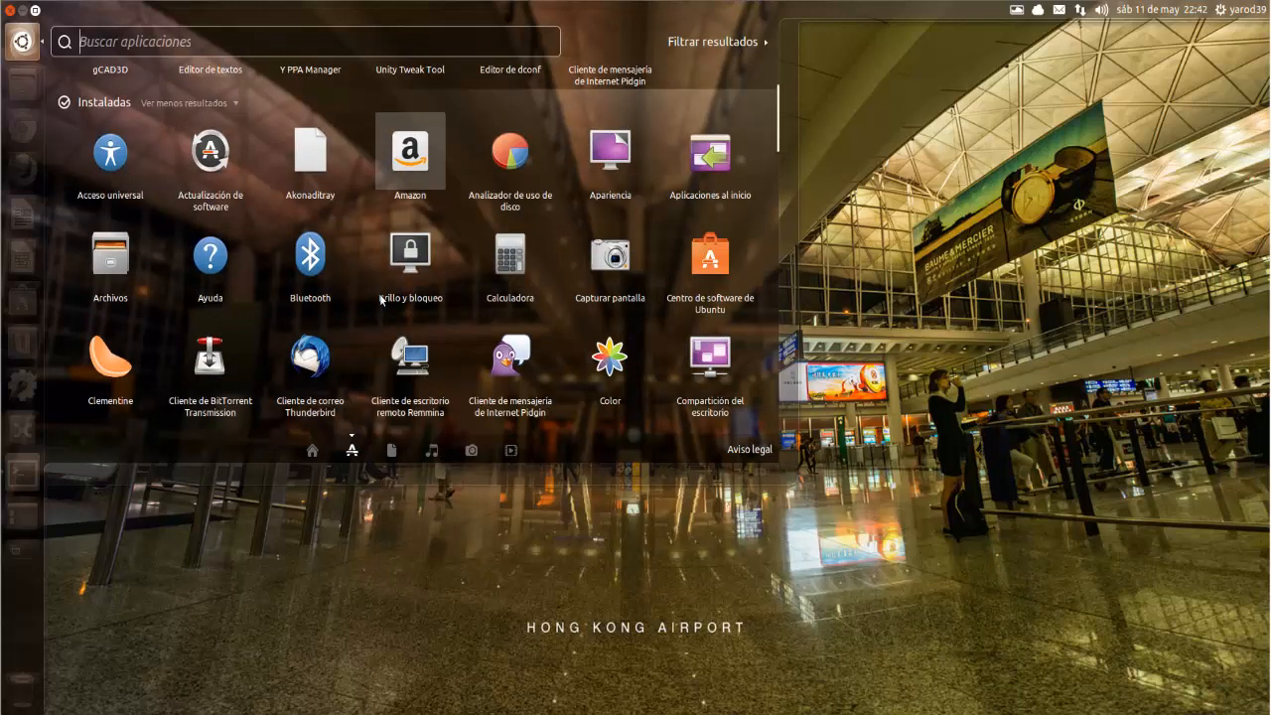
pyautogui.scroll(-3)
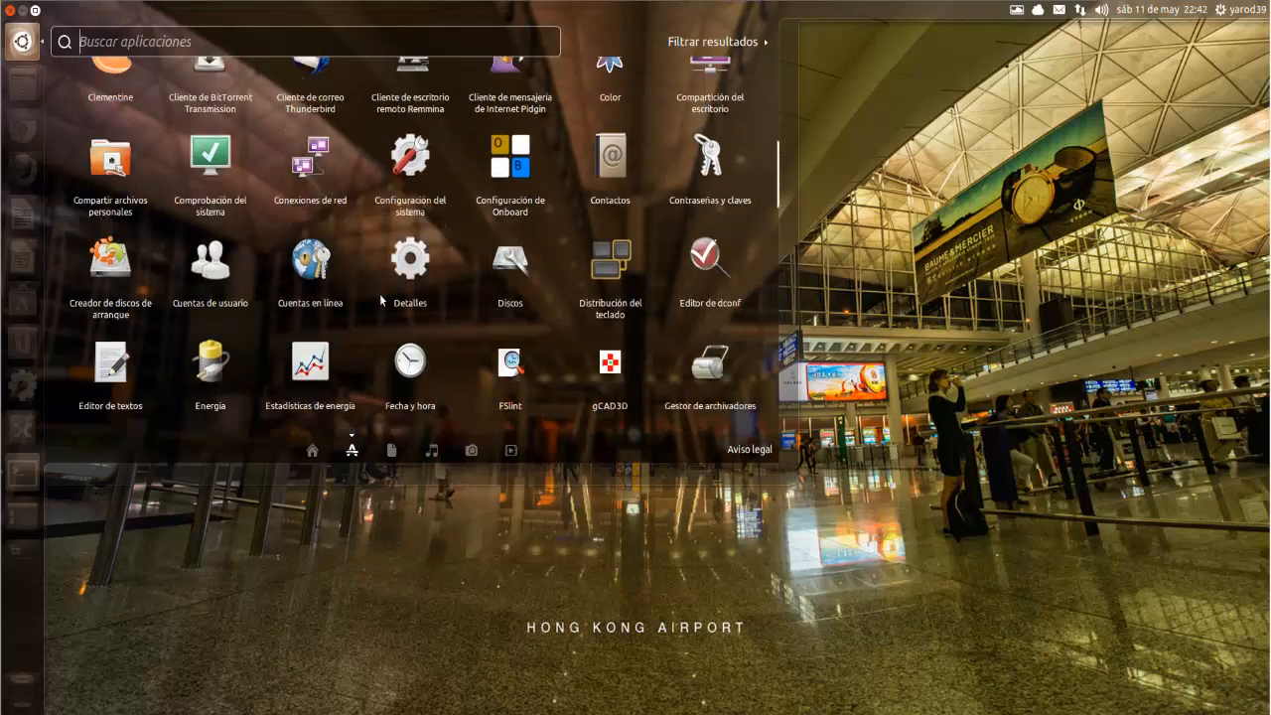
pyautogui.scroll(-3)
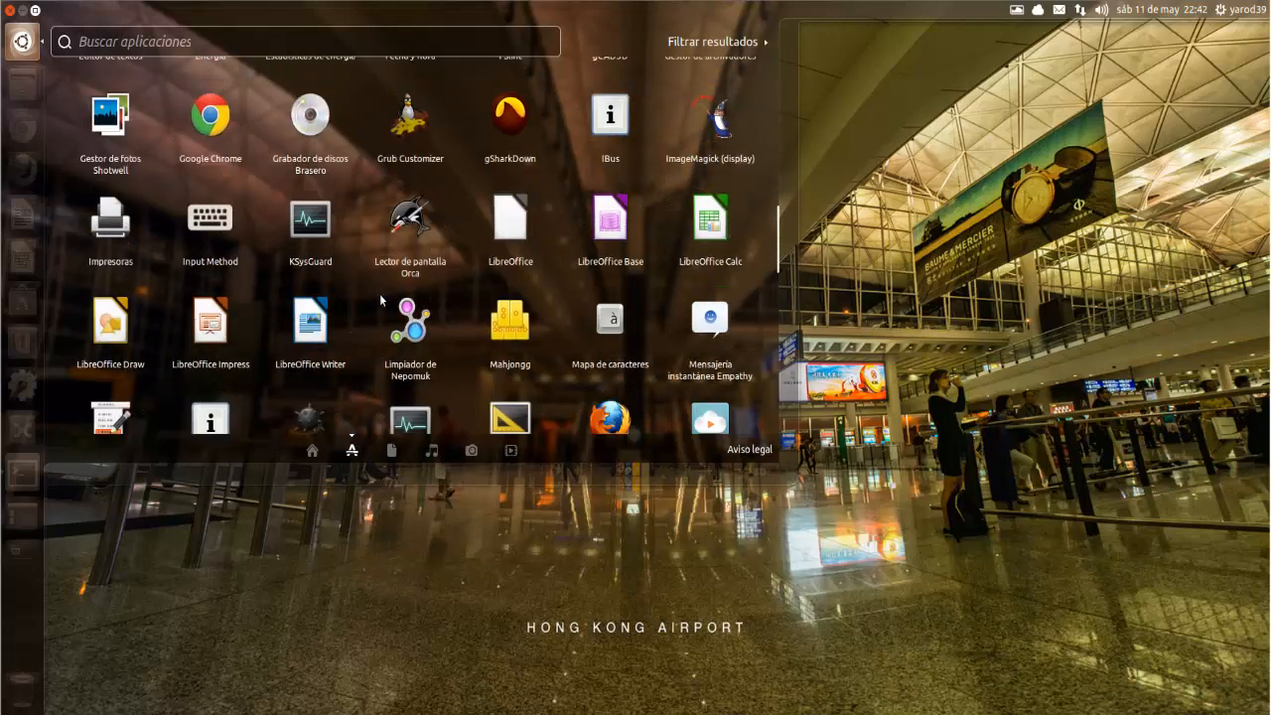
pyautogui.scroll(-3)
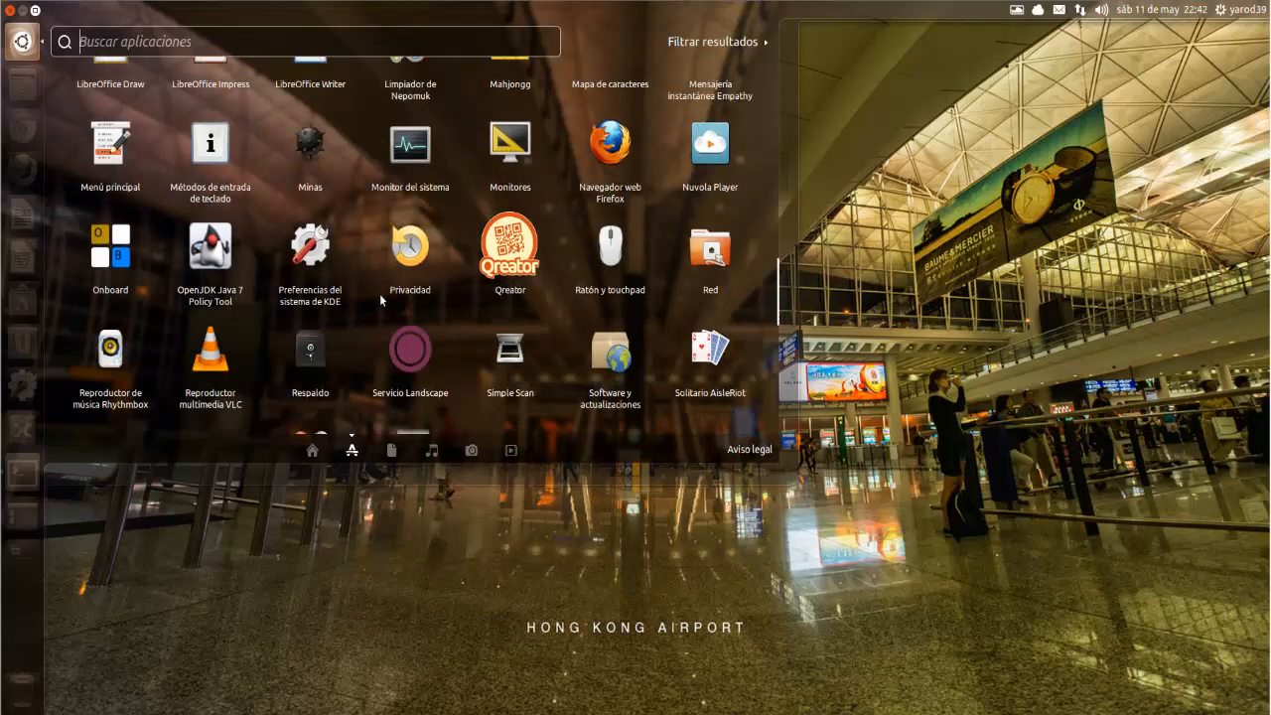
pyautogui.scroll(-3)
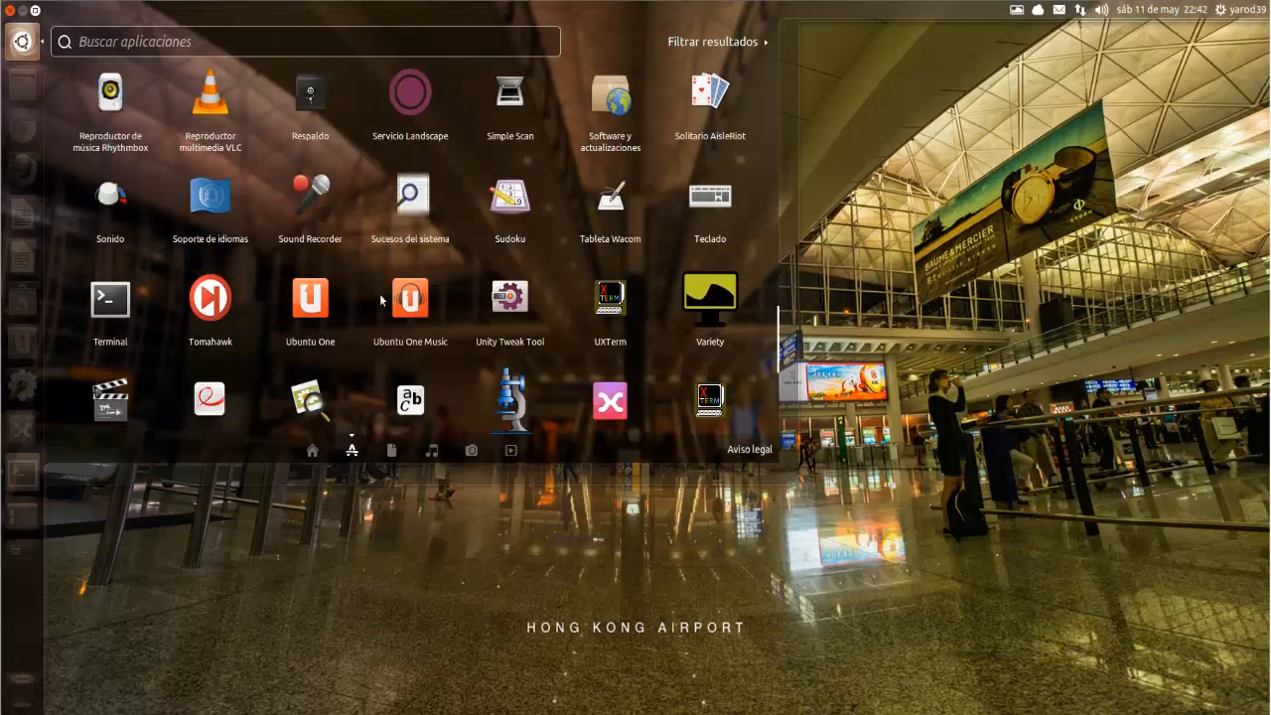
pyautogui.scroll(-3)
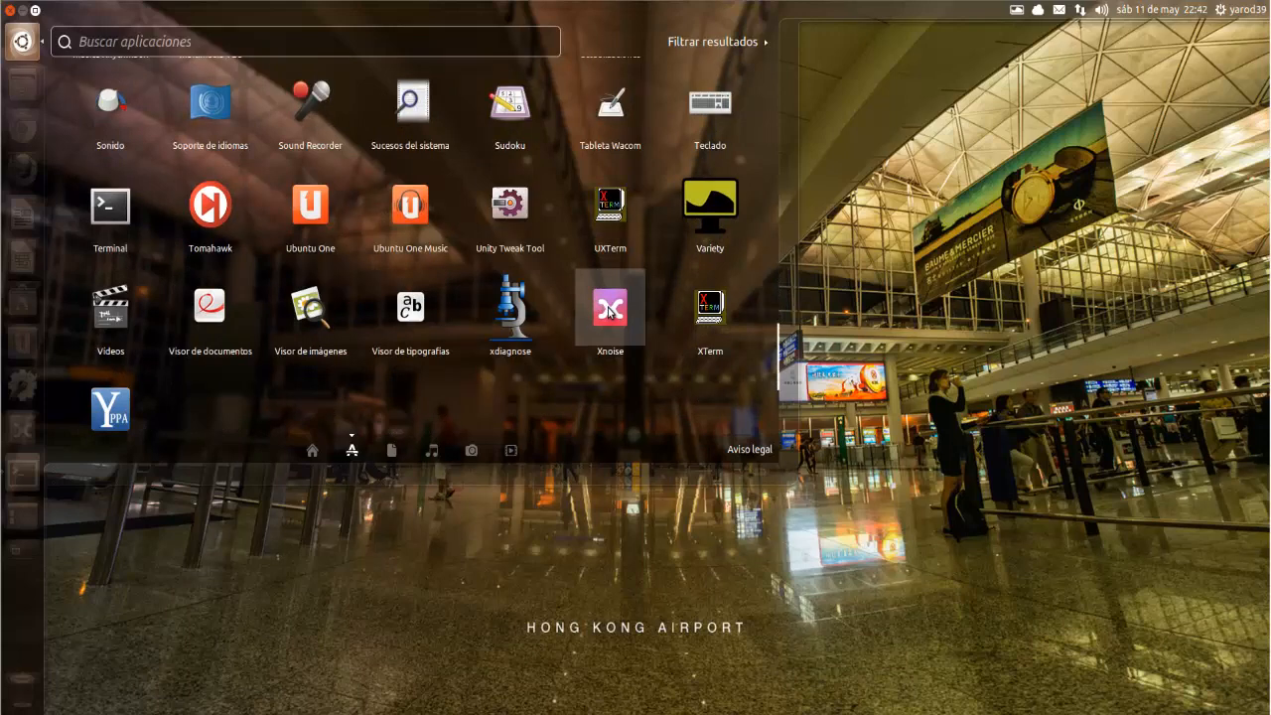
pyautogui.moveTo(224, 137)
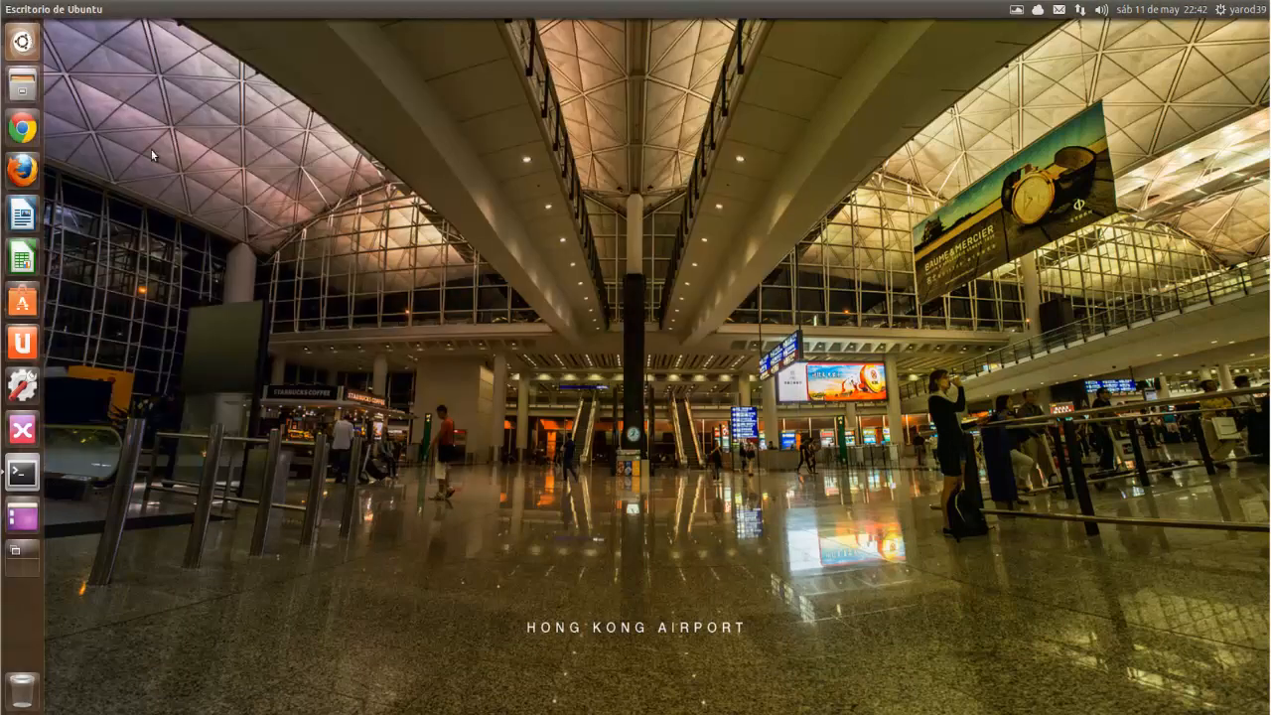
pyautogui.moveTo(193, 182)
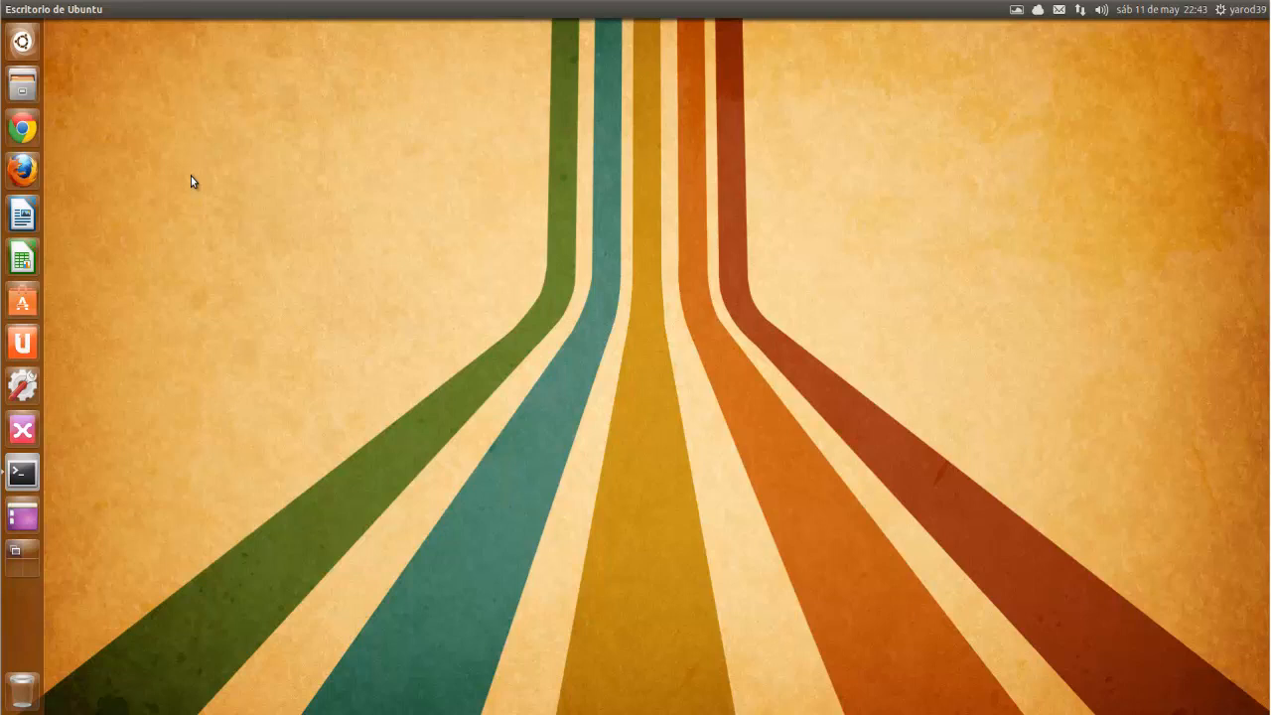
pyautogui.moveTo(111, 368)
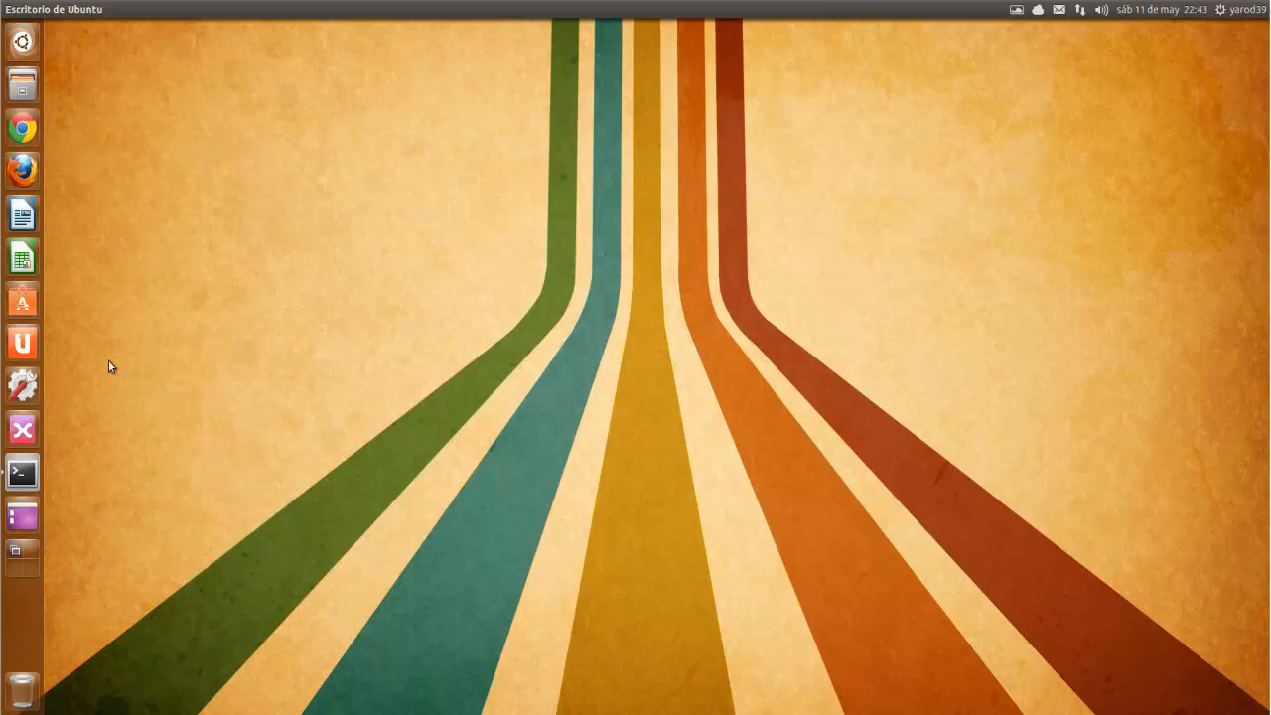
pyautogui.click(22, 429)
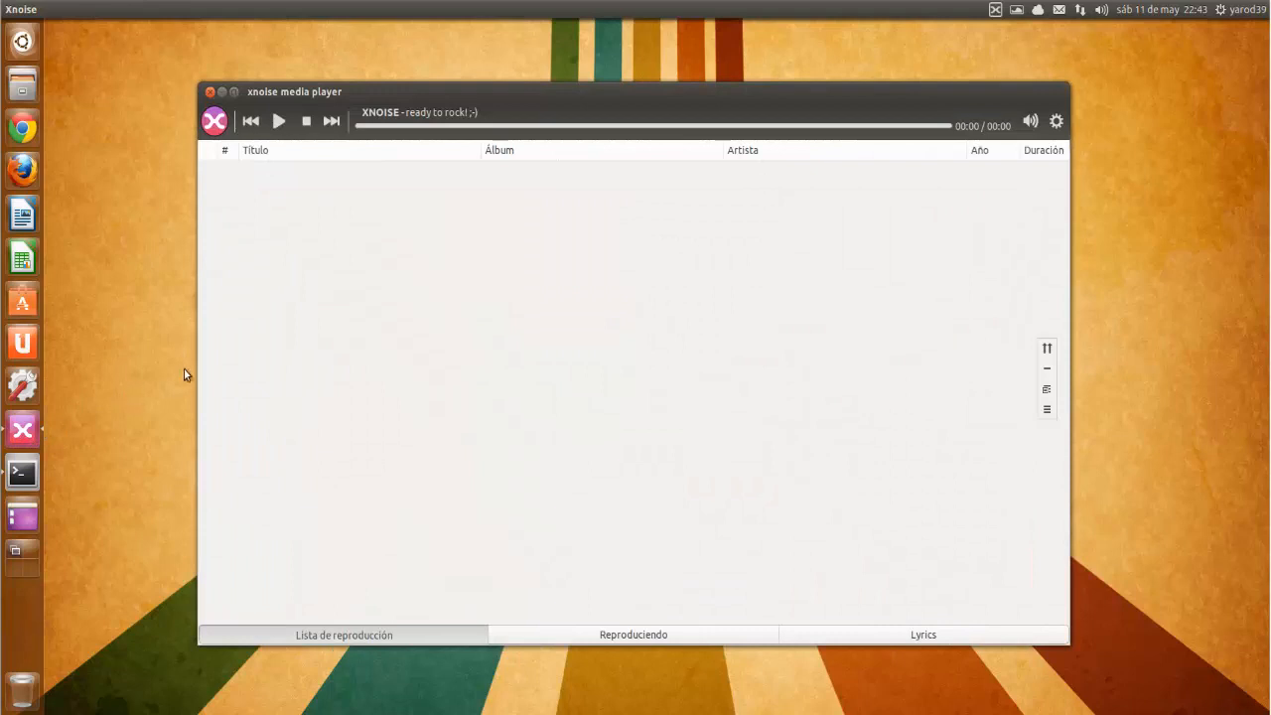
pyautogui.moveTo(298, 234)
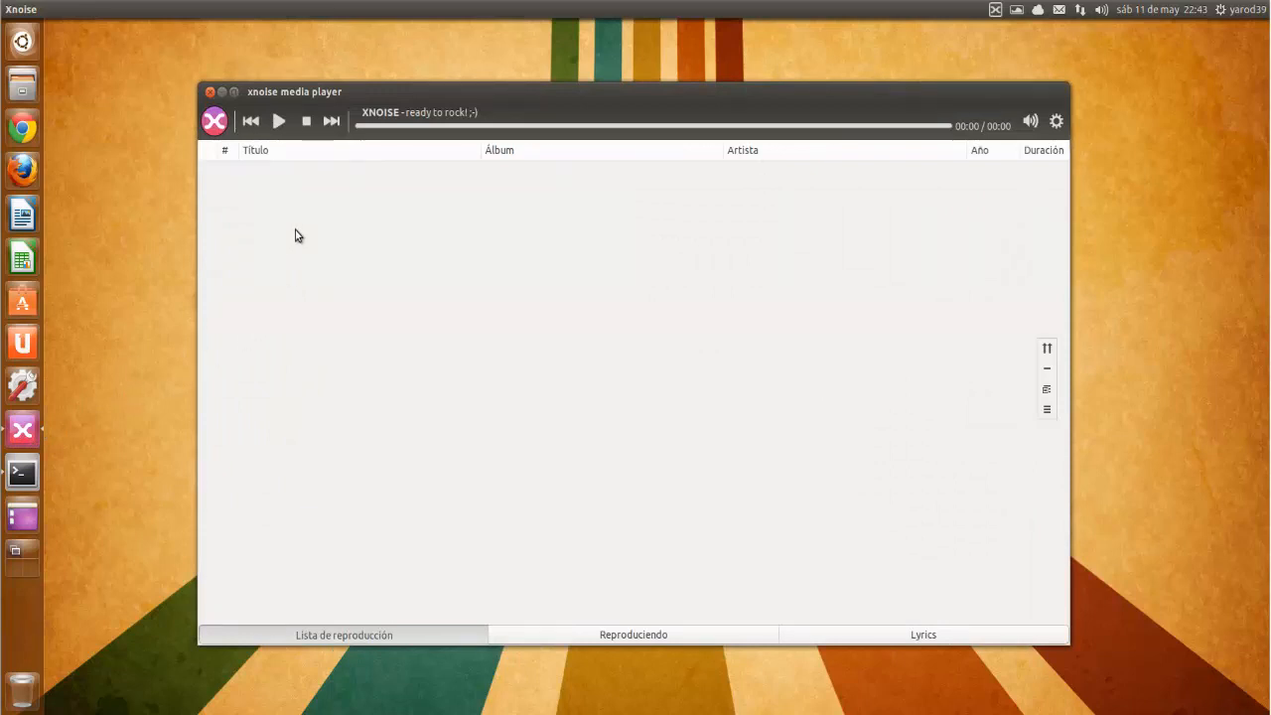
pyautogui.moveTo(229, 107)
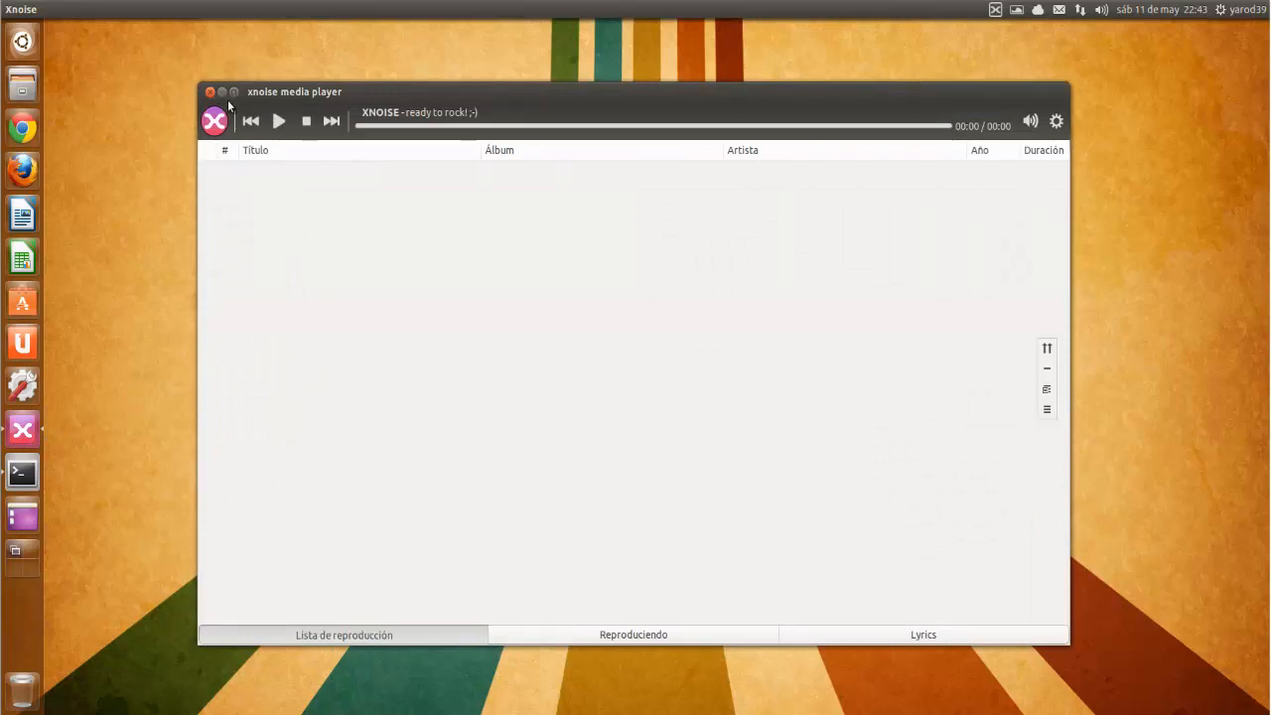
pyautogui.click(210, 93)
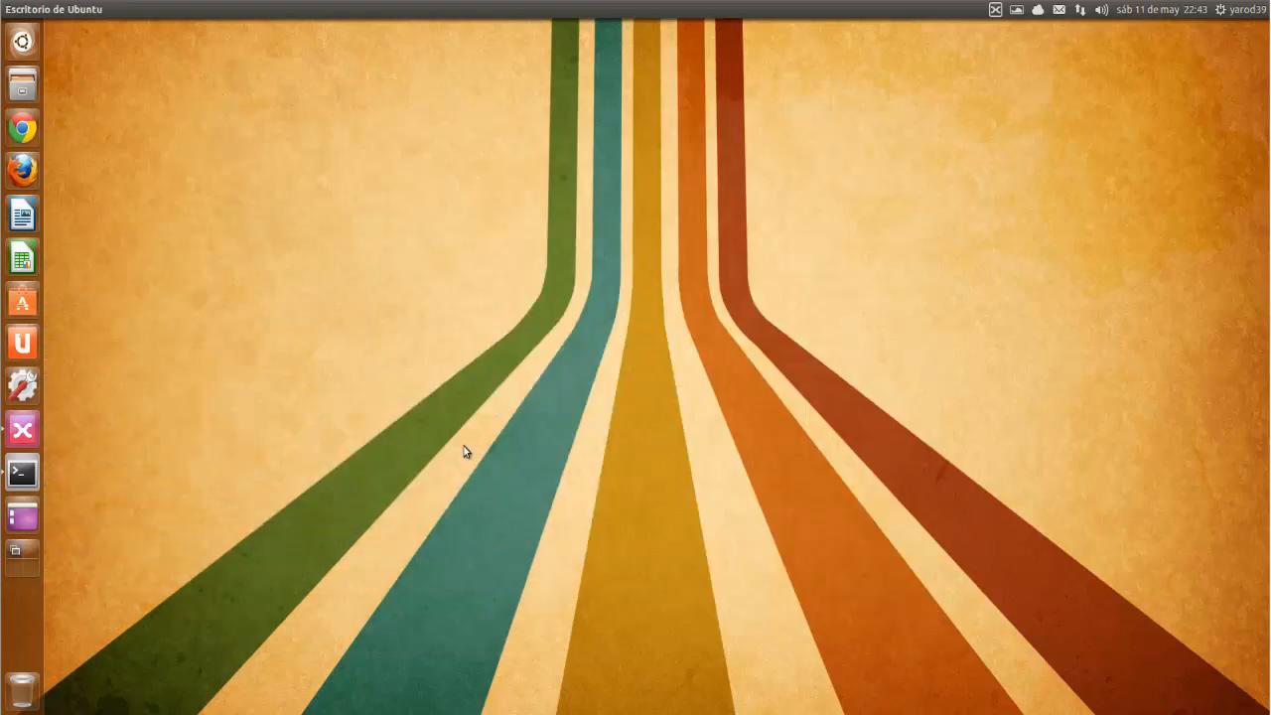
pyautogui.moveTo(536, 580)
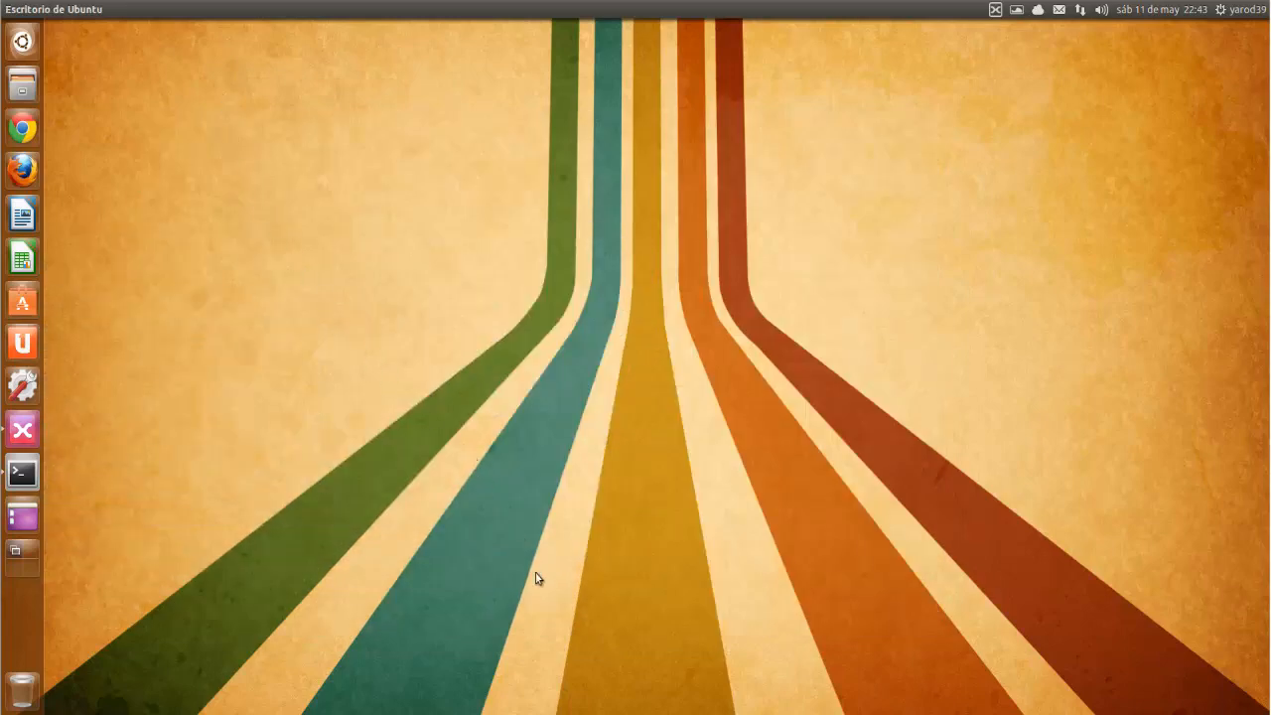